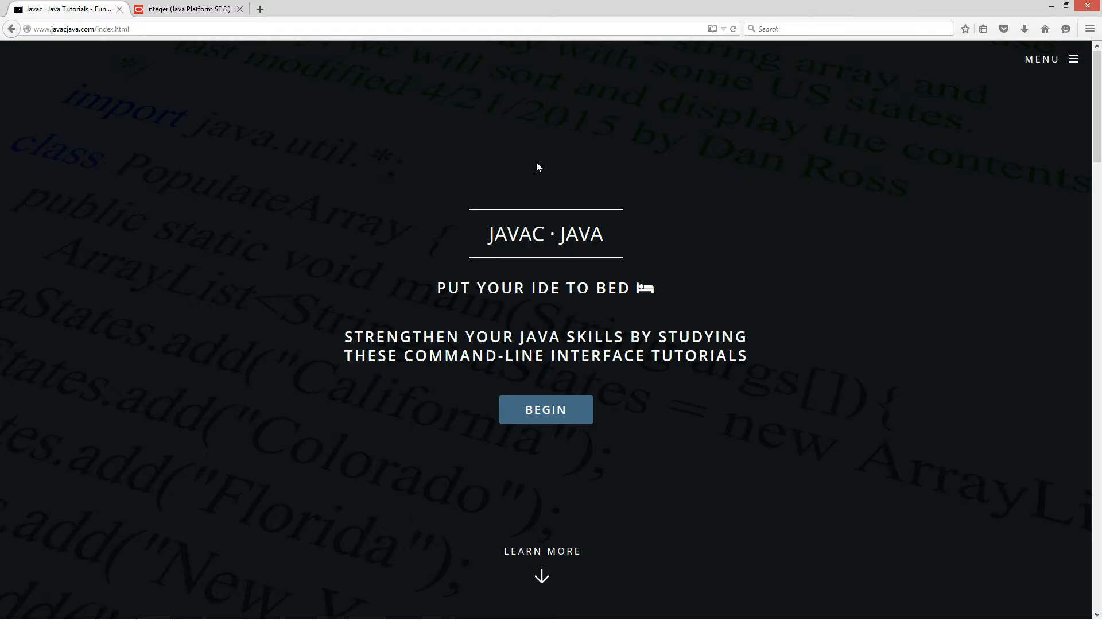
{"action": "mouse_move", "coordinate": [92, 47]}
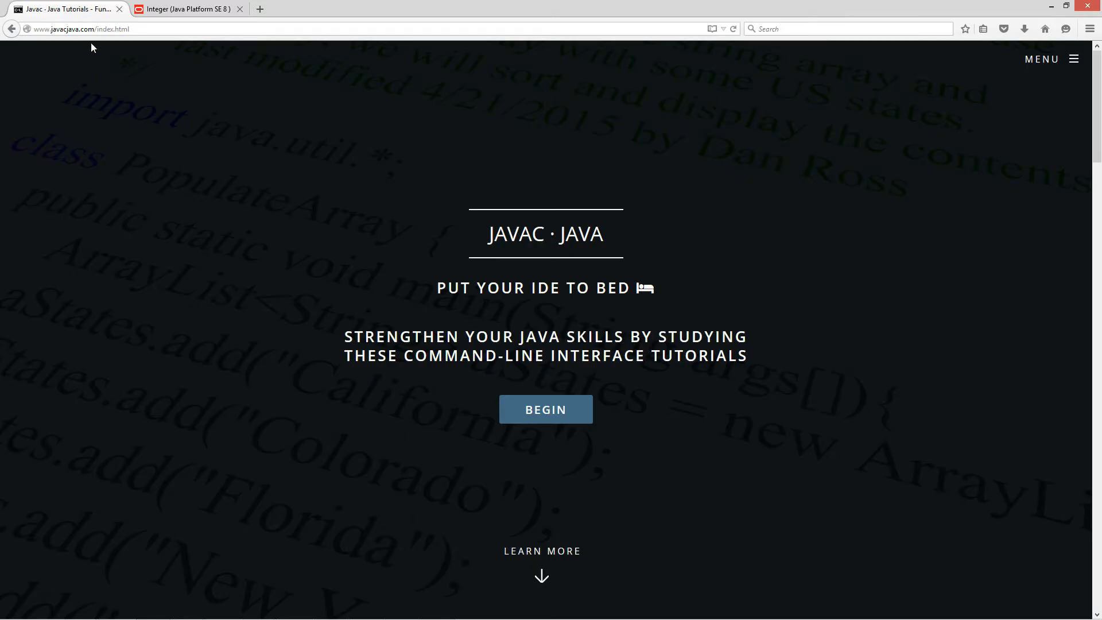
Open the 'Rethrowing an Exception' tutorial from the bottom of the javacjava.com tutorials list
{"action": "left_click", "coordinate": [545, 409]}
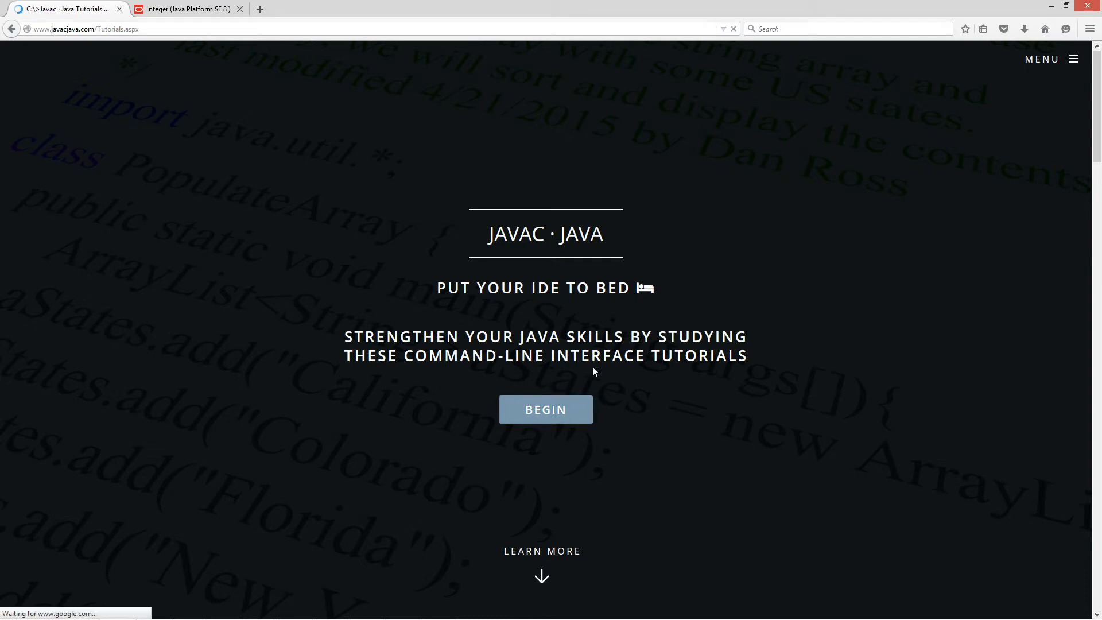
{"action": "scroll", "scroll_direction": "down", "scroll_amount": 3}
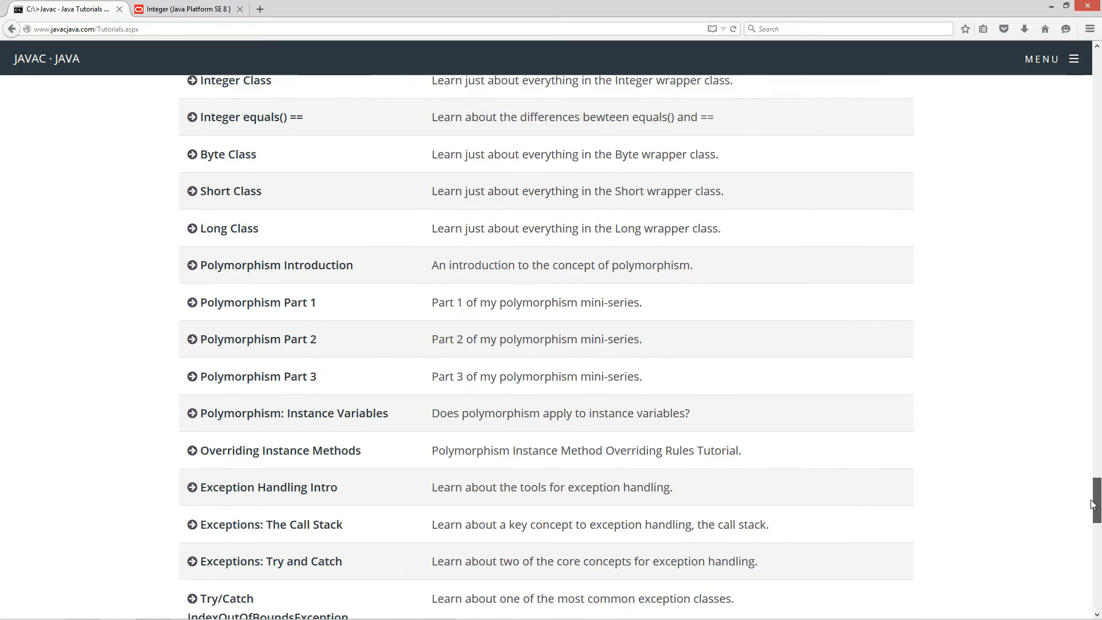
{"action": "scroll", "scroll_direction": "down", "scroll_amount": 3}
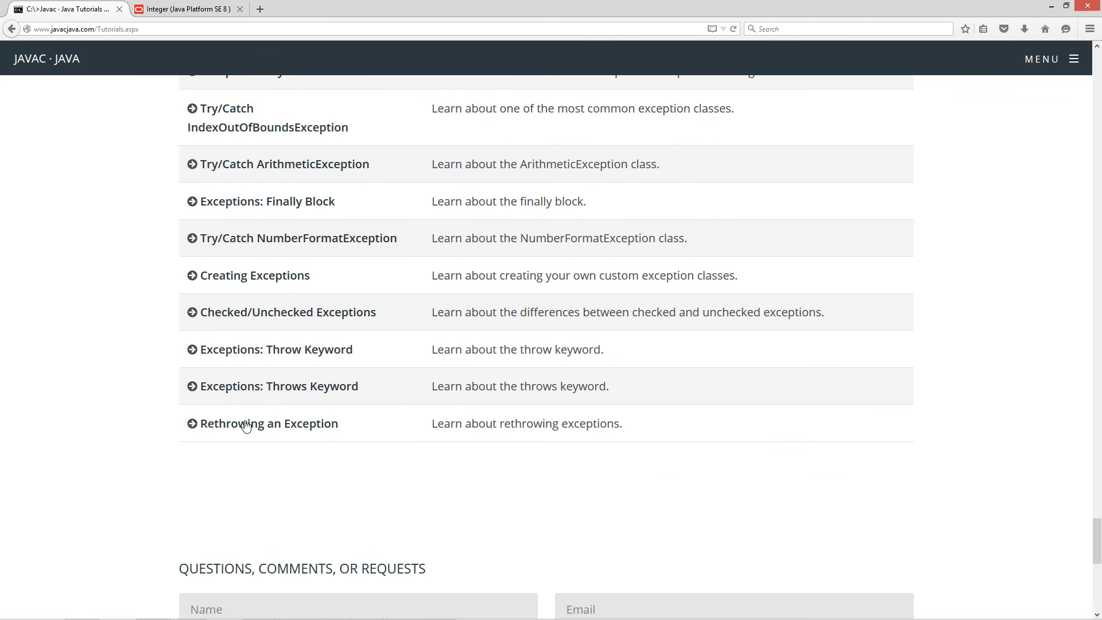
{"action": "left_click", "coordinate": [269, 423]}
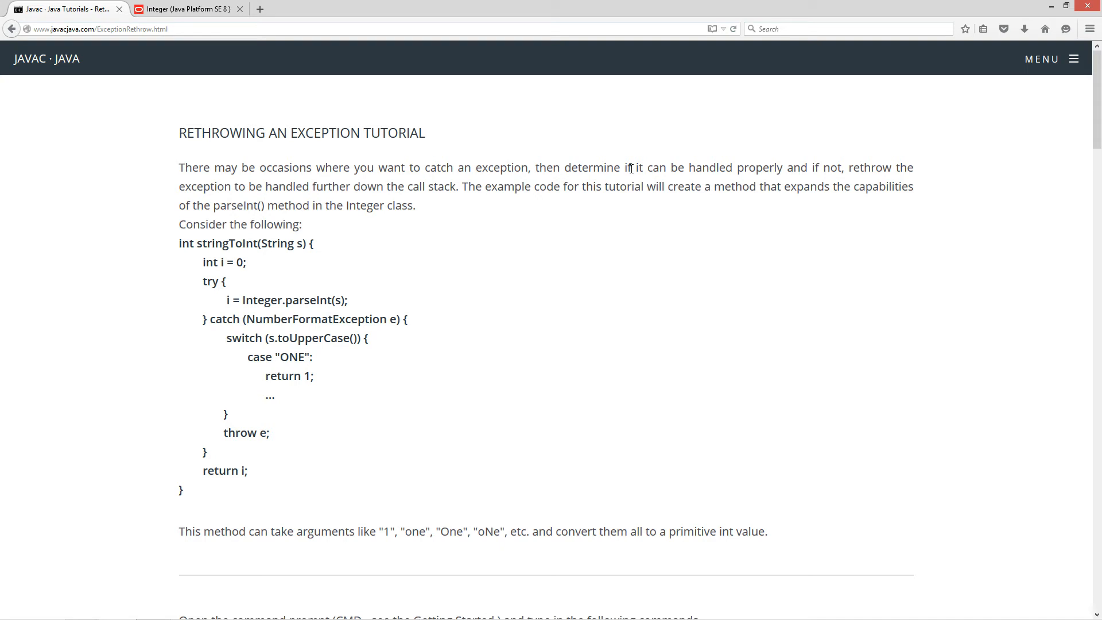
{"action": "mouse_move", "coordinate": [845, 169]}
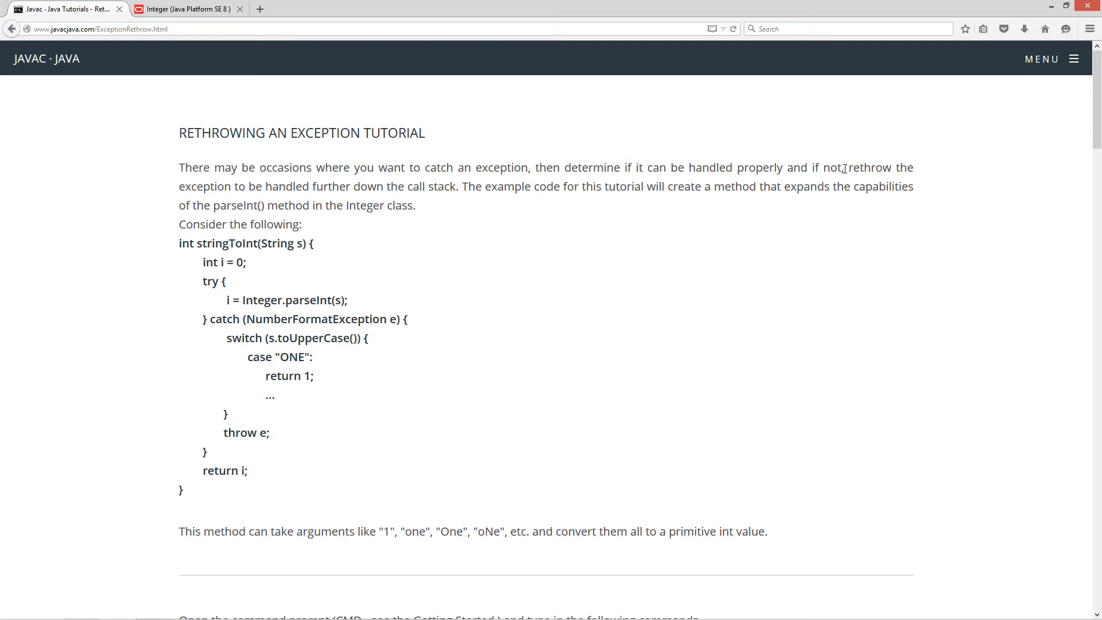
{"action": "mouse_move", "coordinate": [353, 189]}
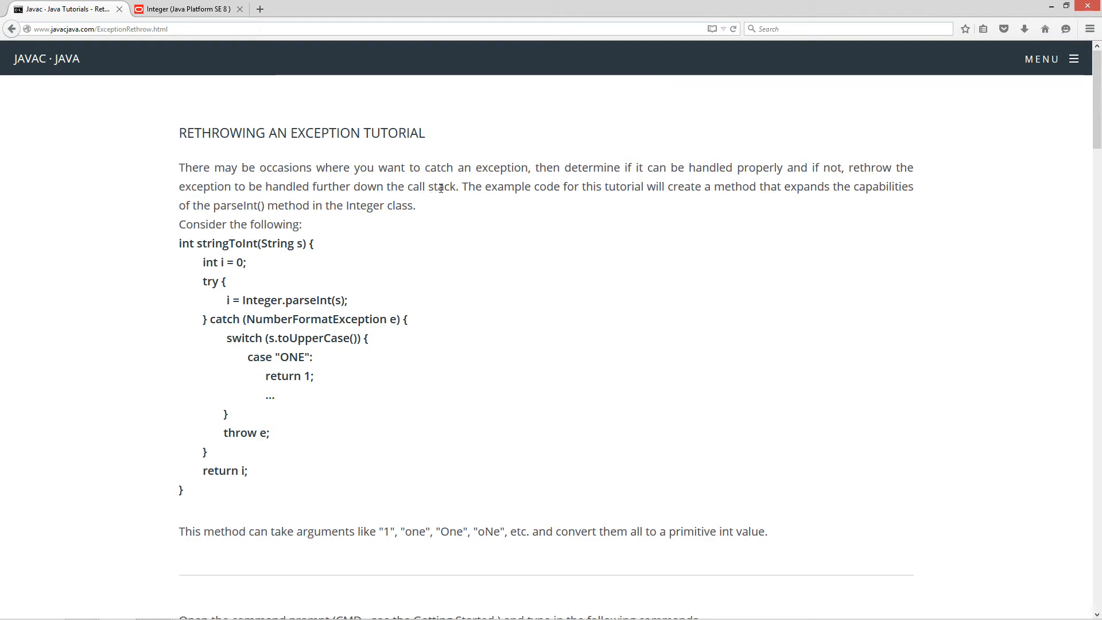
{"action": "mouse_move", "coordinate": [606, 202]}
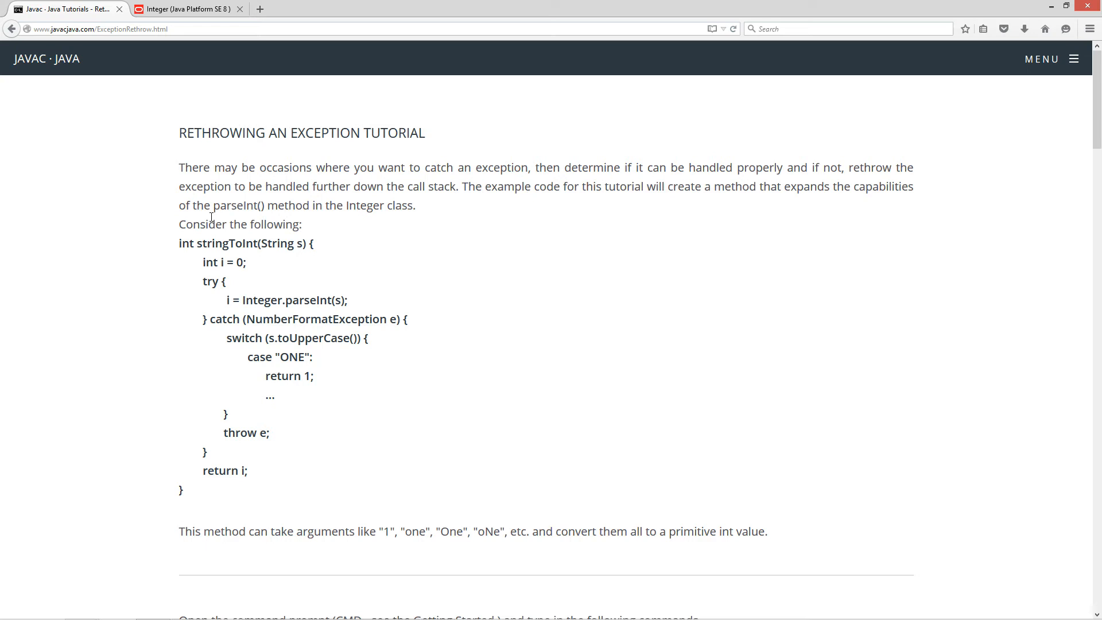
{"action": "mouse_move", "coordinate": [363, 205]}
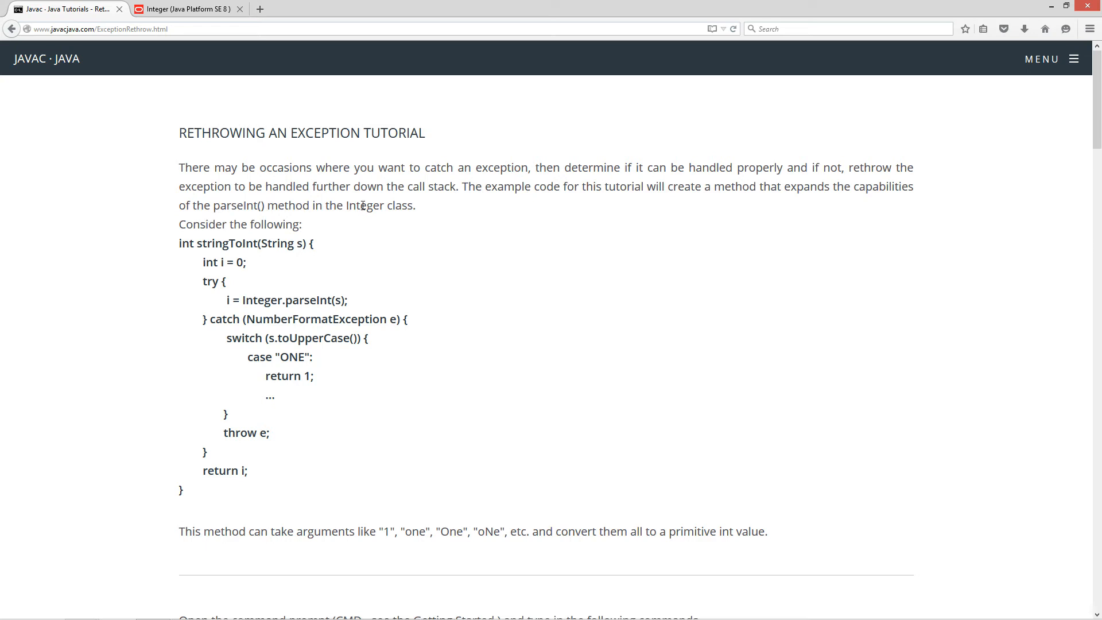
{"action": "mouse_move", "coordinate": [331, 234]}
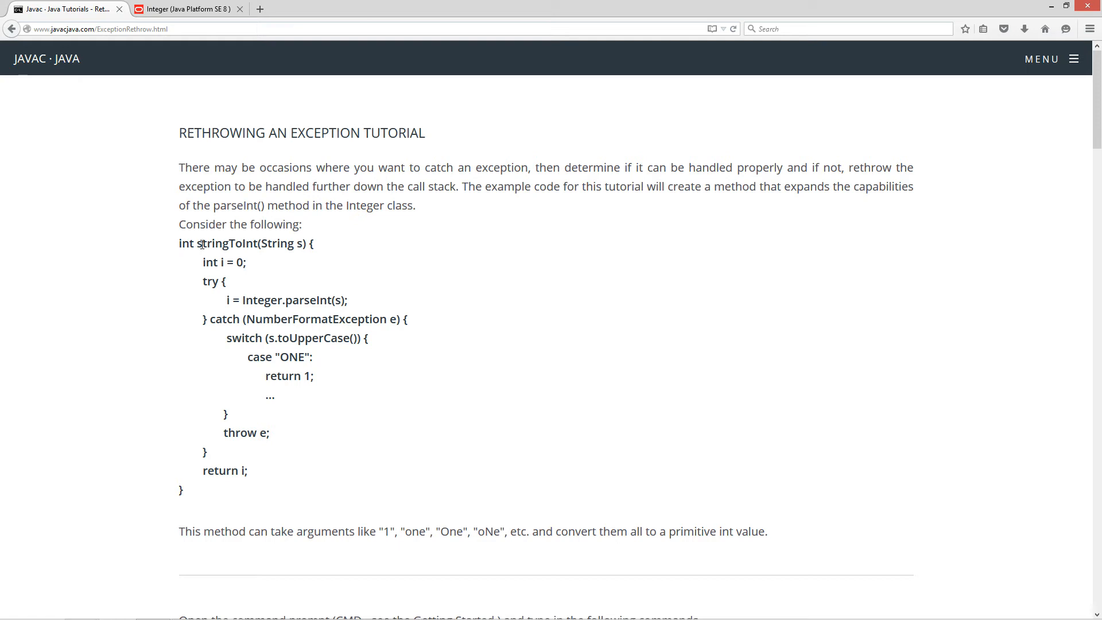
{"action": "double_click", "coordinate": [227, 244]}
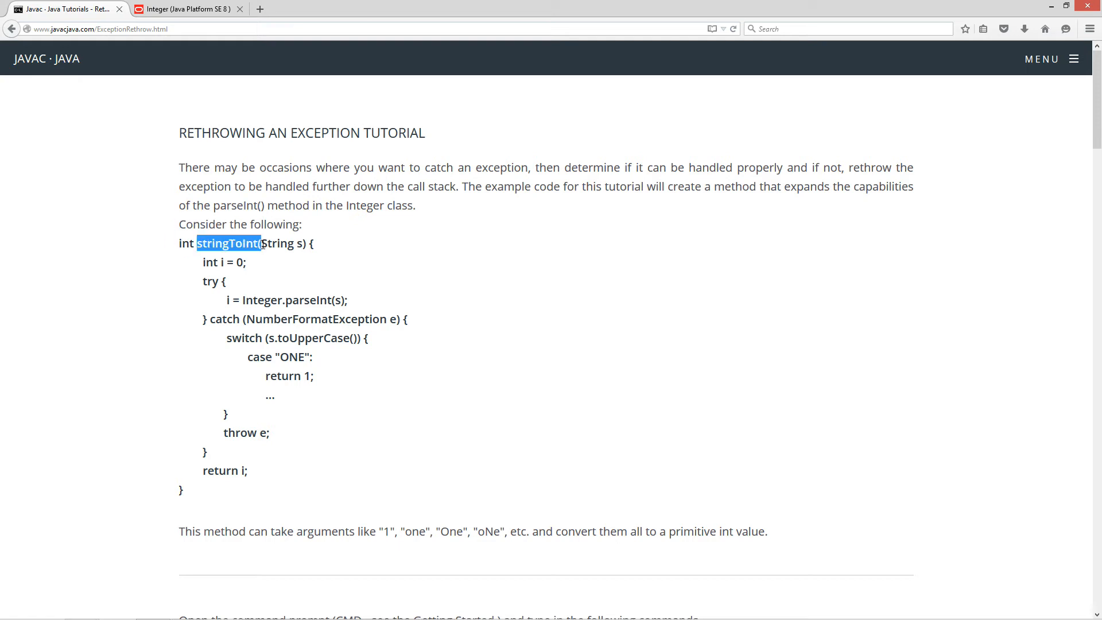
{"action": "double_click", "coordinate": [276, 243]}
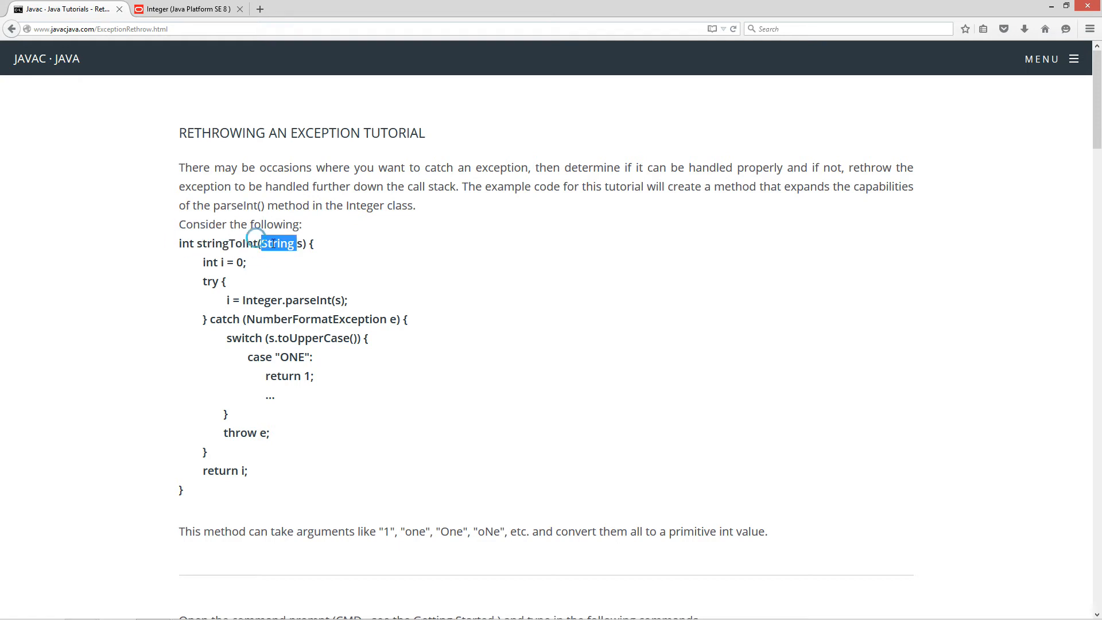
{"action": "left_click_drag", "start_coordinate": [262, 243], "coordinate": [303, 243]}
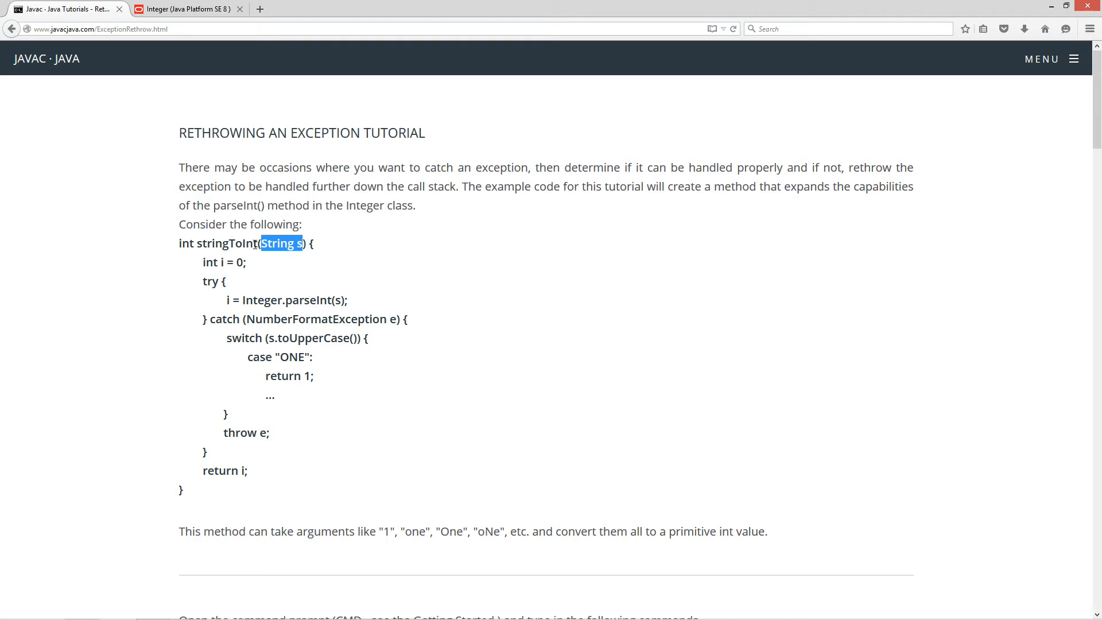
{"action": "double_click", "coordinate": [185, 243]}
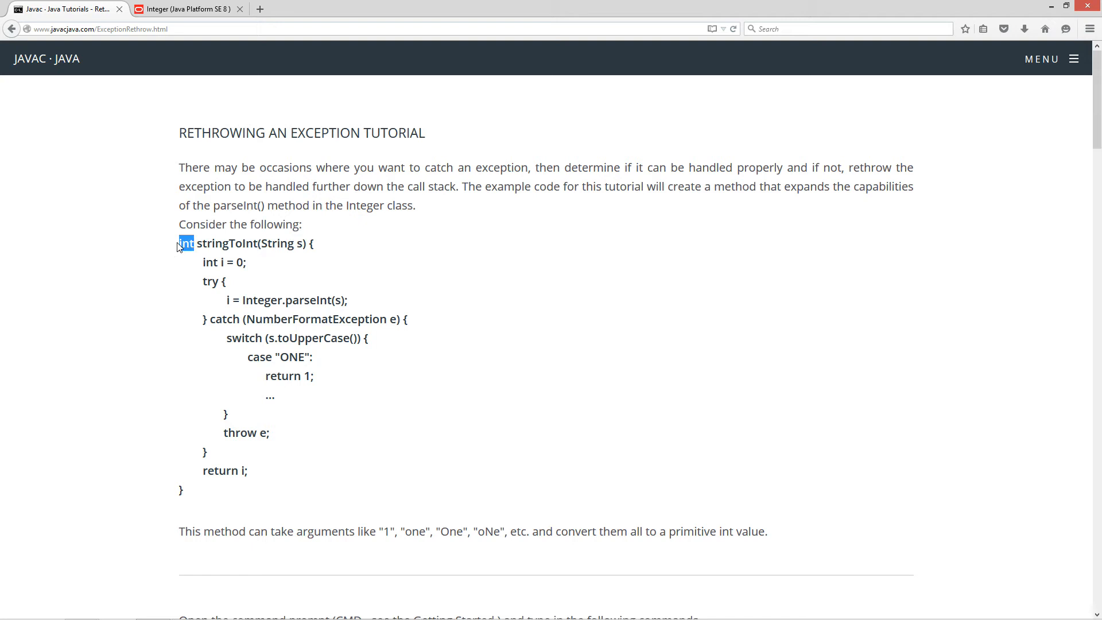
{"action": "left_click_drag", "start_coordinate": [186, 244], "coordinate": [211, 432]}
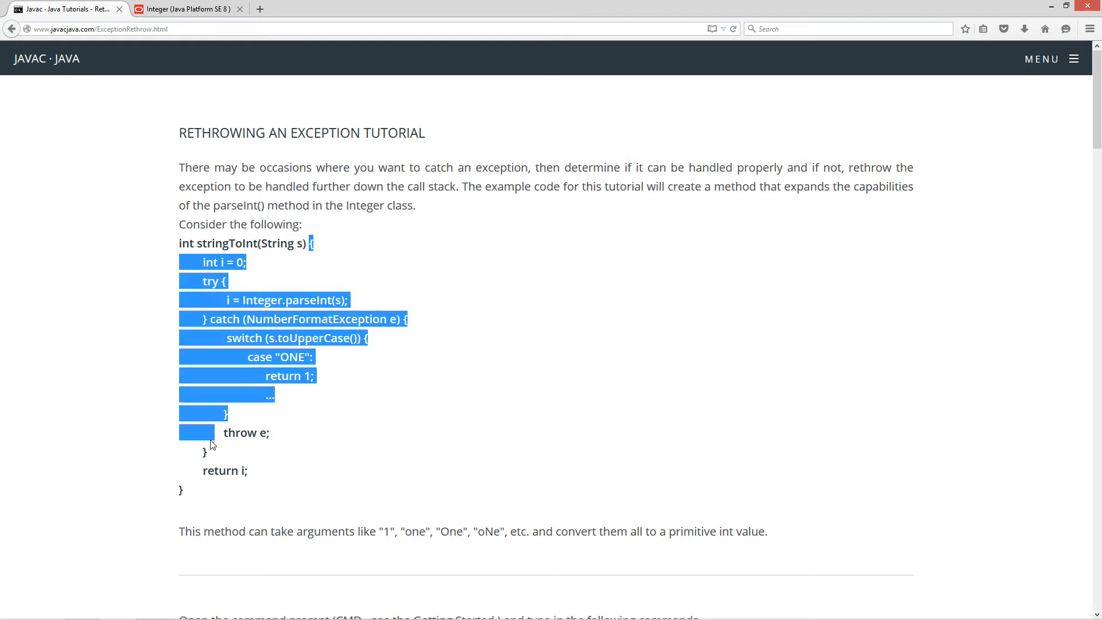
{"action": "left_click", "coordinate": [253, 266]}
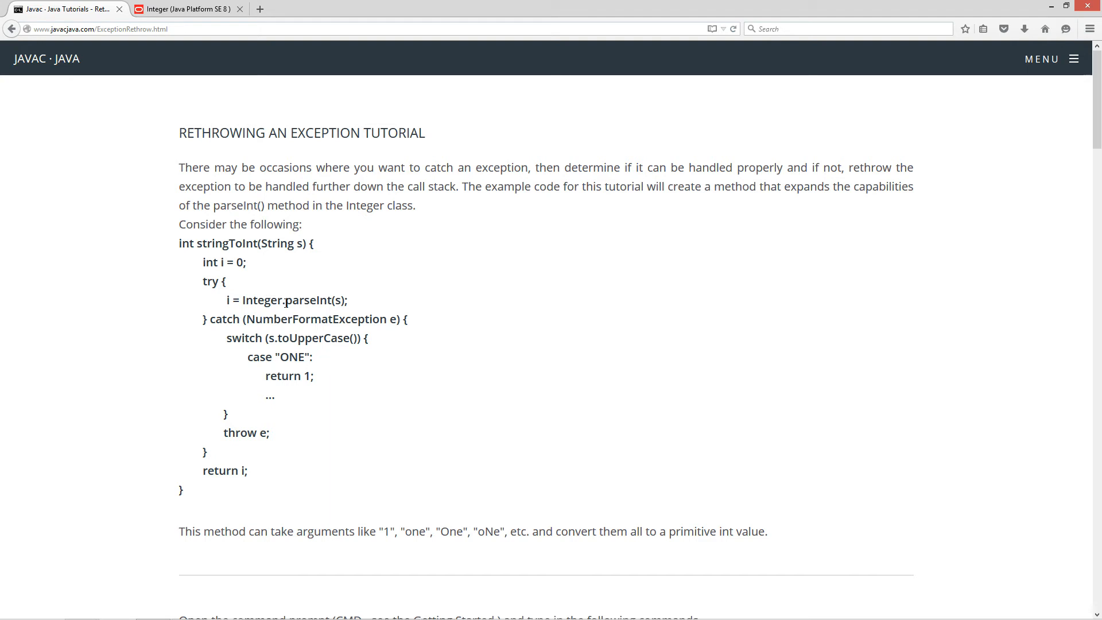
{"action": "double_click", "coordinate": [314, 300]}
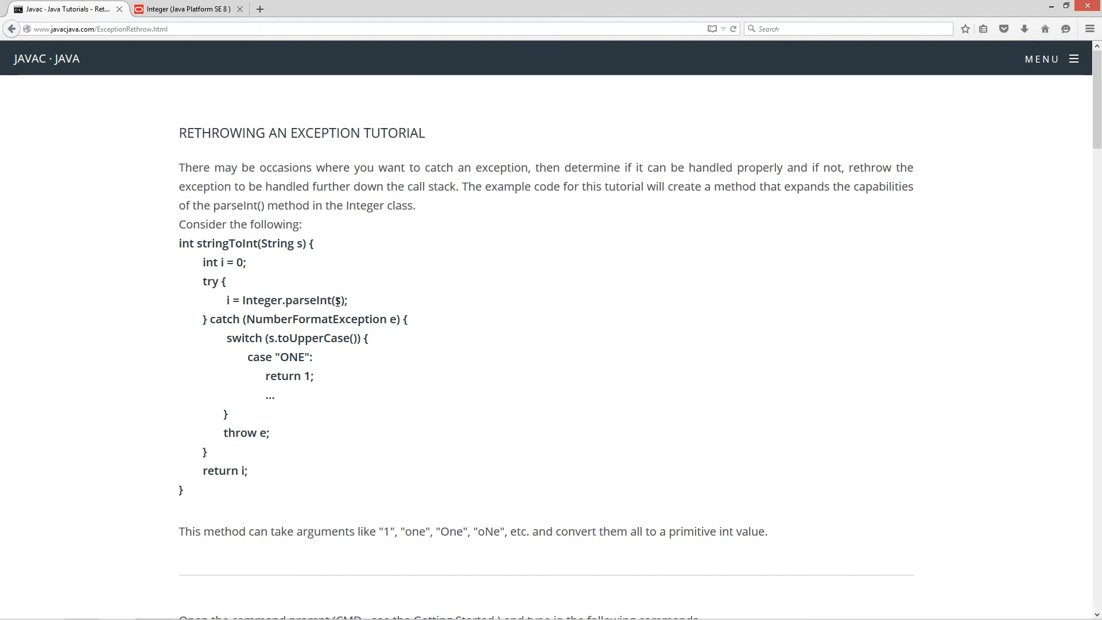
{"action": "double_click", "coordinate": [336, 300]}
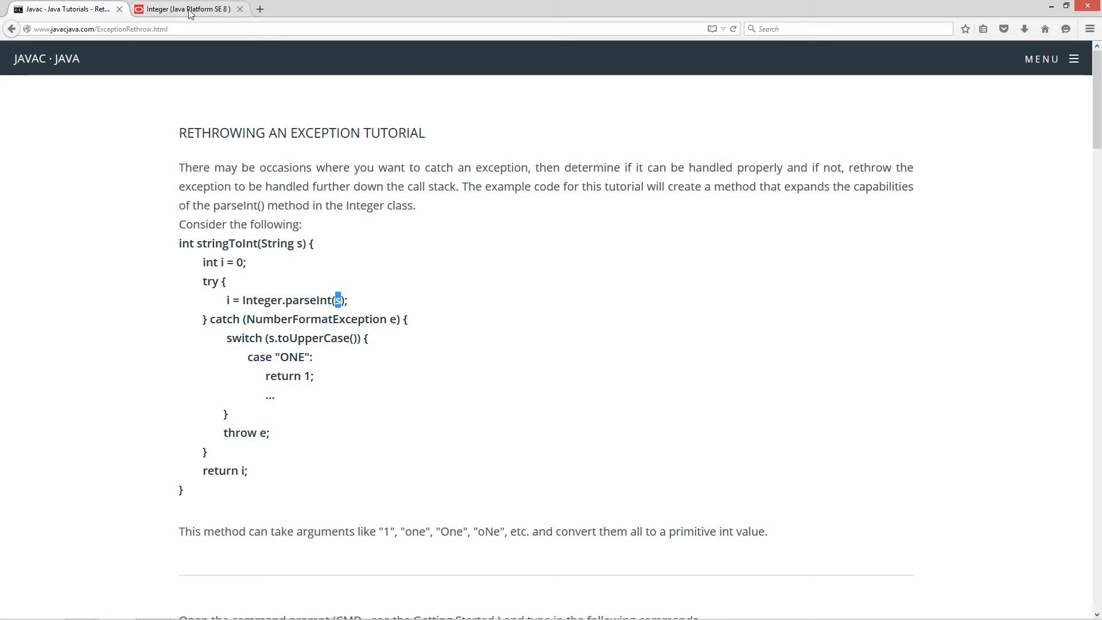
{"action": "mouse_move", "coordinate": [186, 10]}
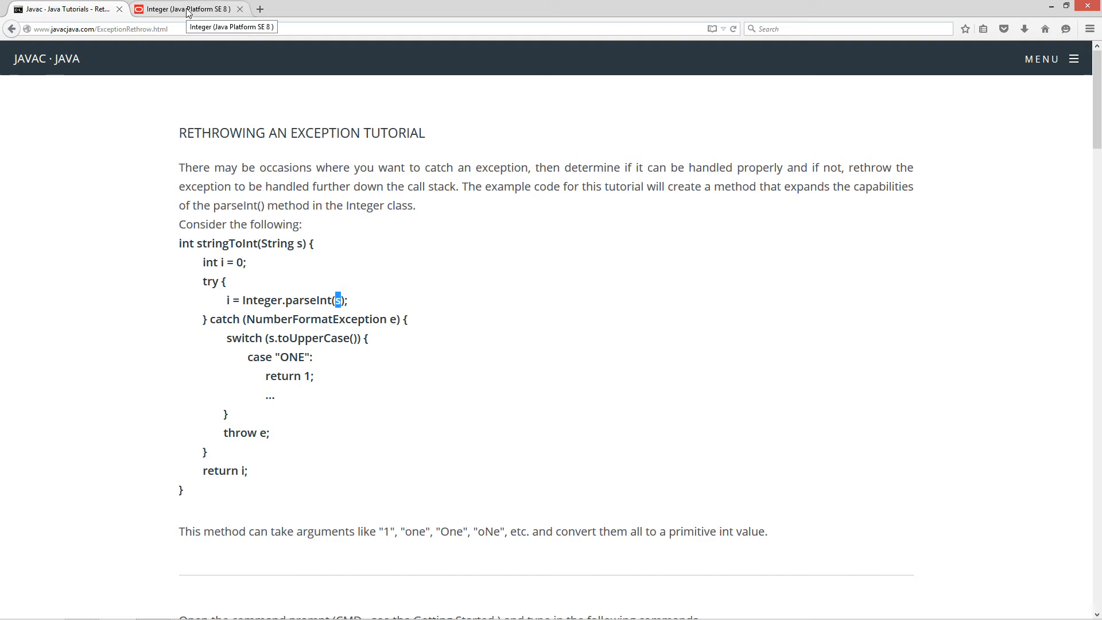
In the Integer docs, scroll the Method Summary and show parseInt(String s) details
{"action": "left_click", "coordinate": [185, 10]}
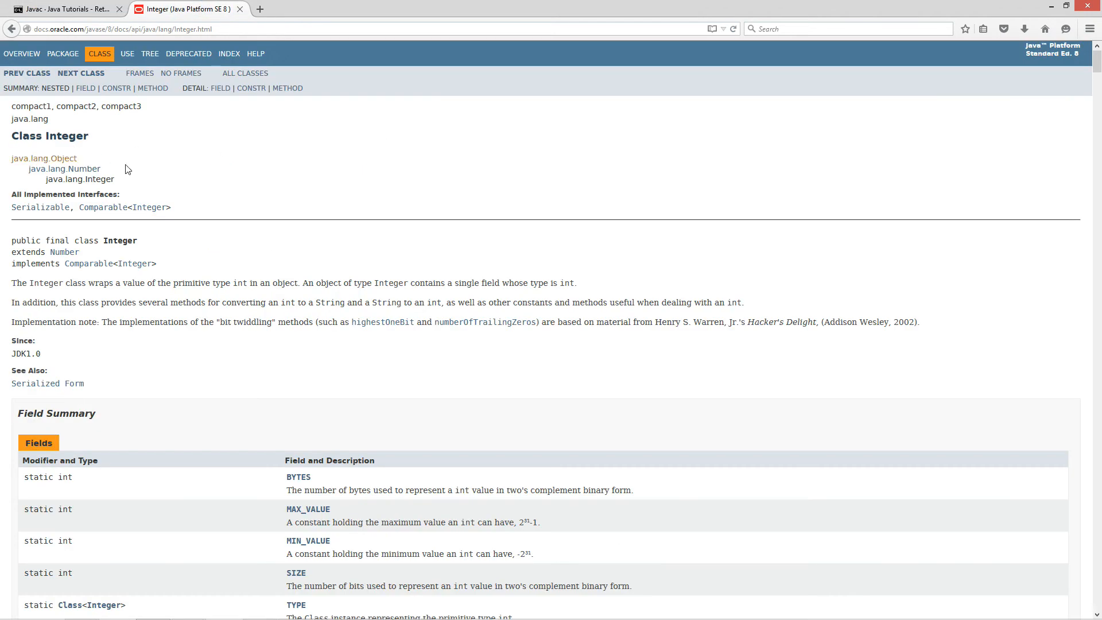
{"action": "scroll", "scroll_direction": "down", "scroll_amount": 3}
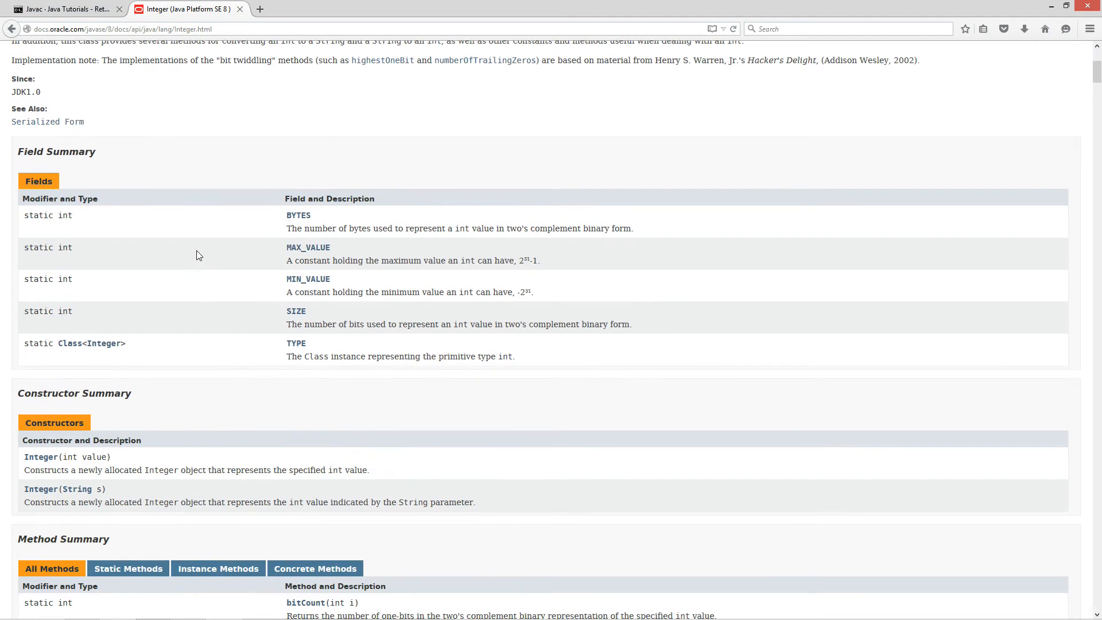
{"action": "scroll", "scroll_direction": "down", "scroll_amount": 3}
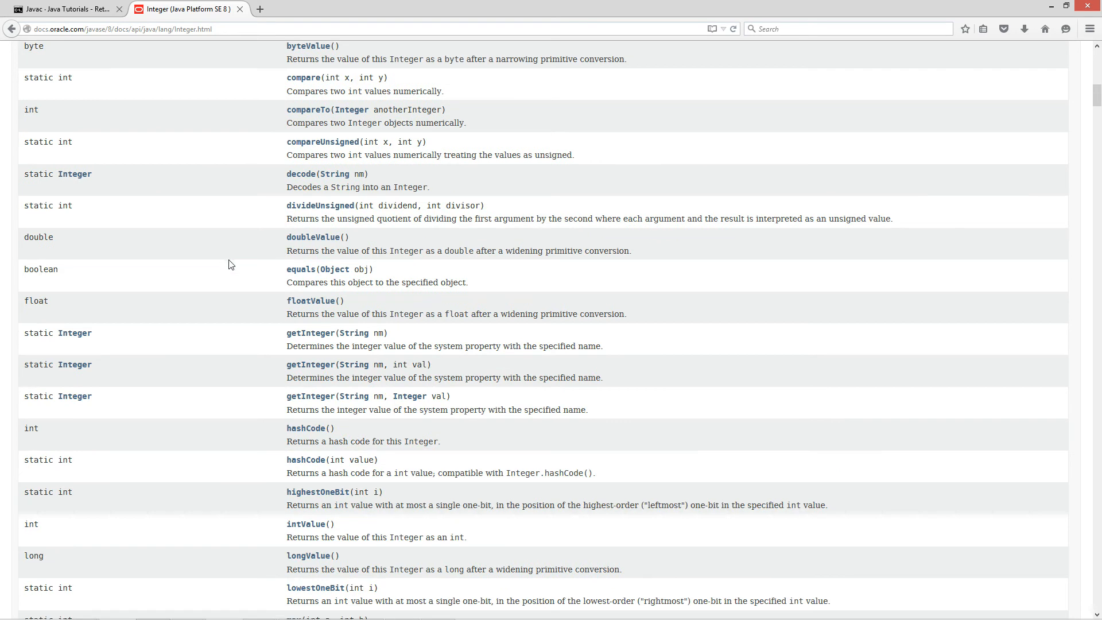
{"action": "scroll", "scroll_direction": "down", "scroll_amount": 3}
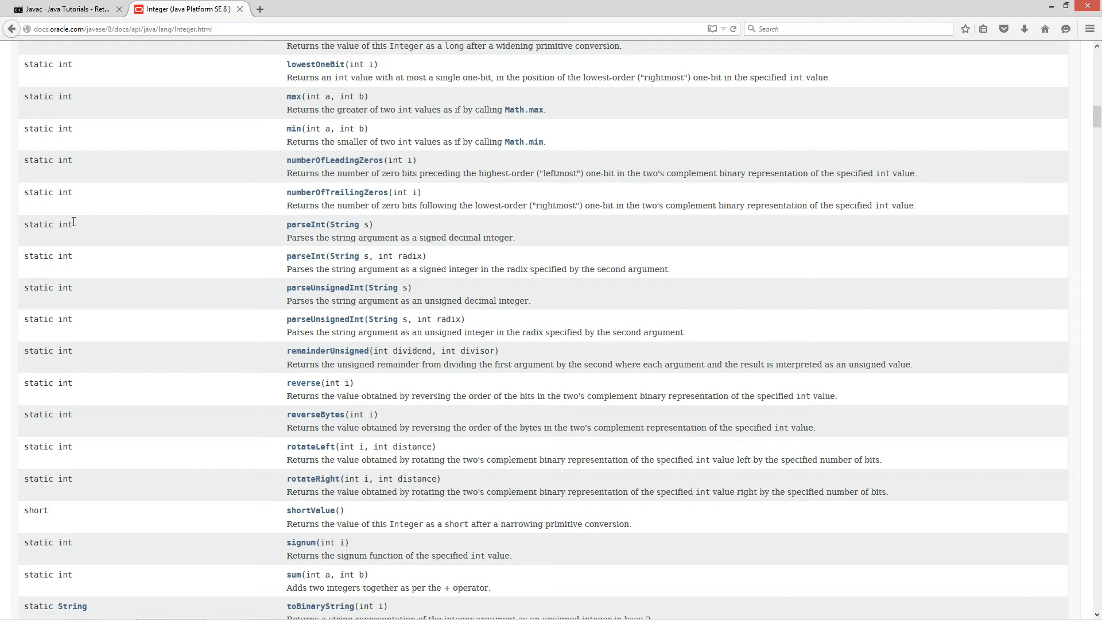
{"action": "double_click", "coordinate": [65, 224]}
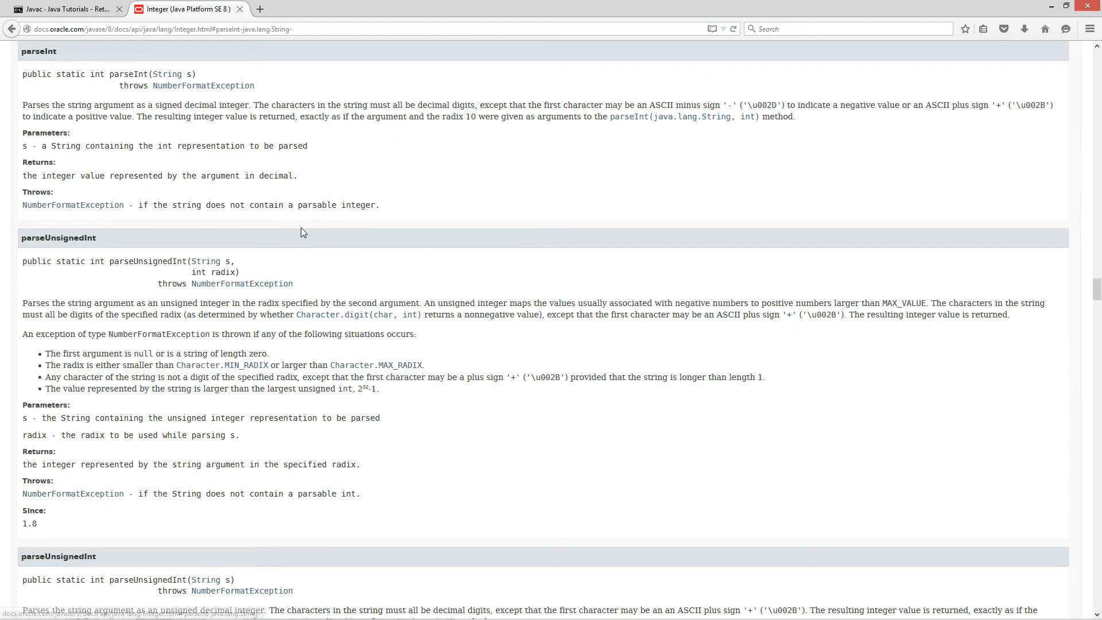
{"action": "mouse_move", "coordinate": [167, 79]}
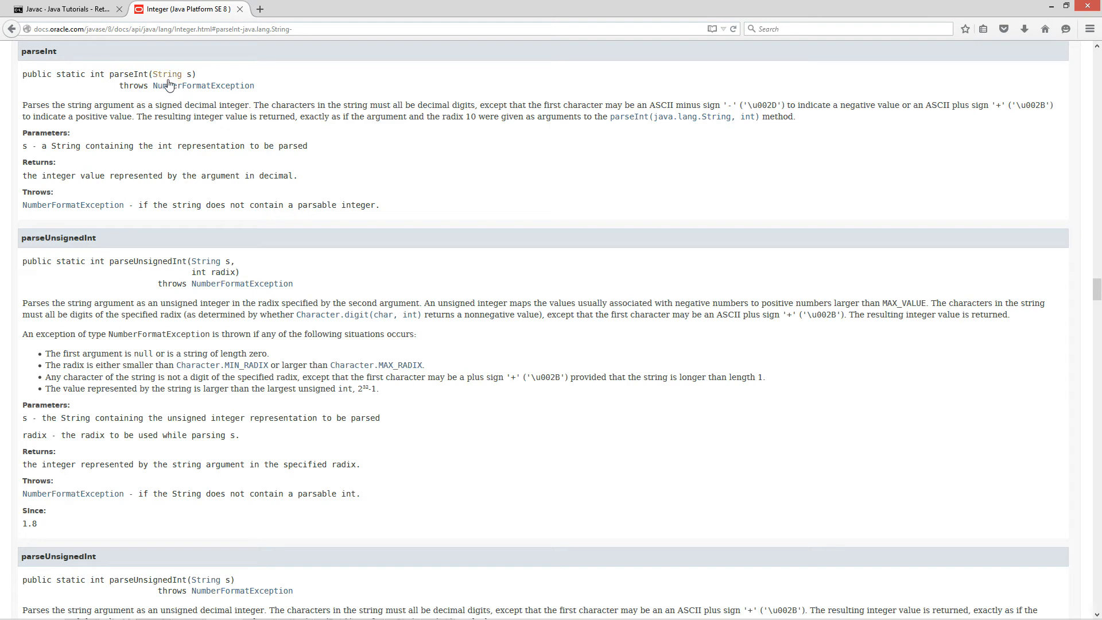
{"action": "mouse_move", "coordinate": [59, 222]}
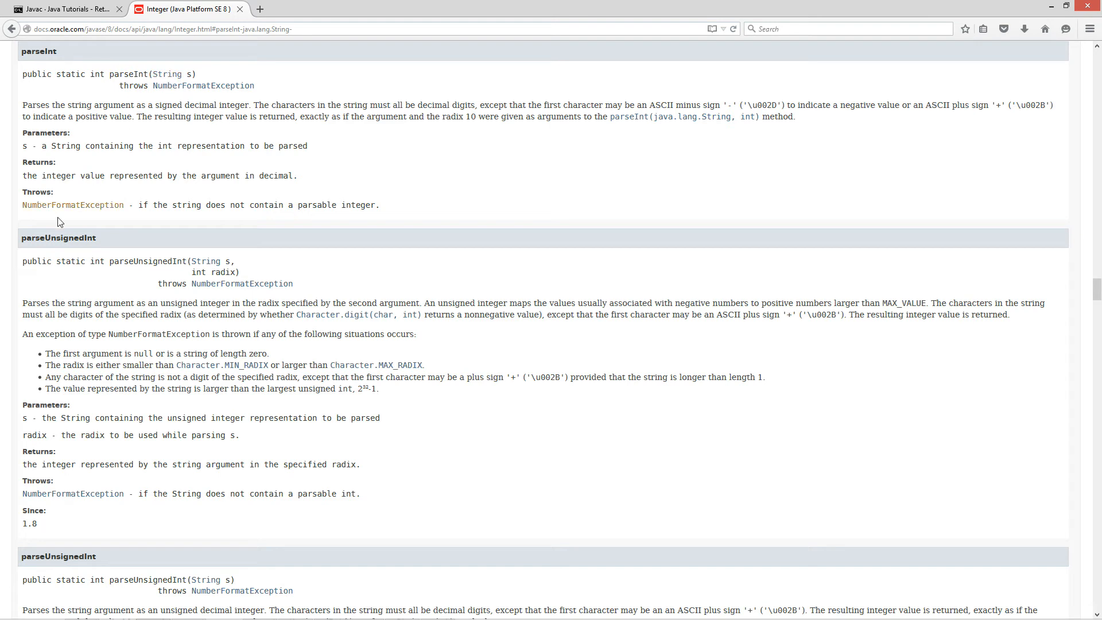
{"action": "mouse_move", "coordinate": [204, 204]}
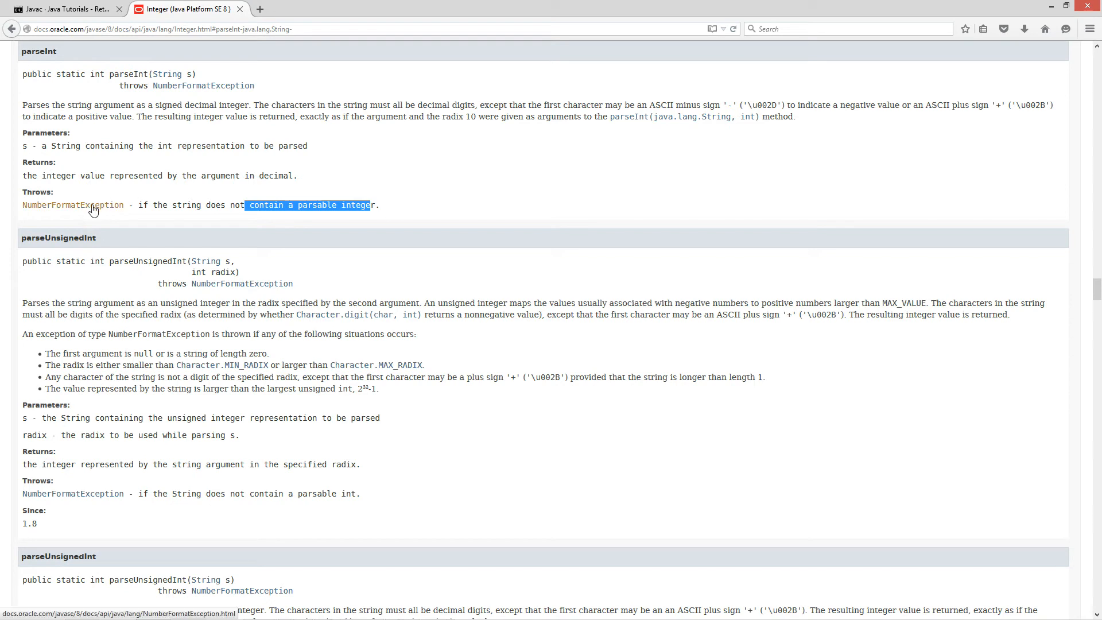
{"action": "mouse_move", "coordinate": [93, 204]}
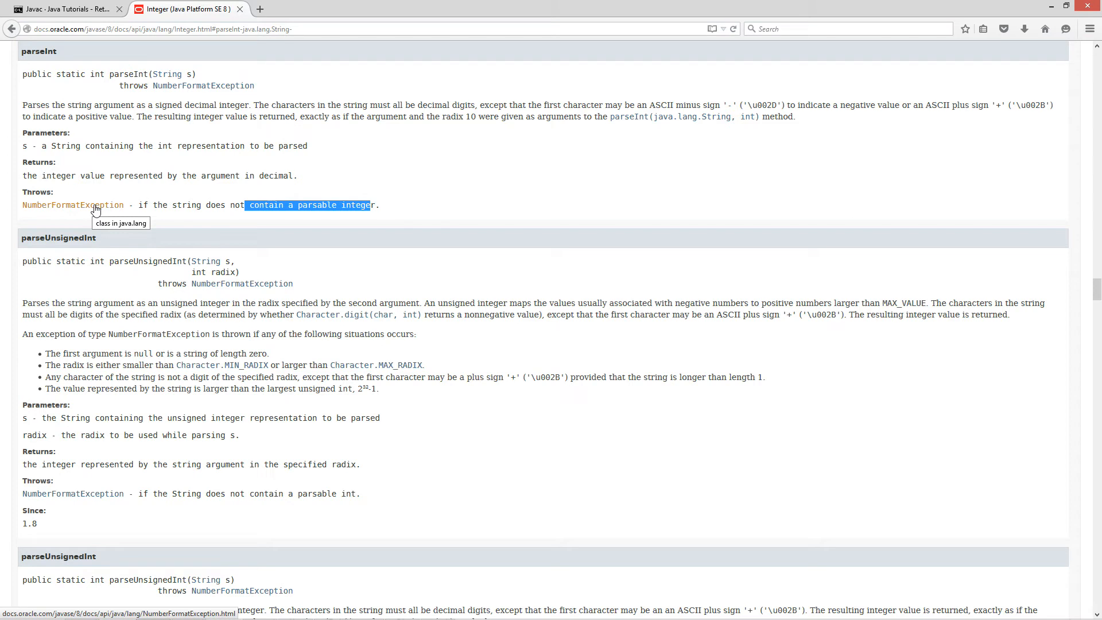
{"action": "mouse_move", "coordinate": [272, 171]}
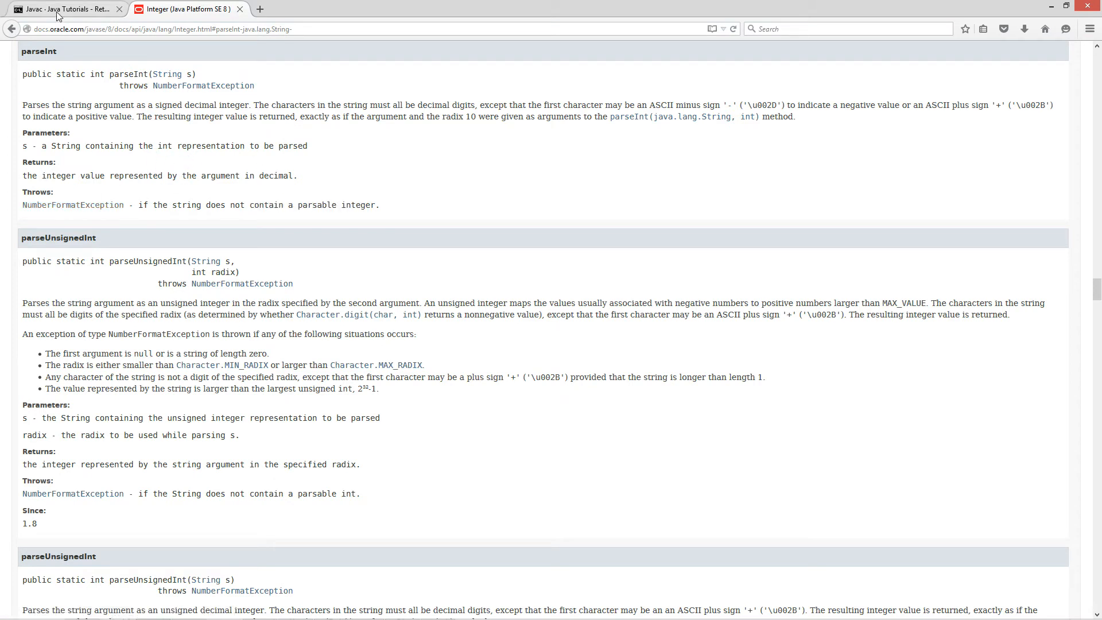
Back on the tutorial, highlight parseInt's argument, NumberFormatException, the return statement and int type
{"action": "left_click", "coordinate": [63, 8]}
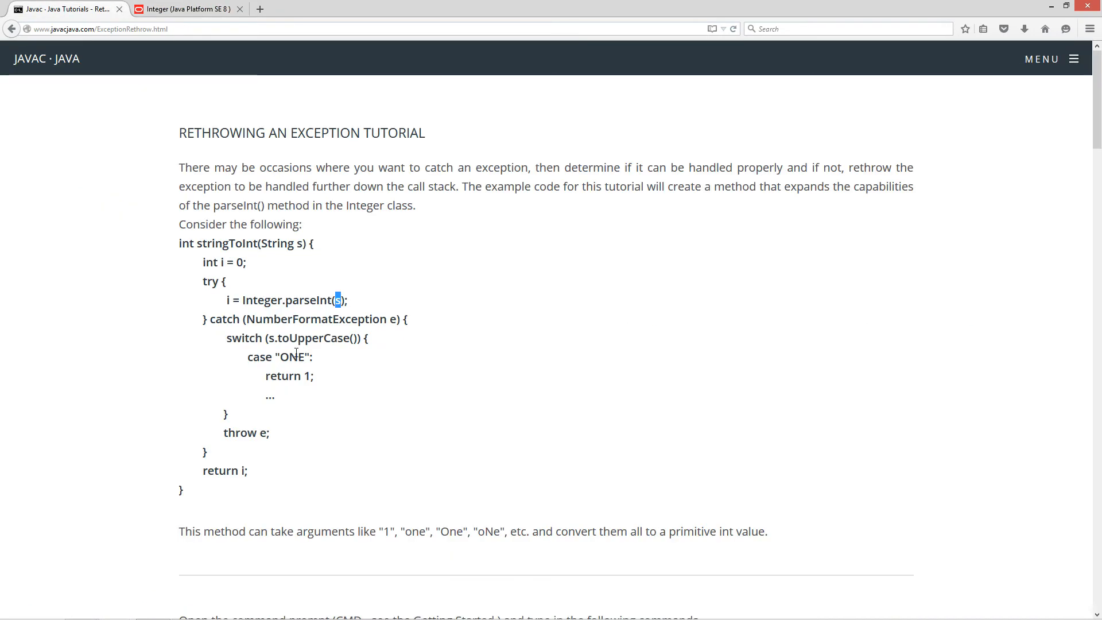
{"action": "double_click", "coordinate": [290, 357]}
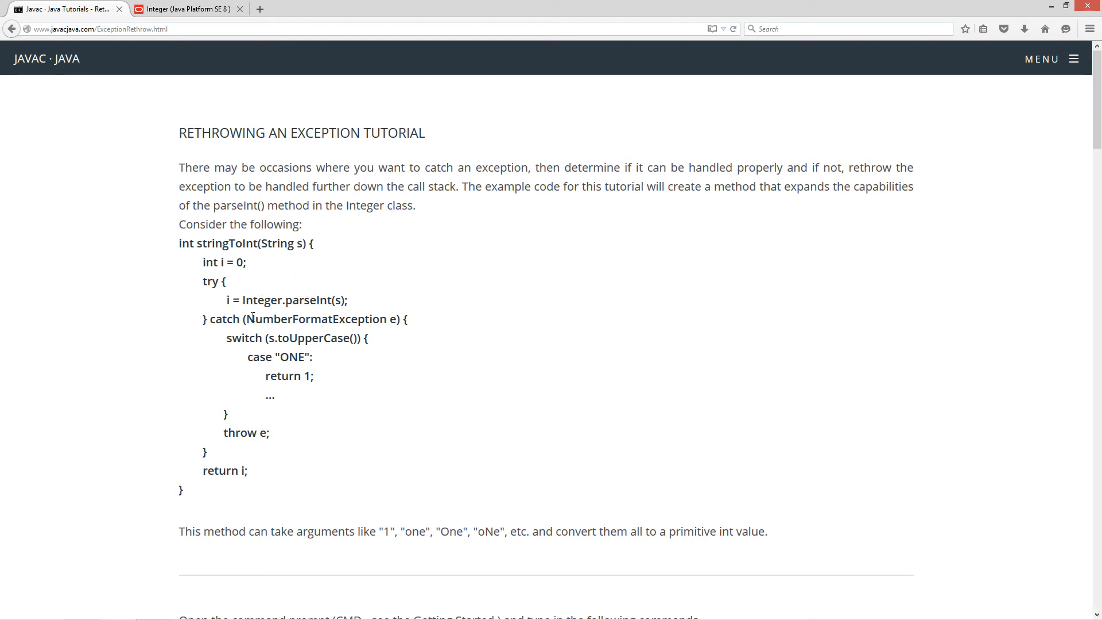
{"action": "double_click", "coordinate": [315, 319]}
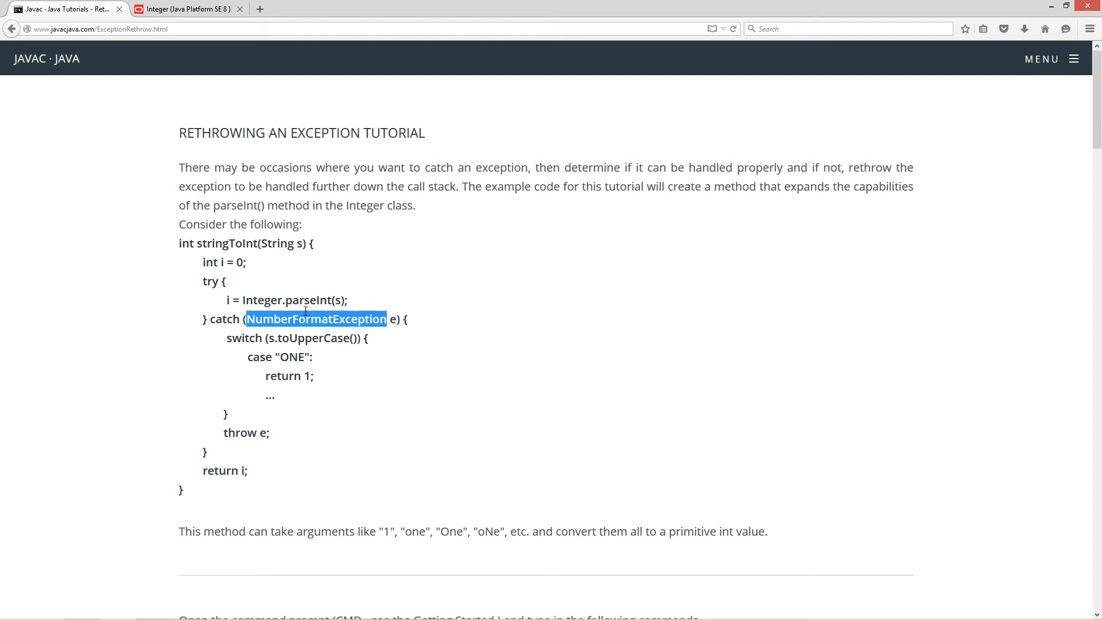
{"action": "mouse_move", "coordinate": [406, 322]}
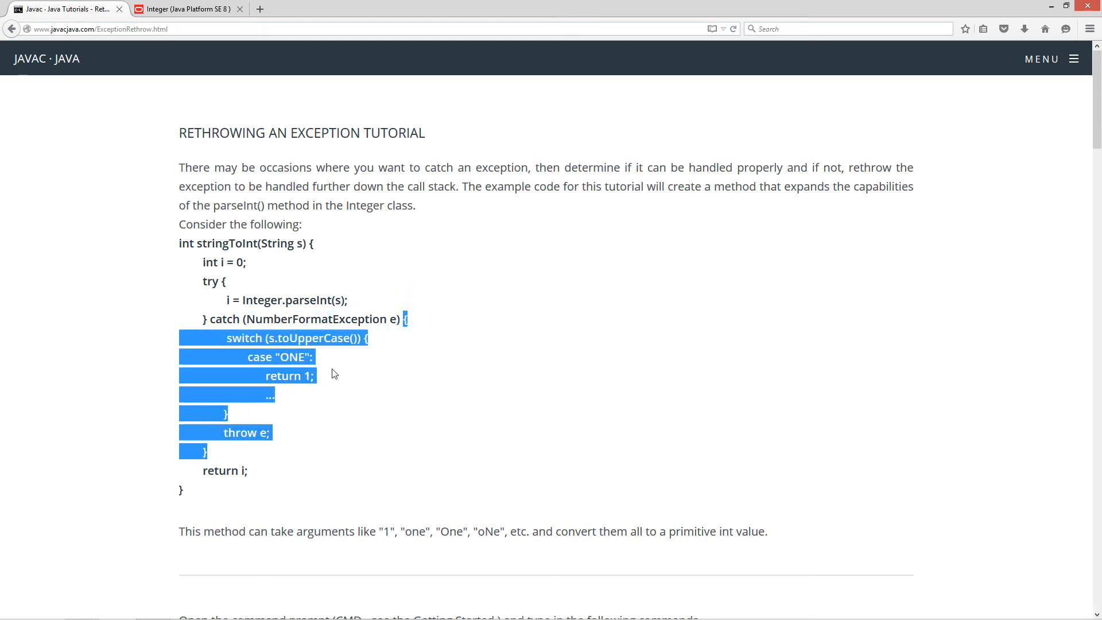
{"action": "left_click", "coordinate": [255, 342]}
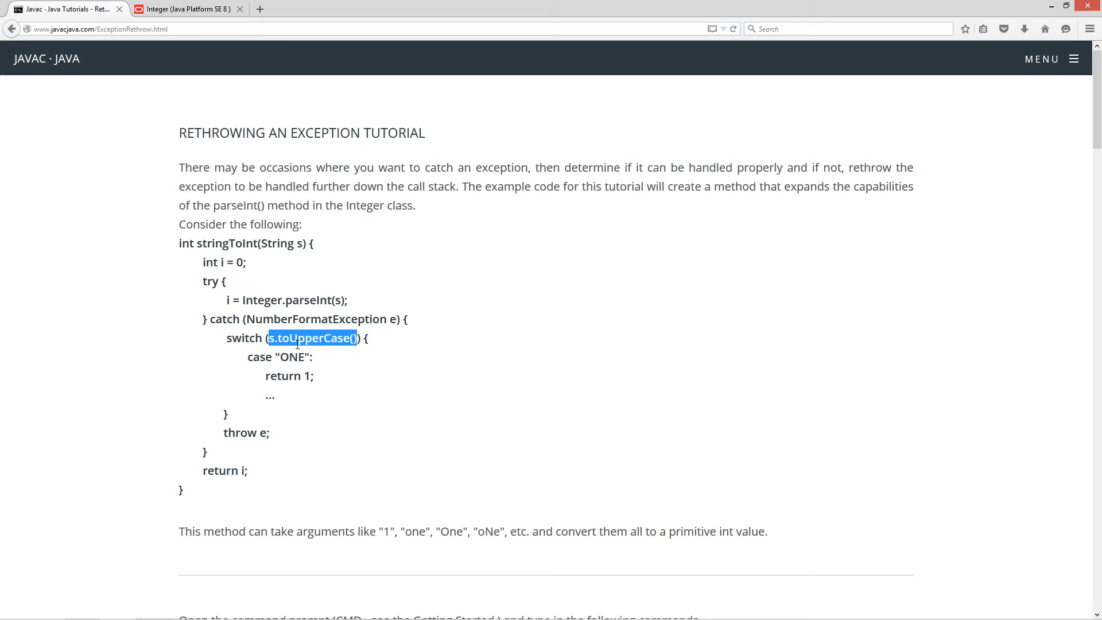
{"action": "mouse_move", "coordinate": [282, 313]}
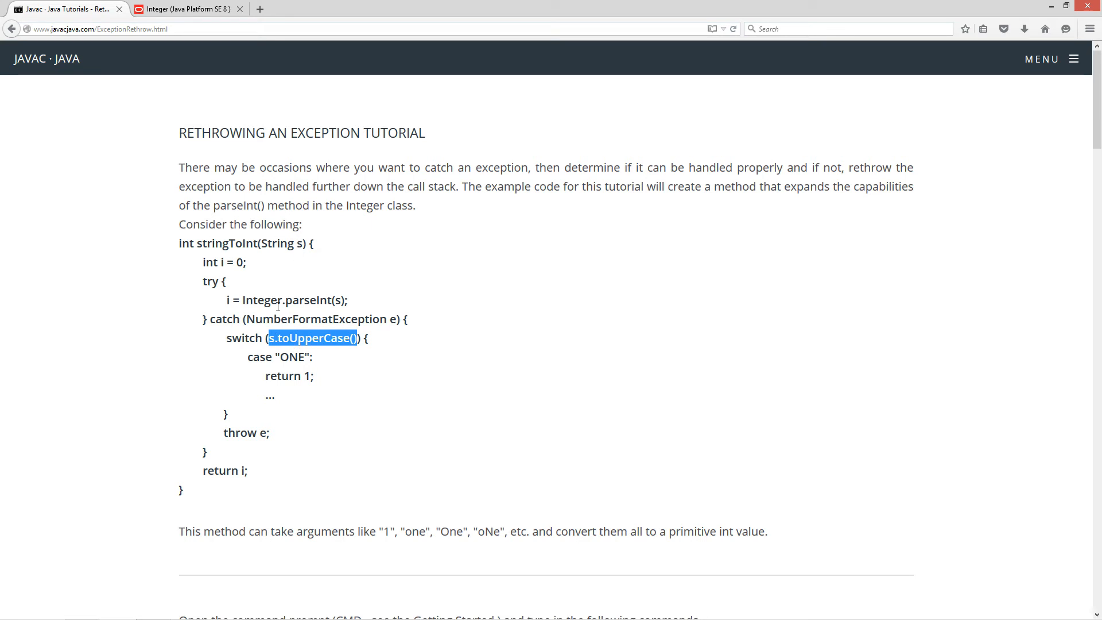
{"action": "double_click", "coordinate": [292, 357]}
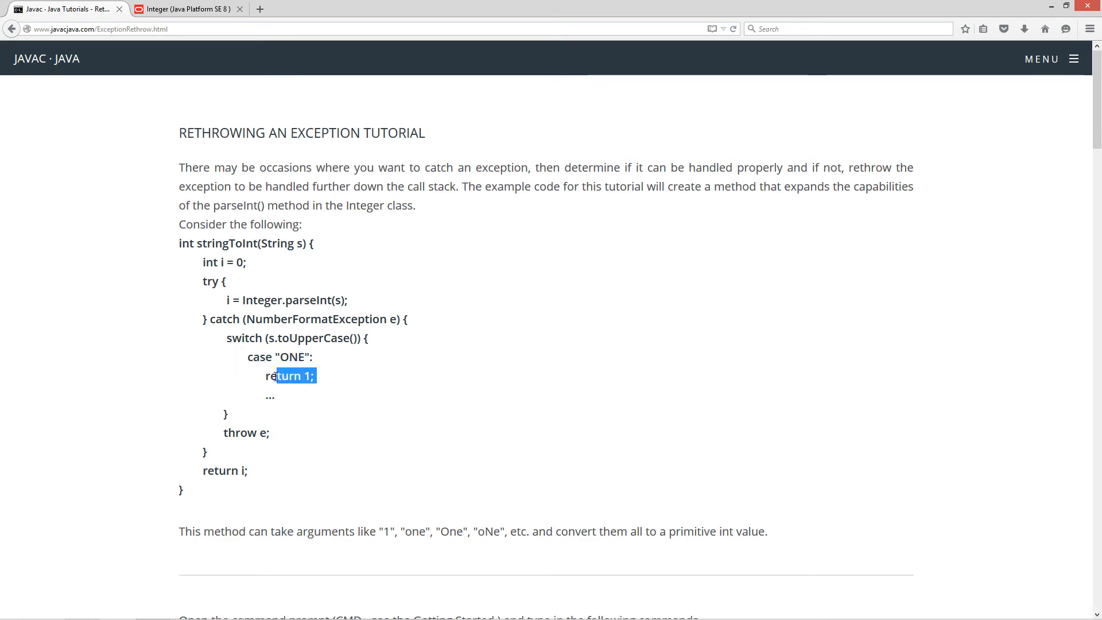
{"action": "double_click", "coordinate": [186, 243]}
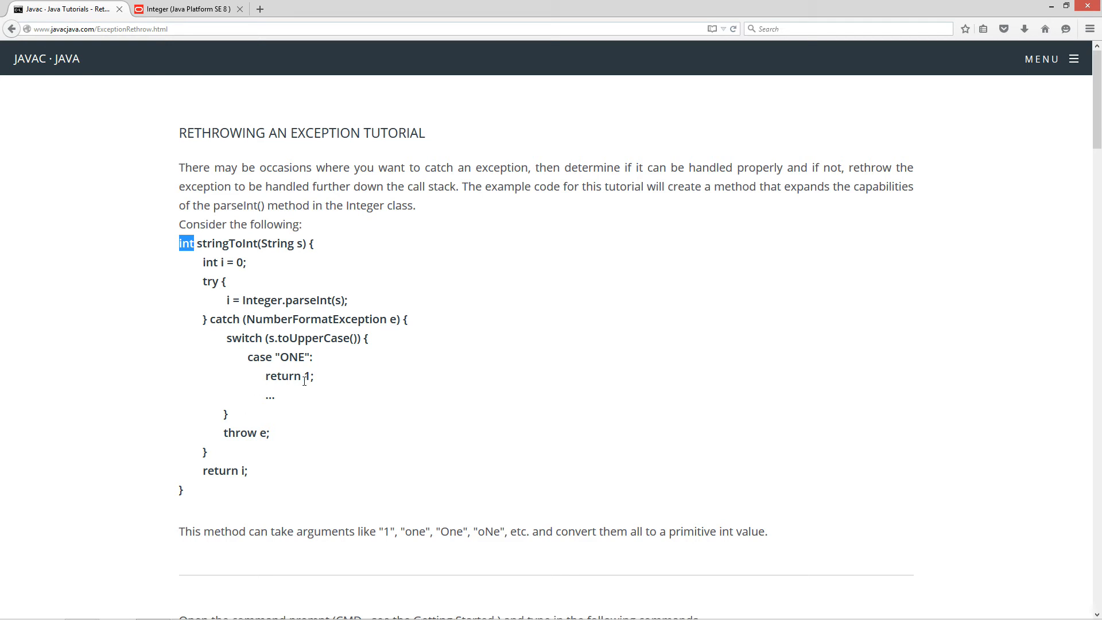
{"action": "mouse_move", "coordinate": [233, 436]}
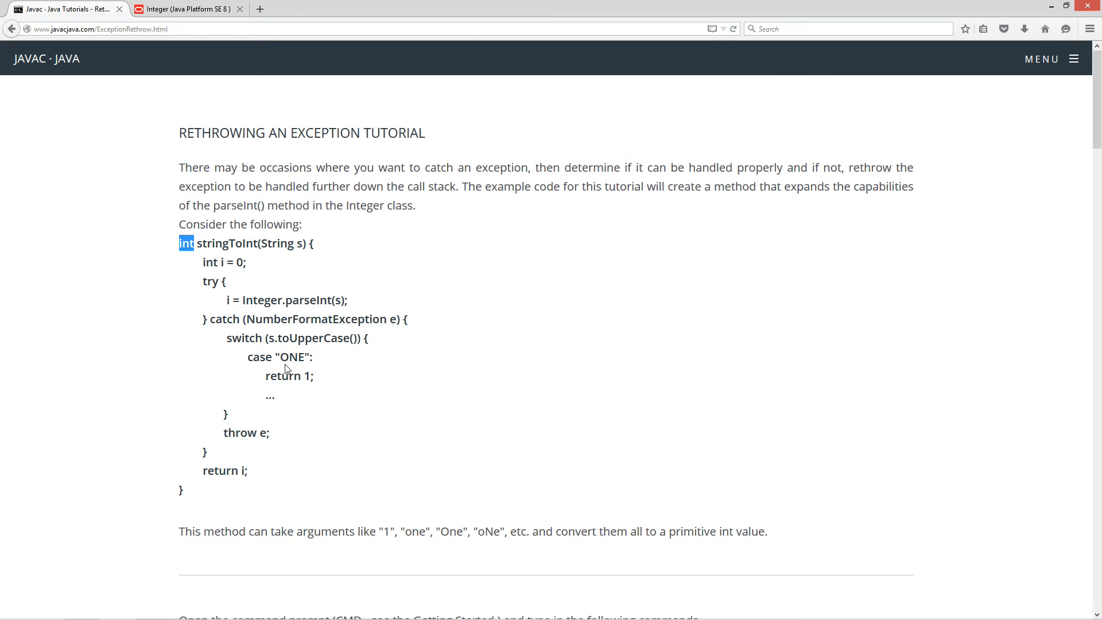
Highlight the caught exception variable e and the throw e statement
{"action": "double_click", "coordinate": [291, 356]}
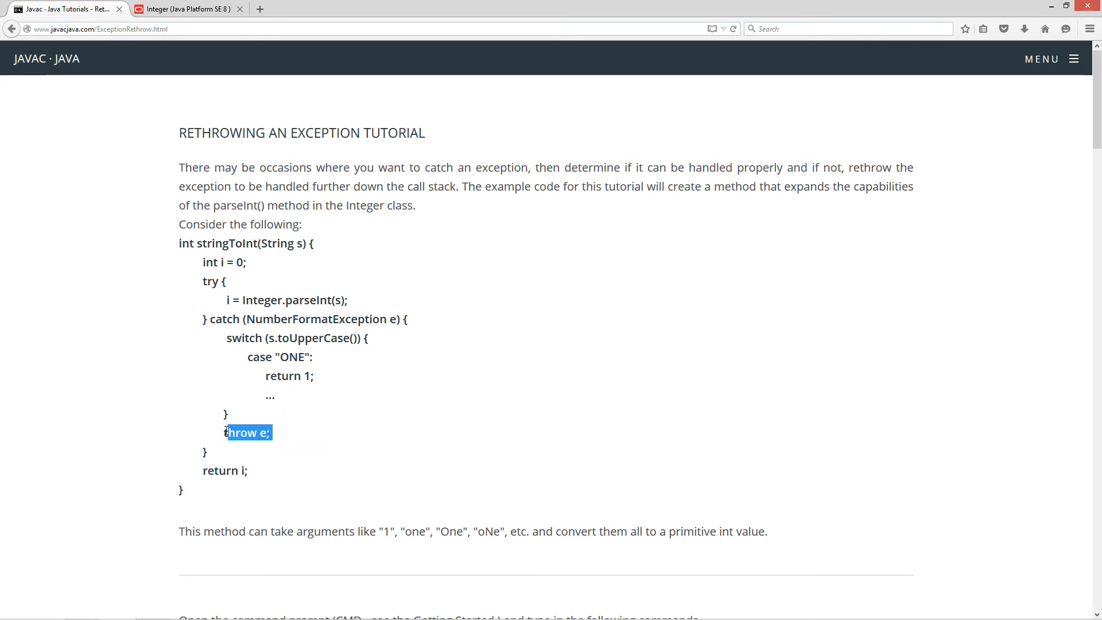
{"action": "double_click", "coordinate": [309, 319]}
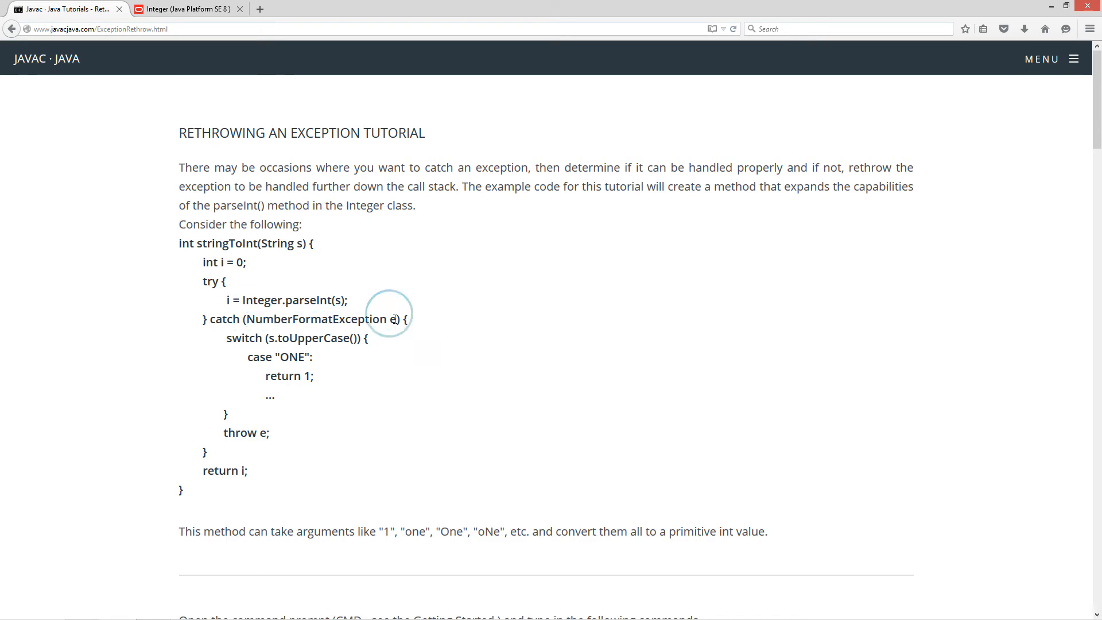
{"action": "double_click", "coordinate": [392, 319]}
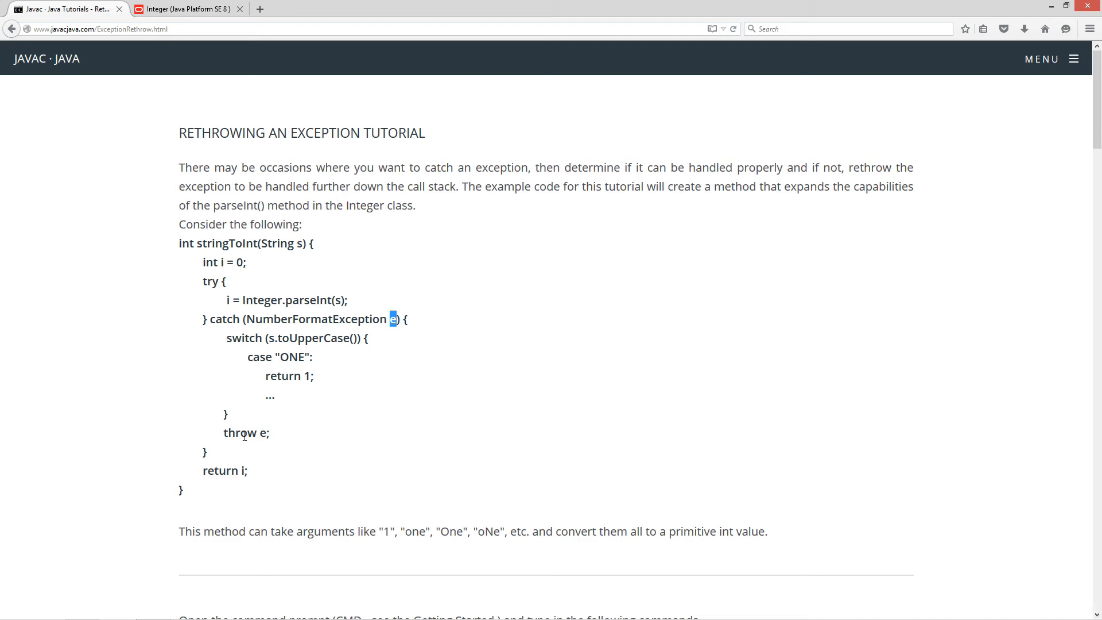
{"action": "double_click", "coordinate": [261, 432]}
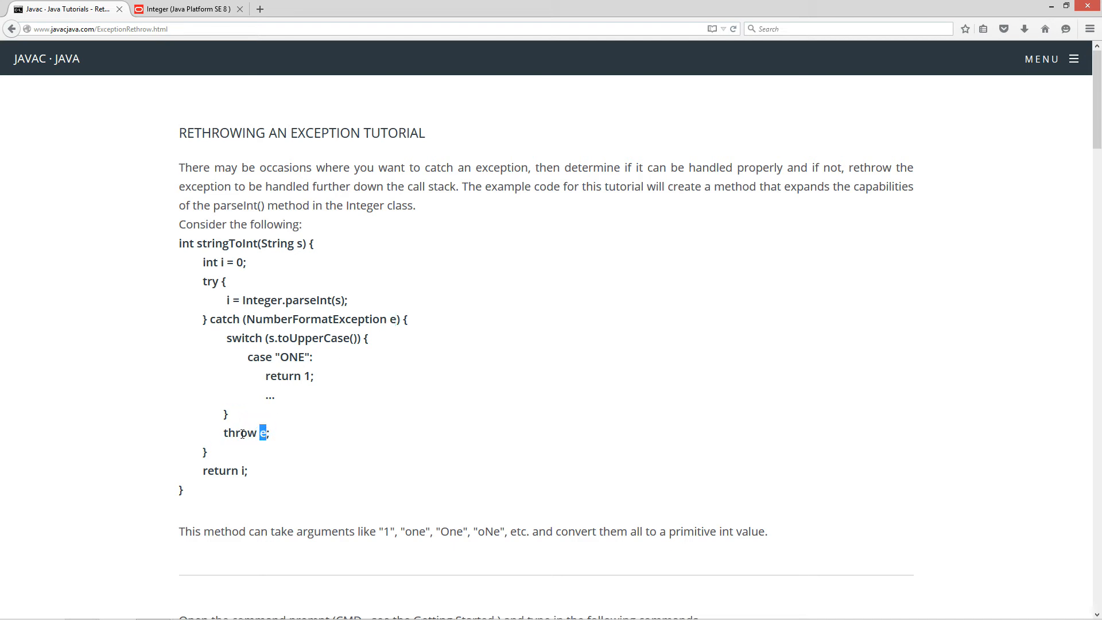
{"action": "left_click_drag", "start_coordinate": [262, 432], "coordinate": [270, 432]}
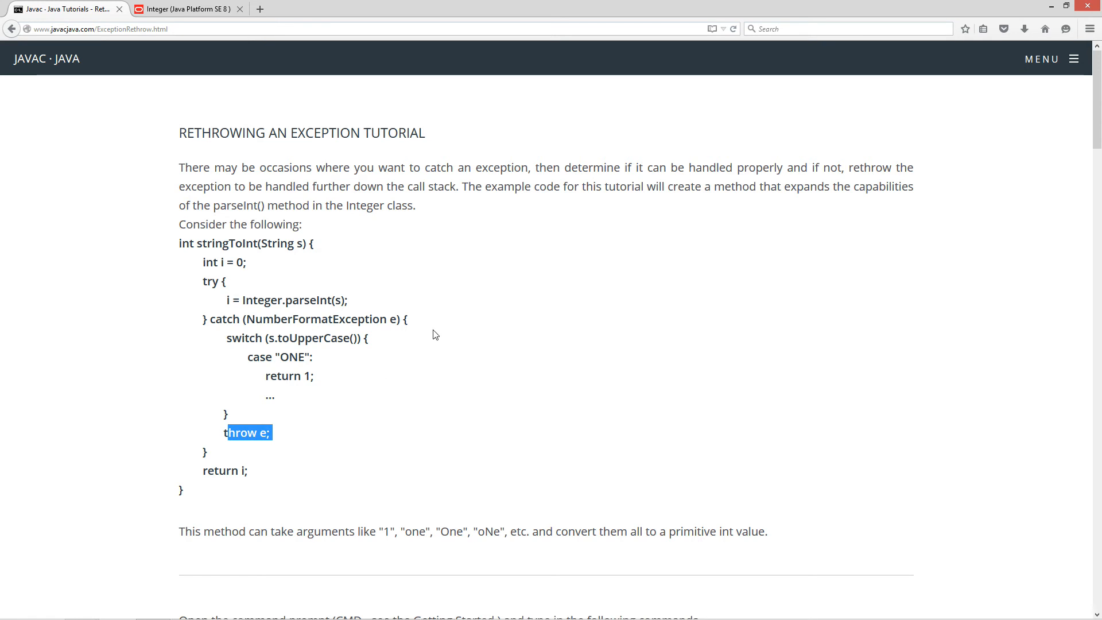
Scroll down, highlighting the Integer.parseInt(s) call and the variable i
{"action": "scroll", "scroll_direction": "down", "scroll_amount": 3}
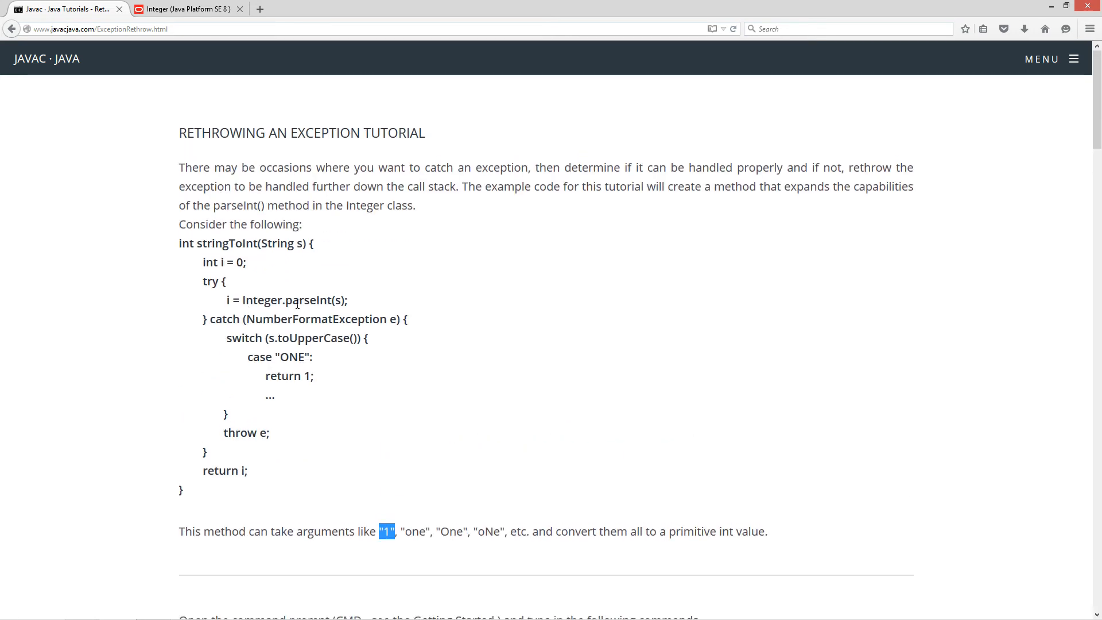
{"action": "left_click_drag", "start_coordinate": [242, 300], "coordinate": [349, 300]}
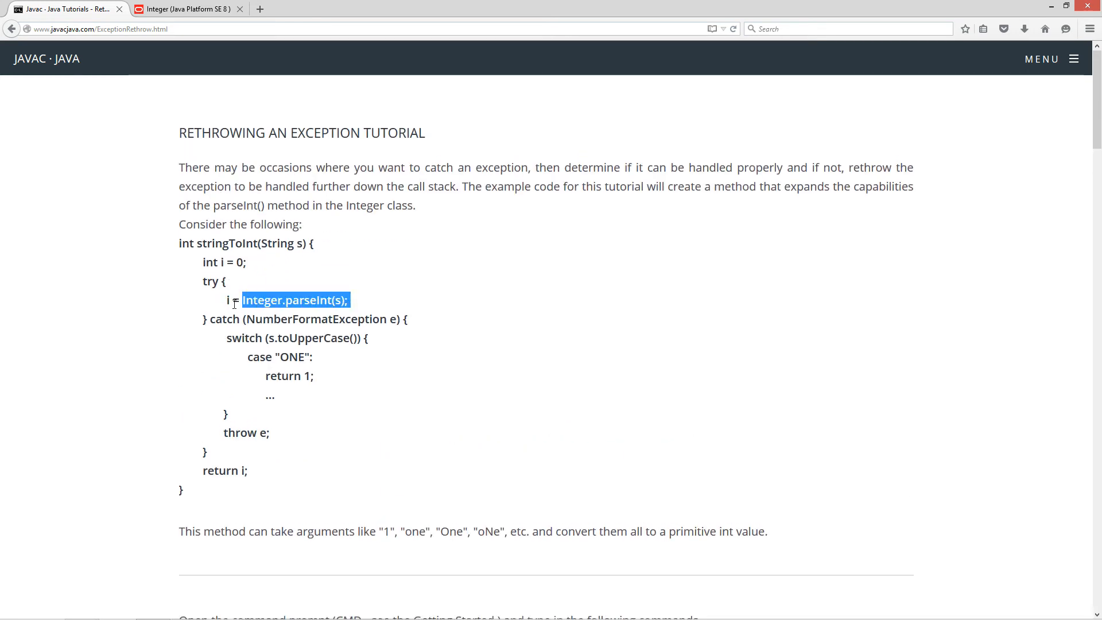
{"action": "left_click", "coordinate": [227, 300]}
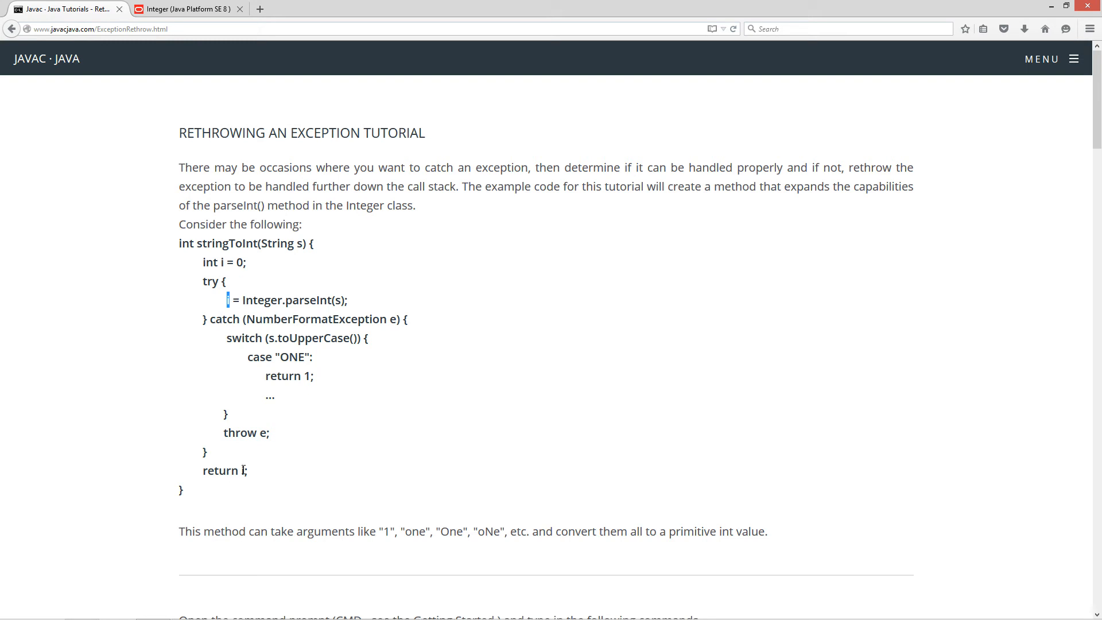
{"action": "scroll", "scroll_direction": "down", "scroll_amount": 3}
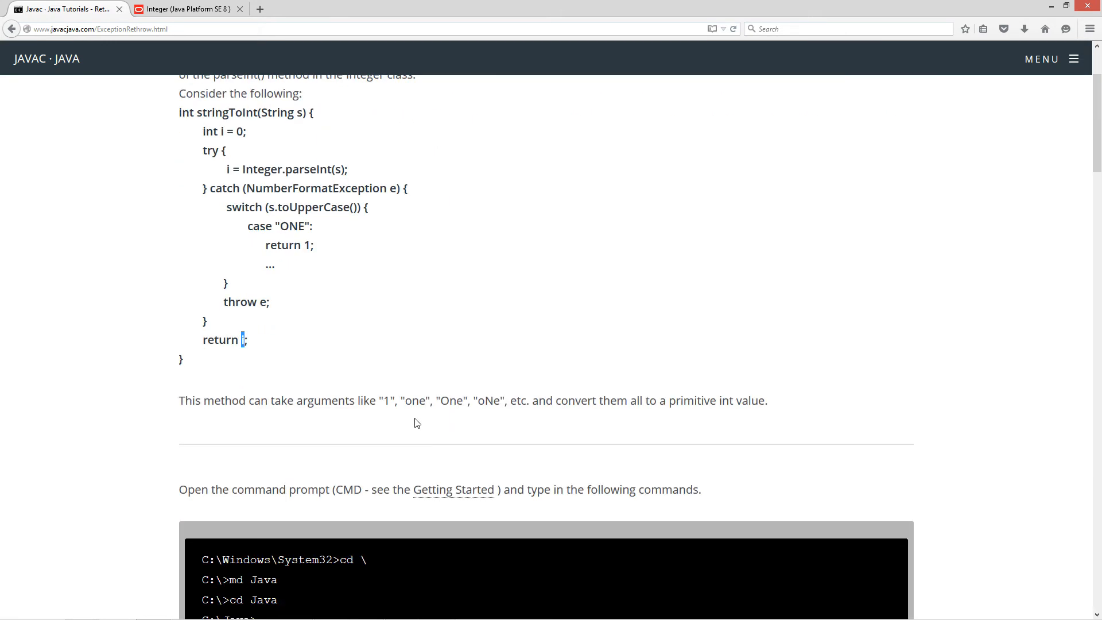
{"action": "type", "text": "i"}
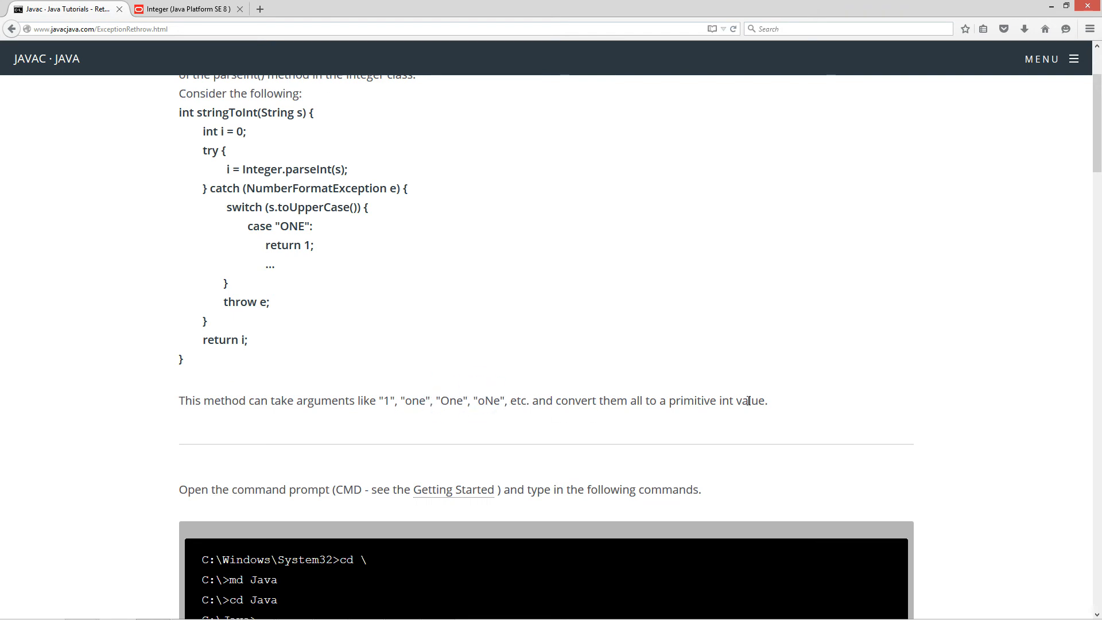
{"action": "scroll", "scroll_direction": "down", "scroll_amount": 3}
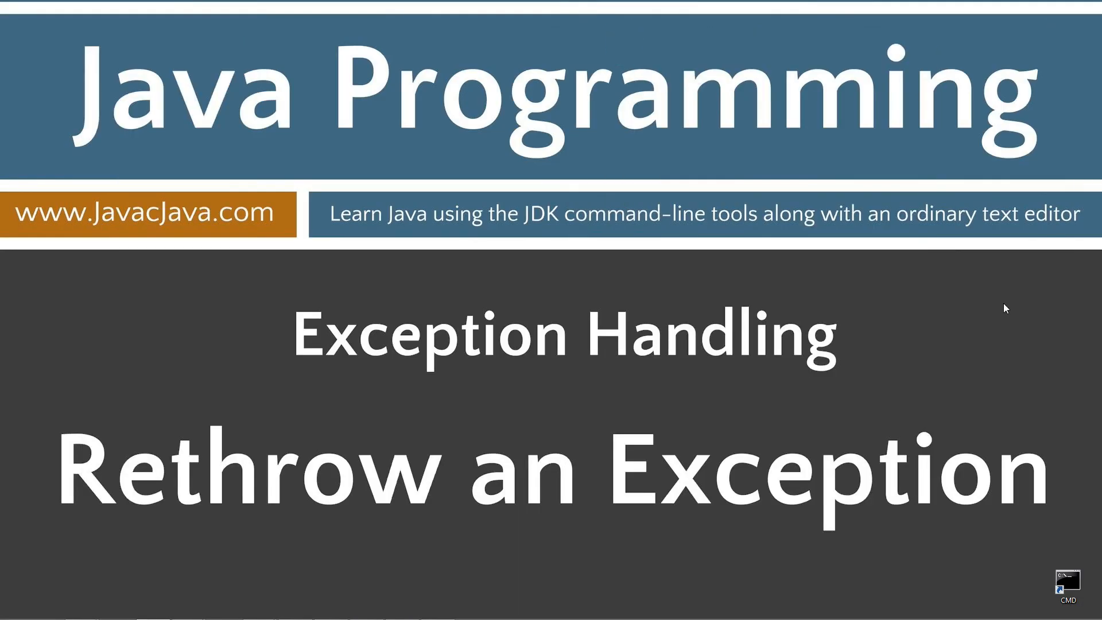
{"action": "mouse_move", "coordinate": [1029, 560]}
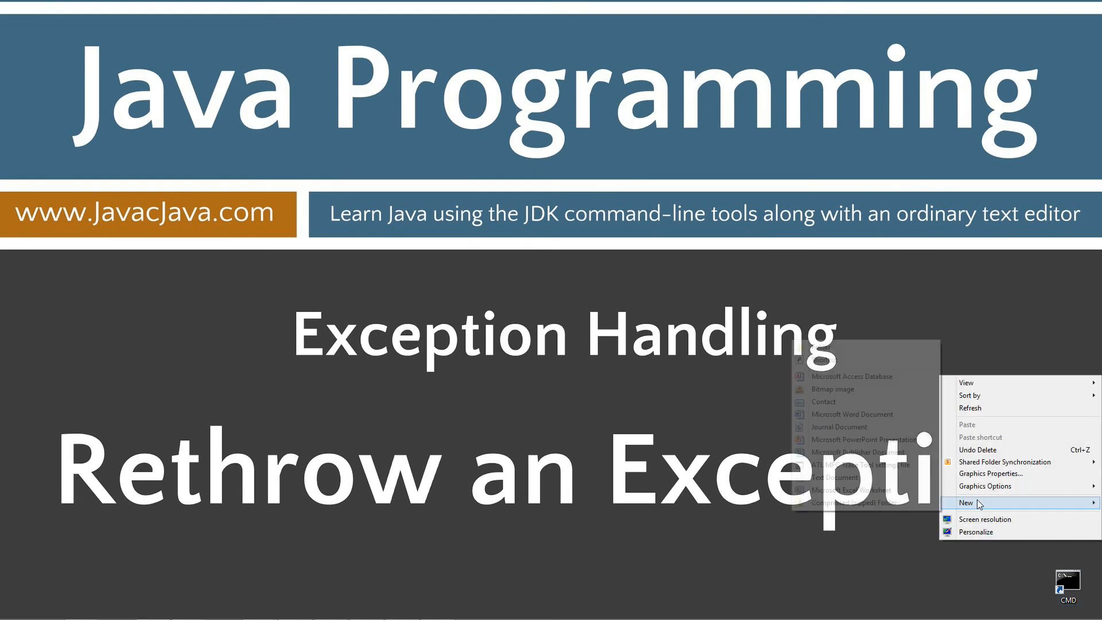
Launch Command Prompt from the desktop CMD shortcut
{"action": "left_click", "coordinate": [819, 360]}
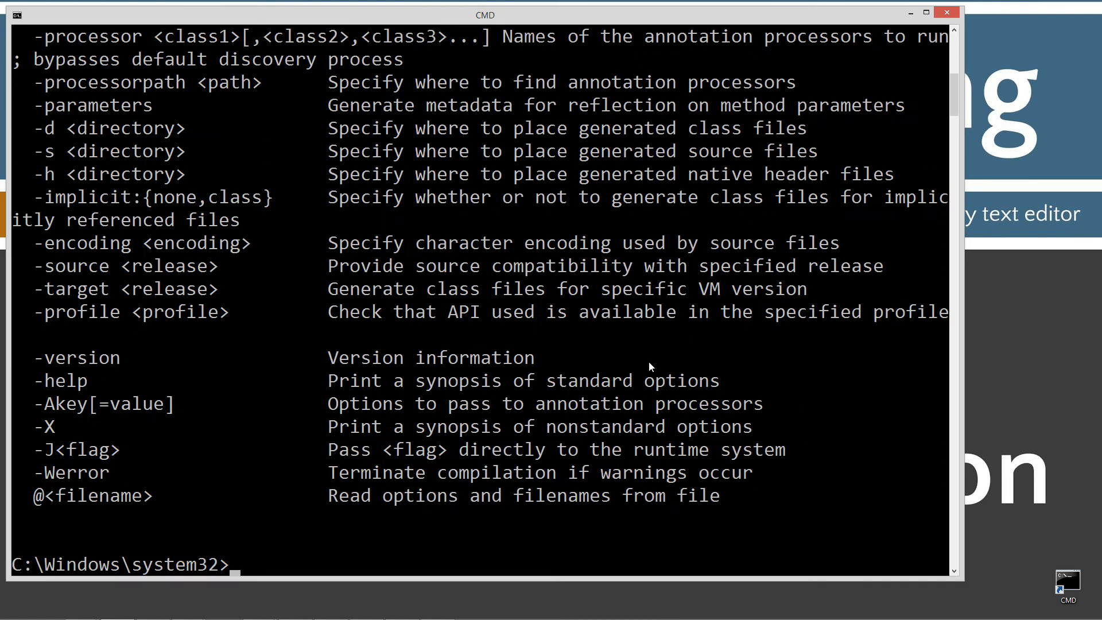
Clear the screen and create the C:\Java folder with an ExceptionRethrow subfolder
{"action": "type", "text": "cls"}
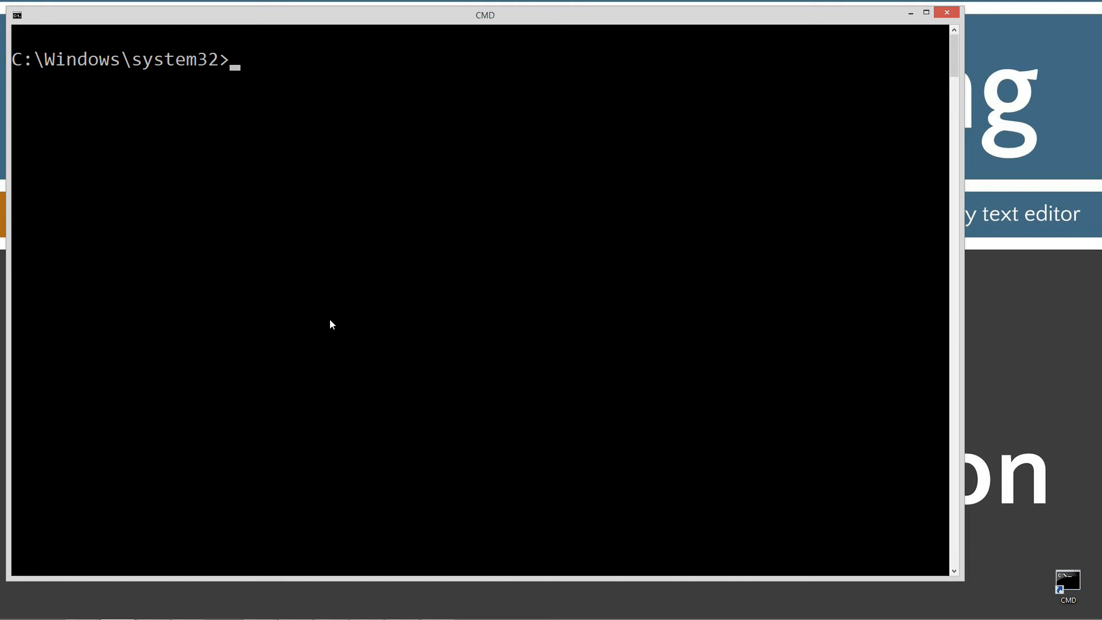
{"action": "type", "text": "cd \\"}
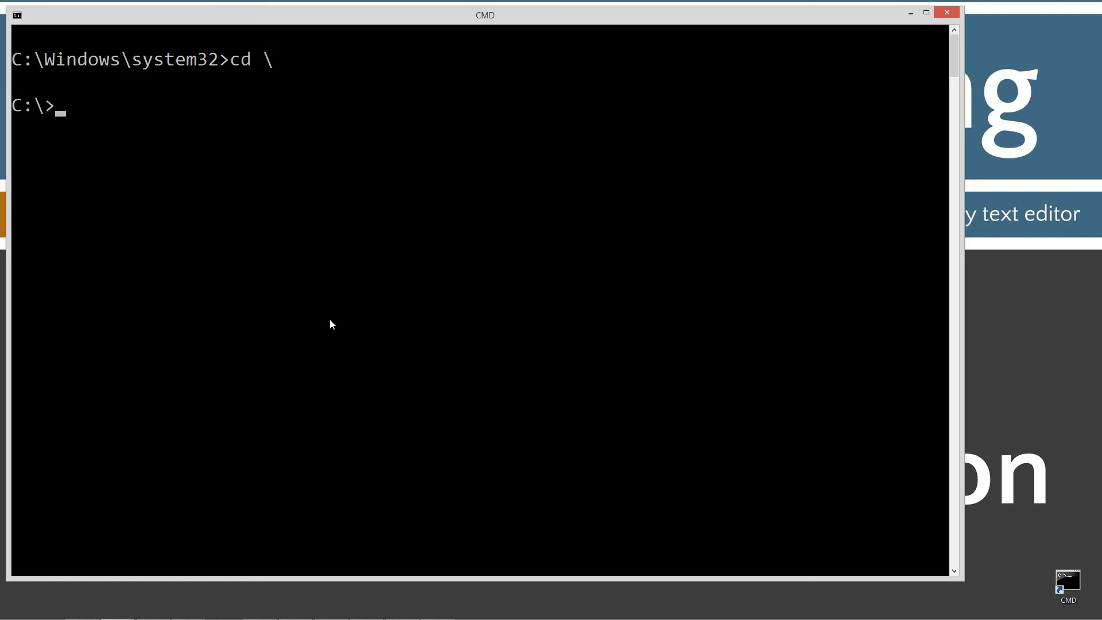
{"action": "type", "text": "md Java"}
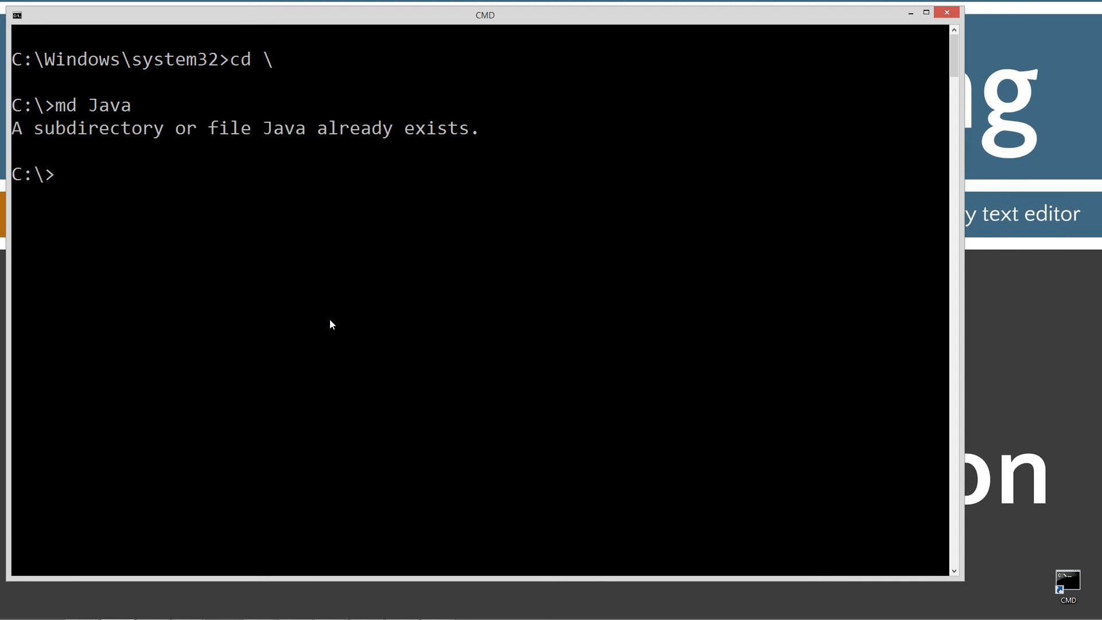
{"action": "type", "text": "cd ja"}
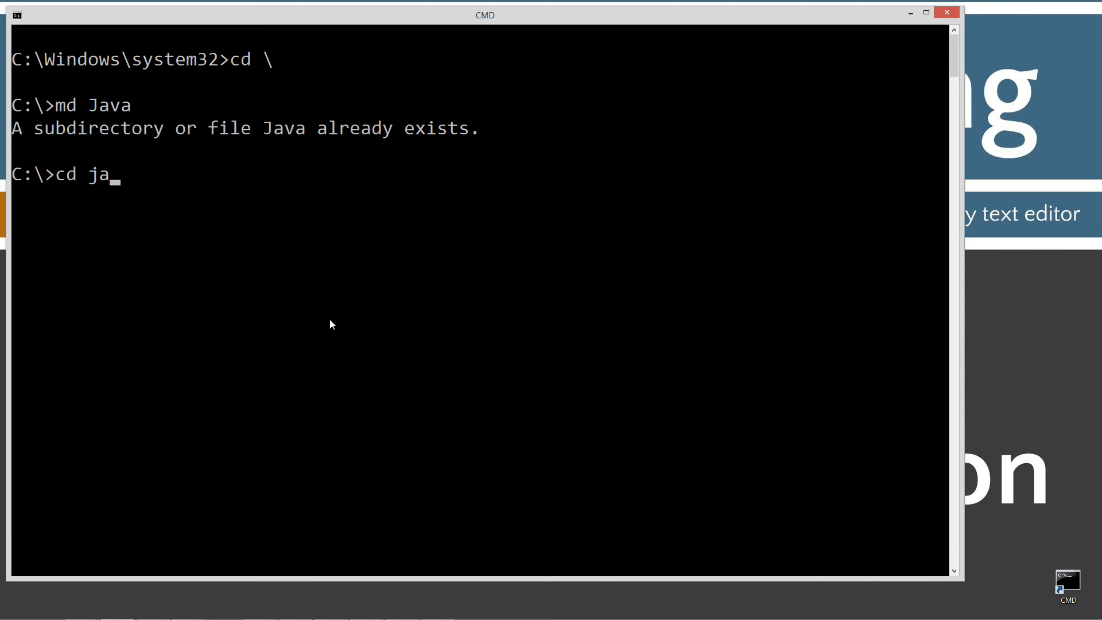
{"action": "key", "text": "Enter"}
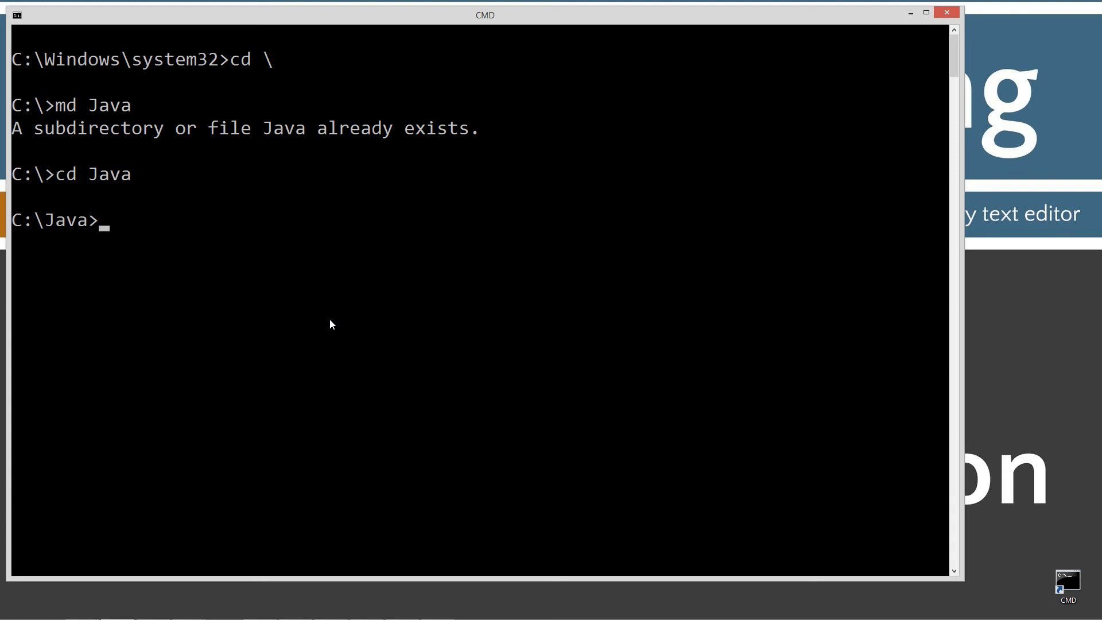
{"action": "type", "text": "md"}
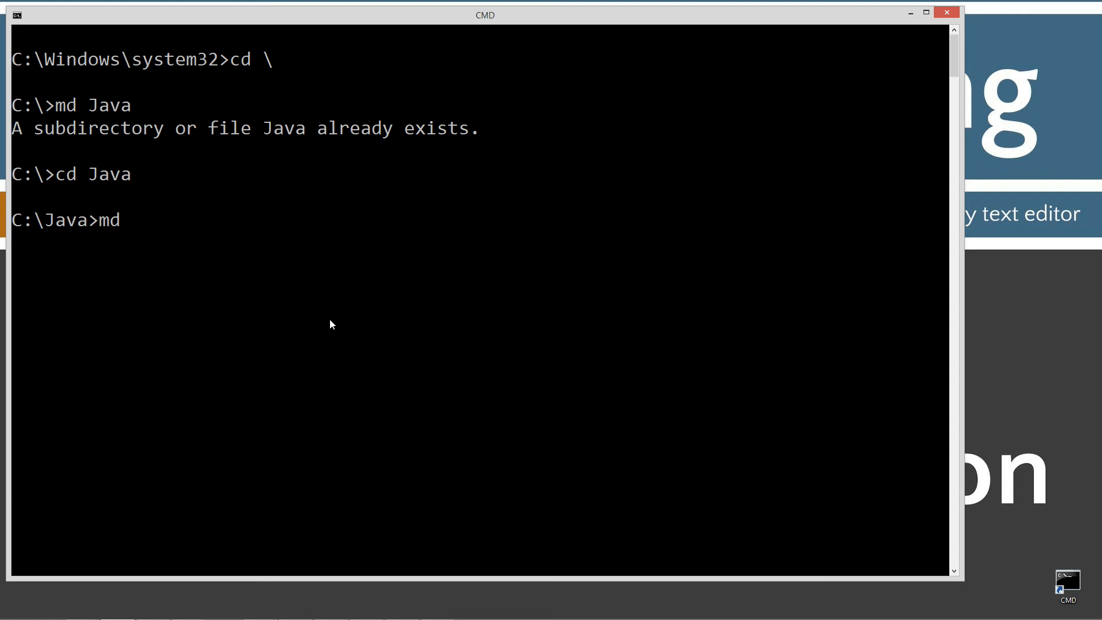
{"action": "type", "text": "Exc"}
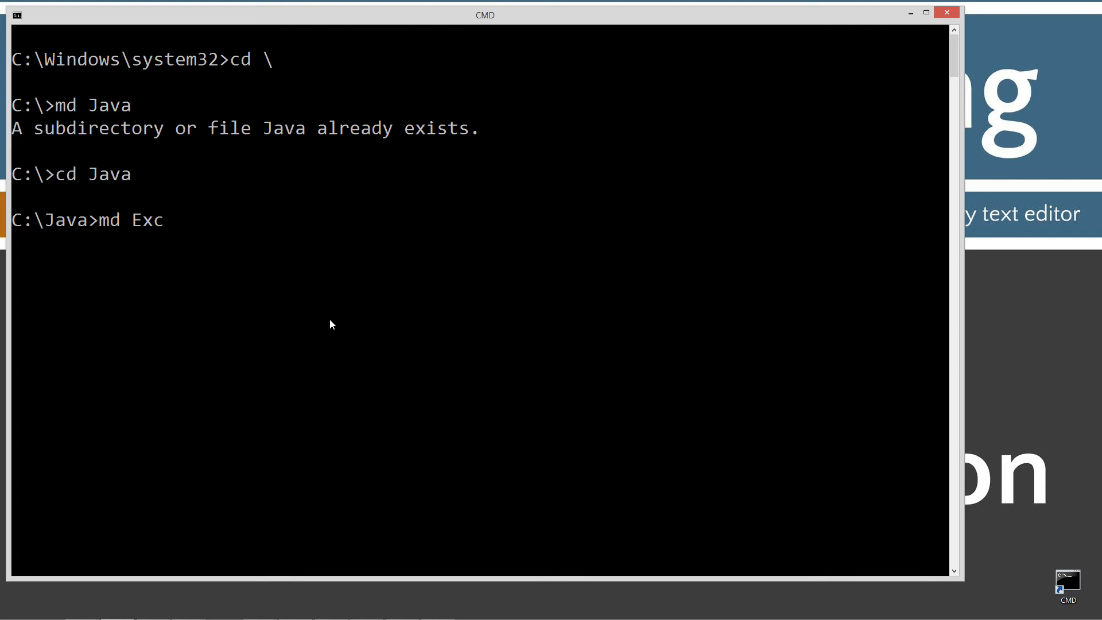
{"action": "type", "text": "eptionThr"}
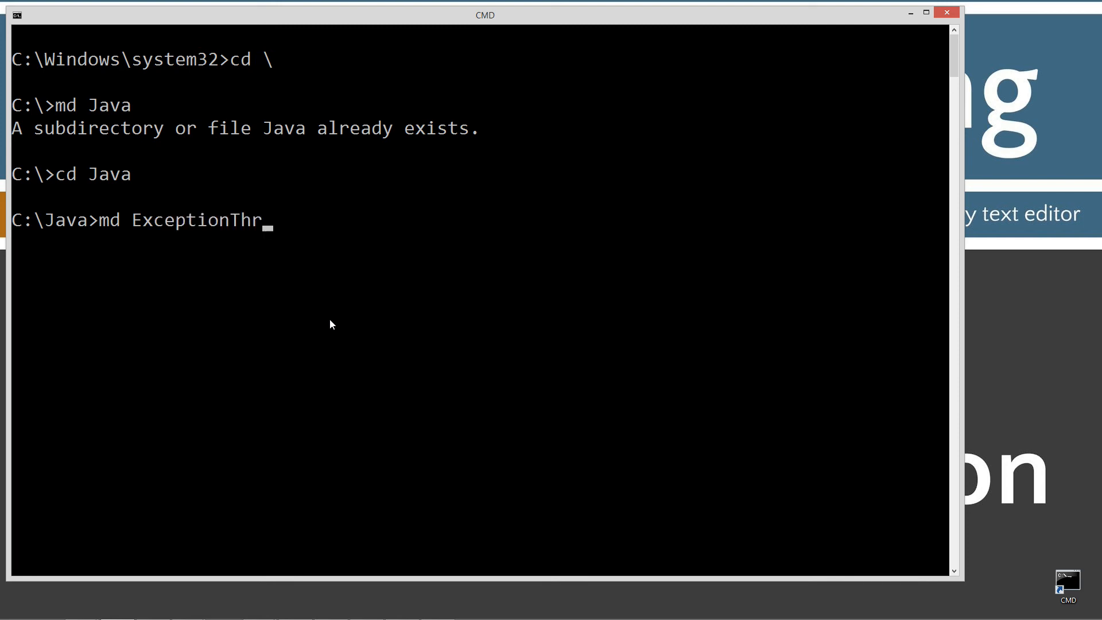
{"action": "type", "text": "Retrh"}
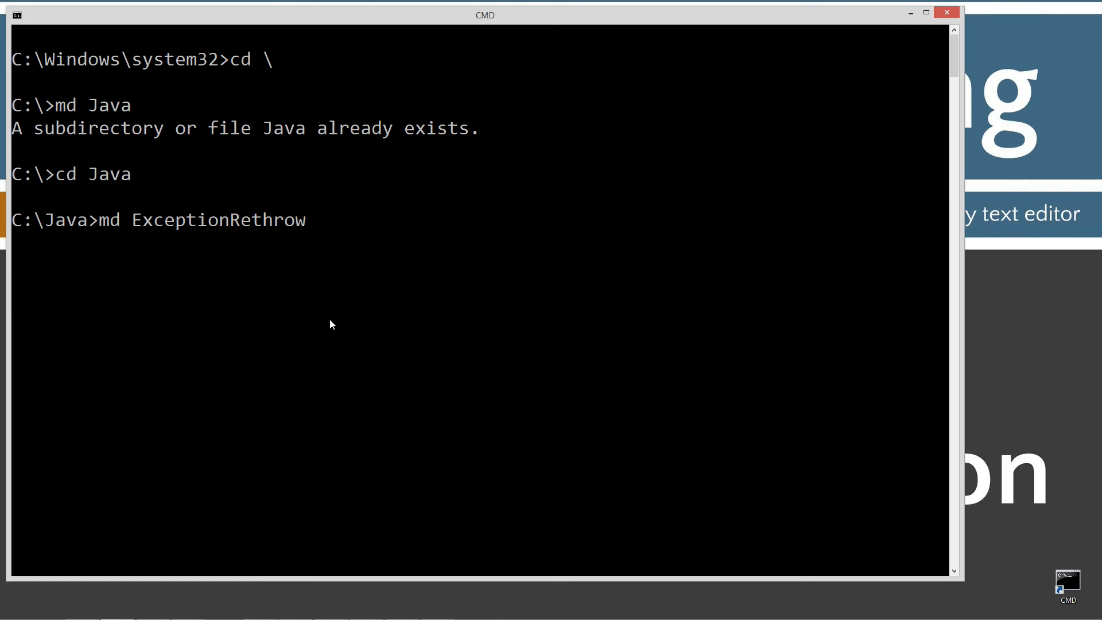
Change into ExceptionRethrow and open ExceptionRethrow.java in Notepad
{"action": "type", "text": "cd ExceptionRethrow"}
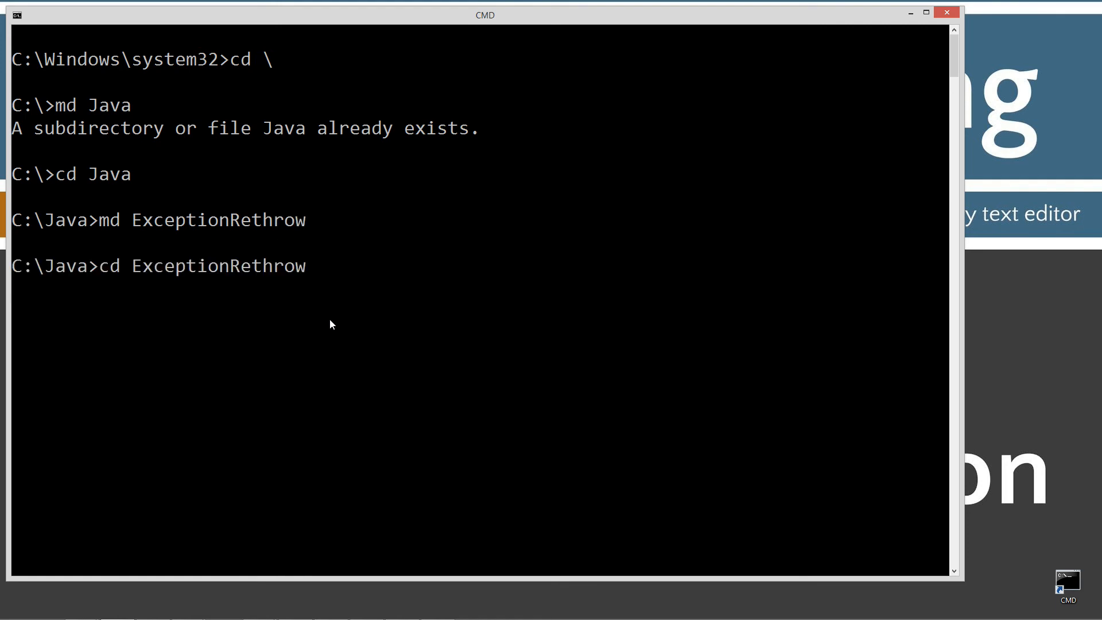
{"action": "type", "text": "notepa"}
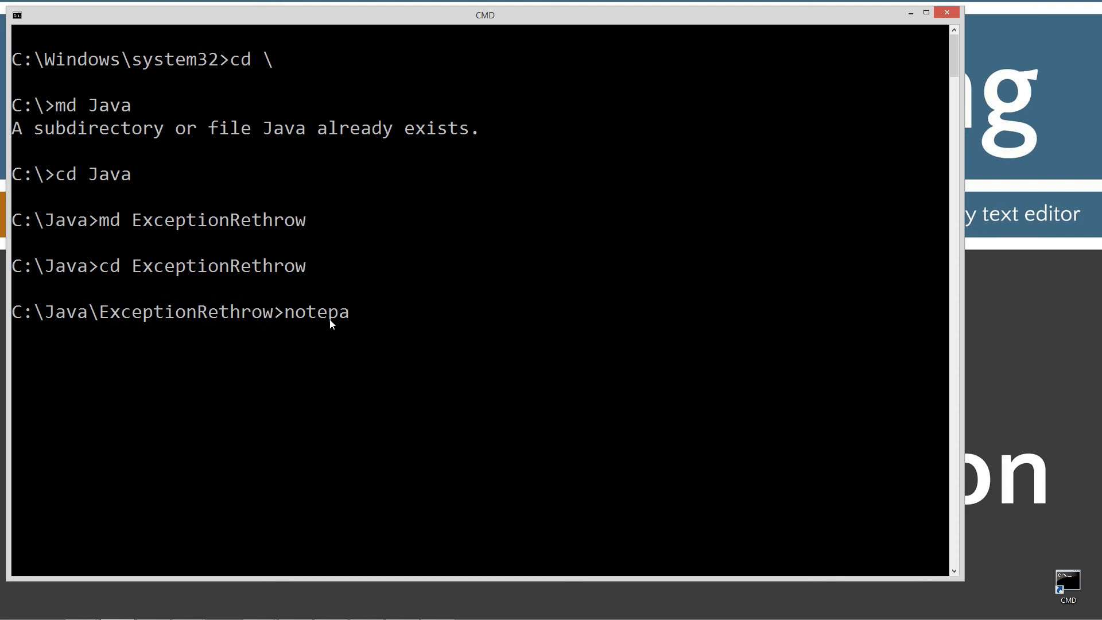
{"action": "type", "text": "d Exceptio"}
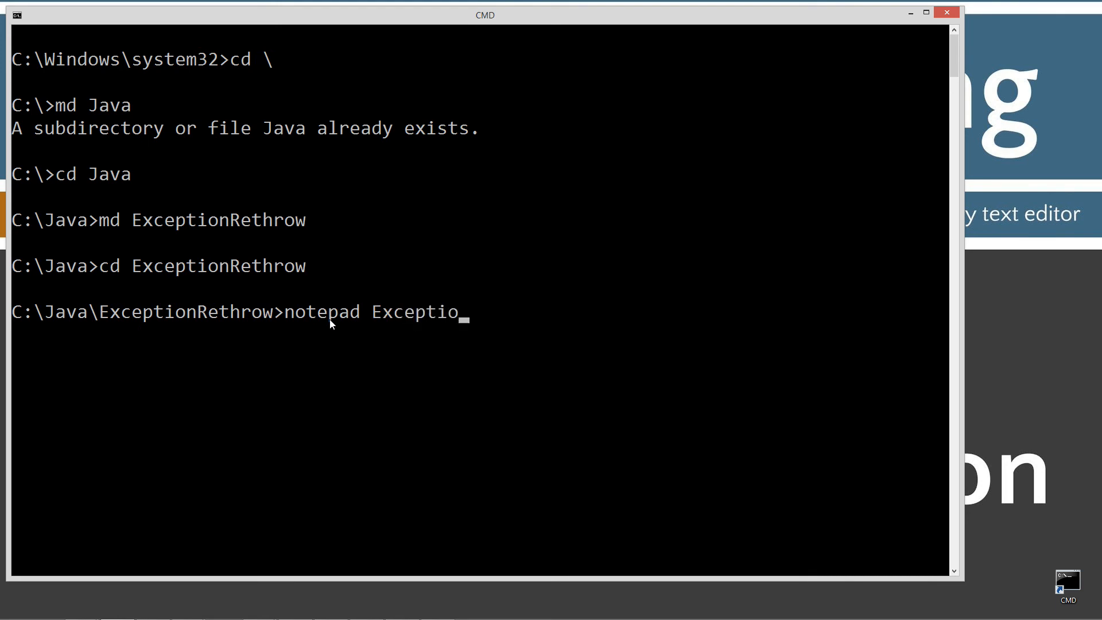
{"action": "type", "text": "nRethrow"}
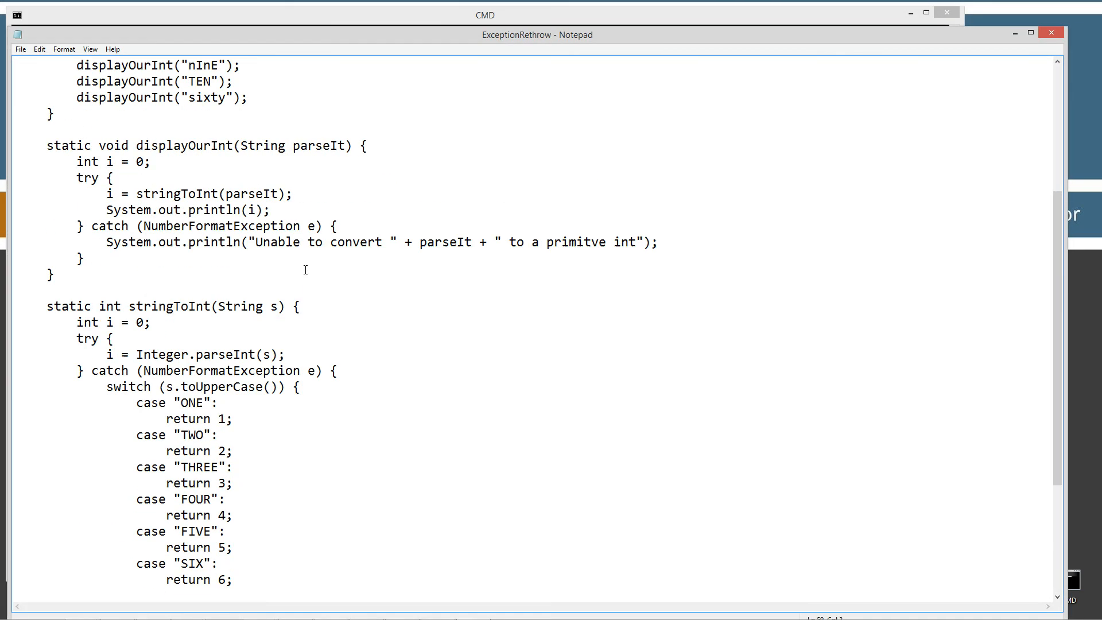
{"action": "left_click", "coordinate": [20, 48]}
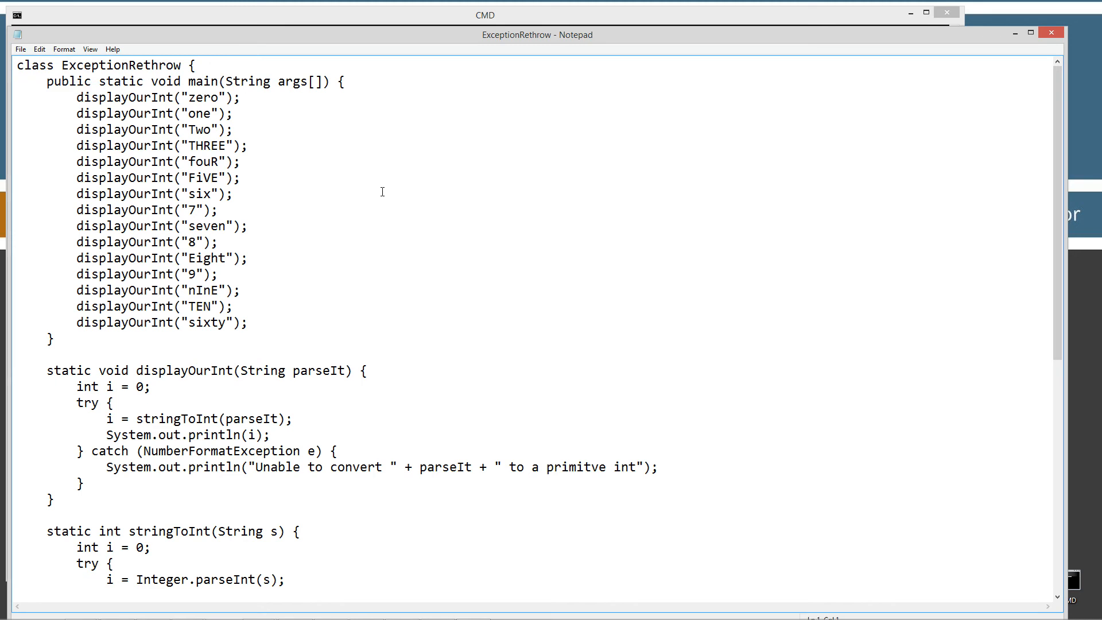
{"action": "mouse_move", "coordinate": [382, 213]}
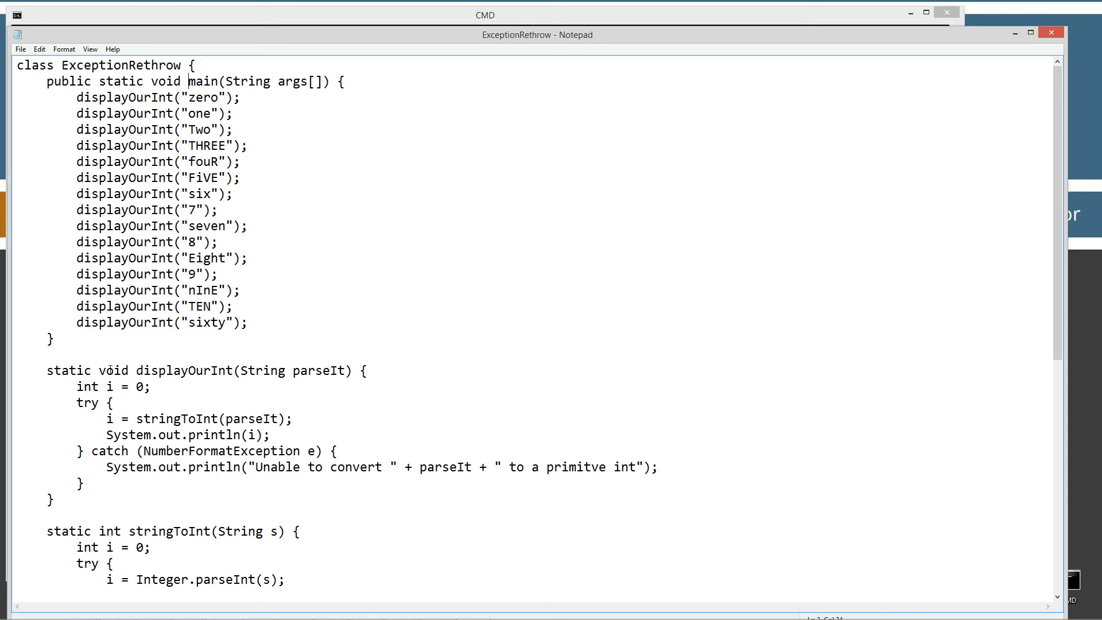
{"action": "left_click_drag", "start_coordinate": [48, 370], "coordinate": [55, 501]}
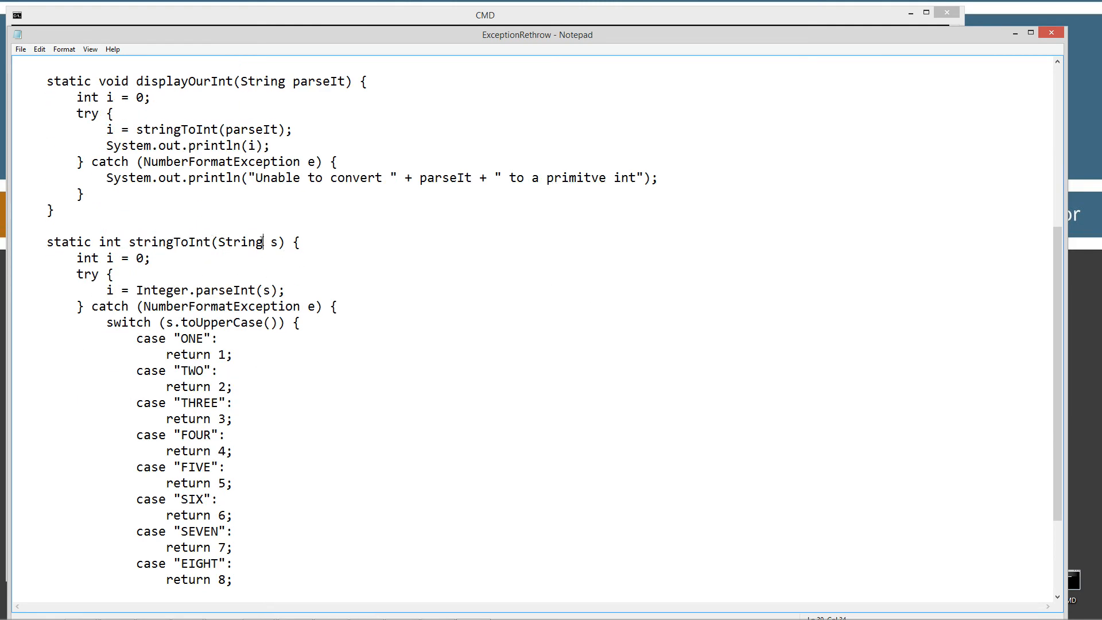
{"action": "scroll", "scroll_direction": "down", "scroll_amount": 3}
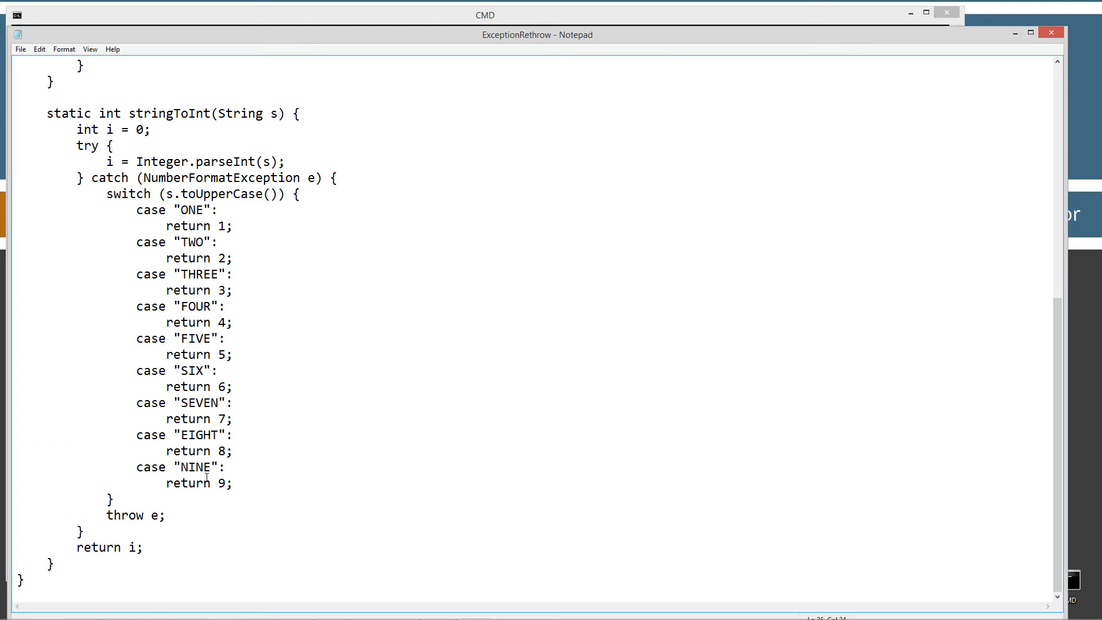
{"action": "double_click", "coordinate": [223, 482]}
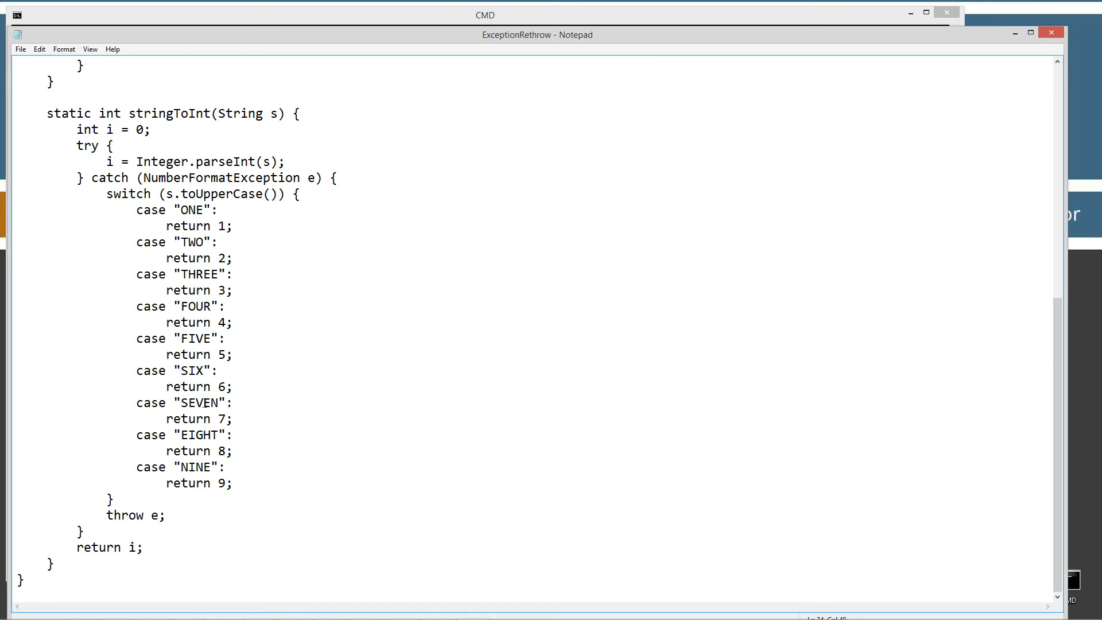
{"action": "scroll", "scroll_direction": "up", "scroll_amount": 3}
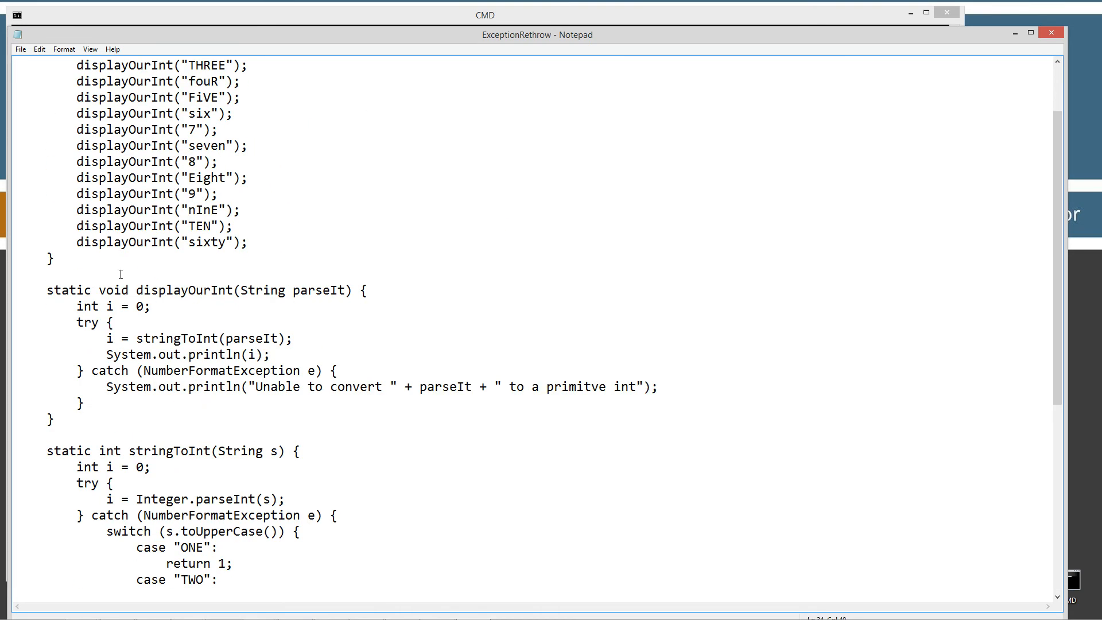
{"action": "left_click_drag", "start_coordinate": [46, 291], "coordinate": [55, 420]}
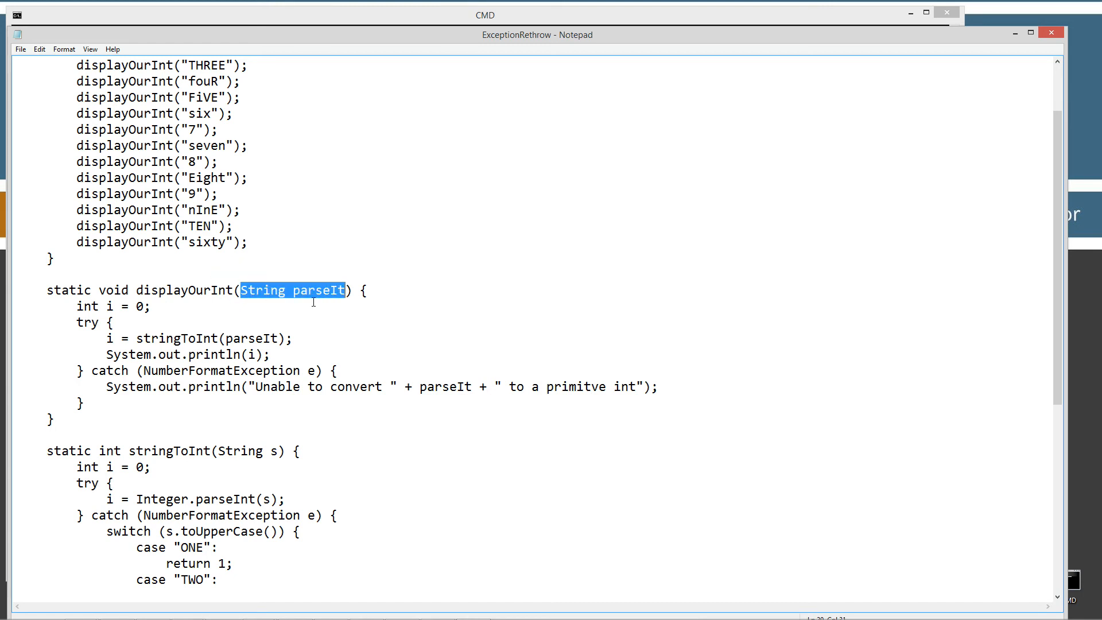
{"action": "scroll", "scroll_direction": "up", "scroll_amount": 3}
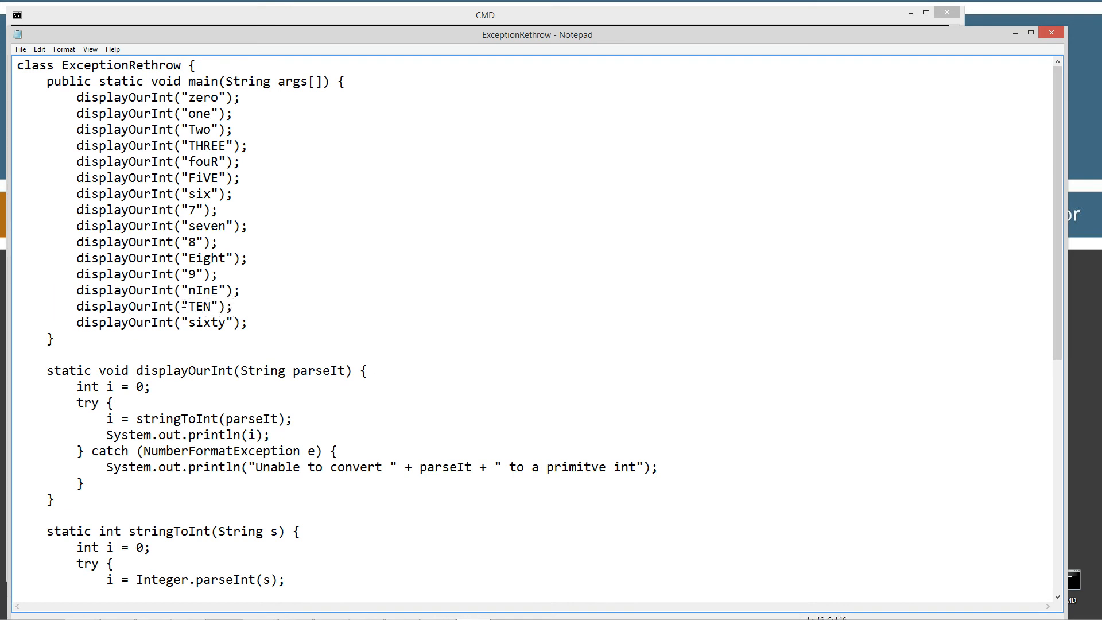
{"action": "double_click", "coordinate": [200, 306]}
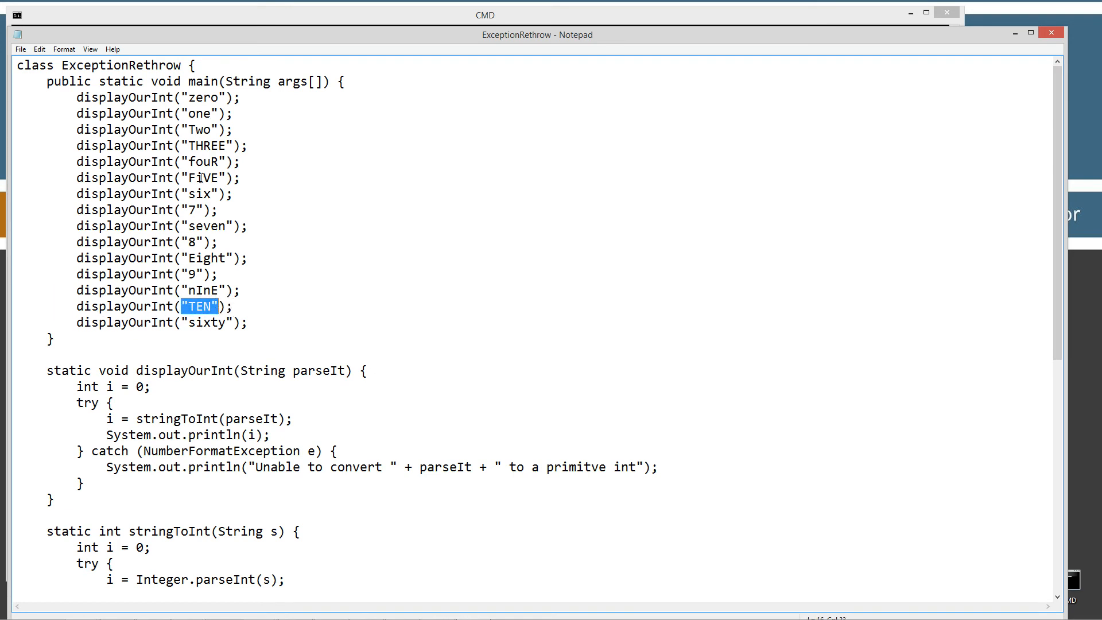
{"action": "scroll", "scroll_direction": "down", "scroll_amount": 3}
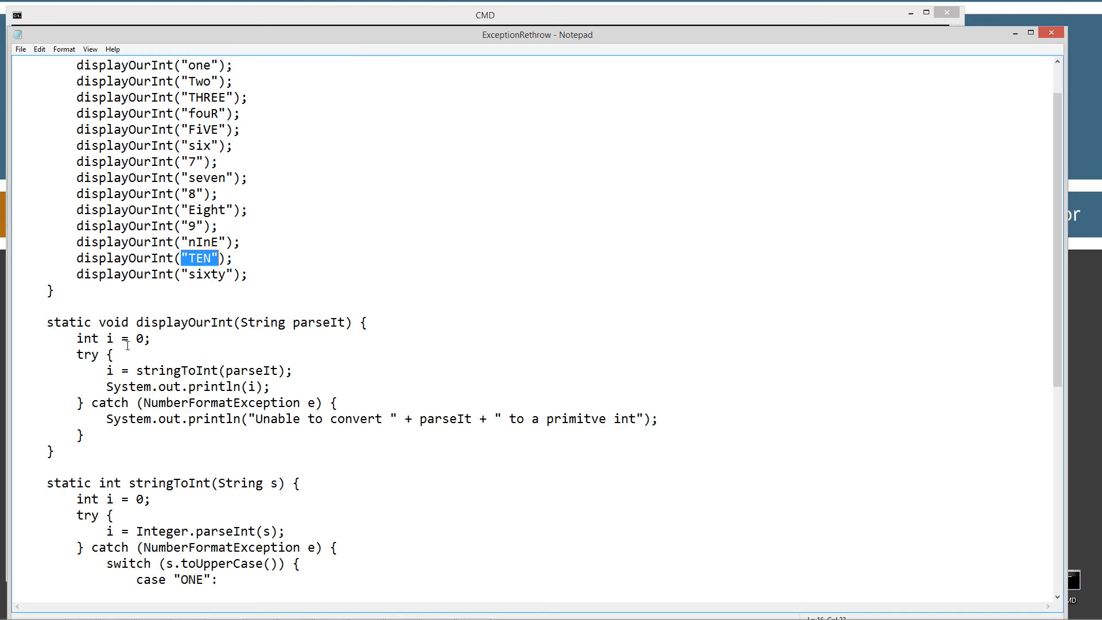
{"action": "mouse_move", "coordinate": [110, 338]}
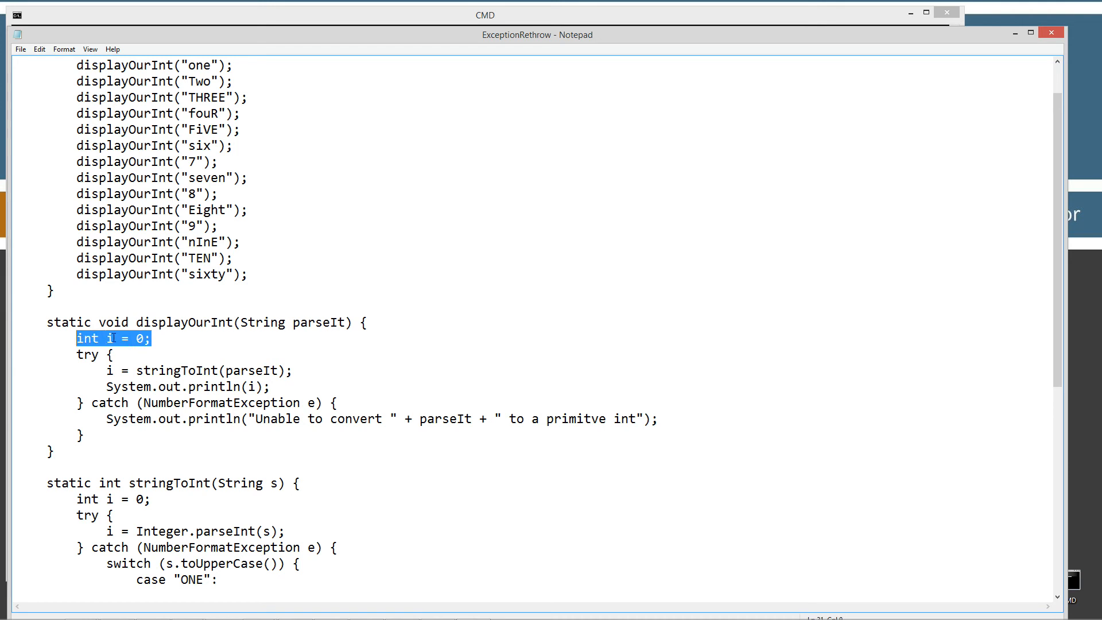
{"action": "left_click", "coordinate": [106, 354]}
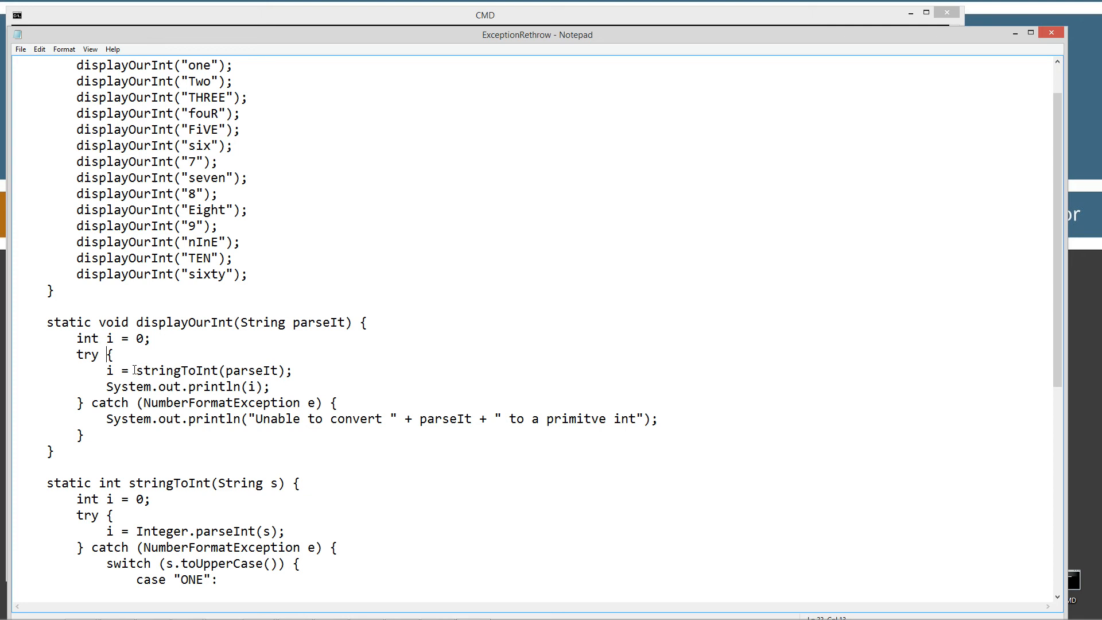
{"action": "left_click_drag", "start_coordinate": [105, 354], "coordinate": [81, 403]}
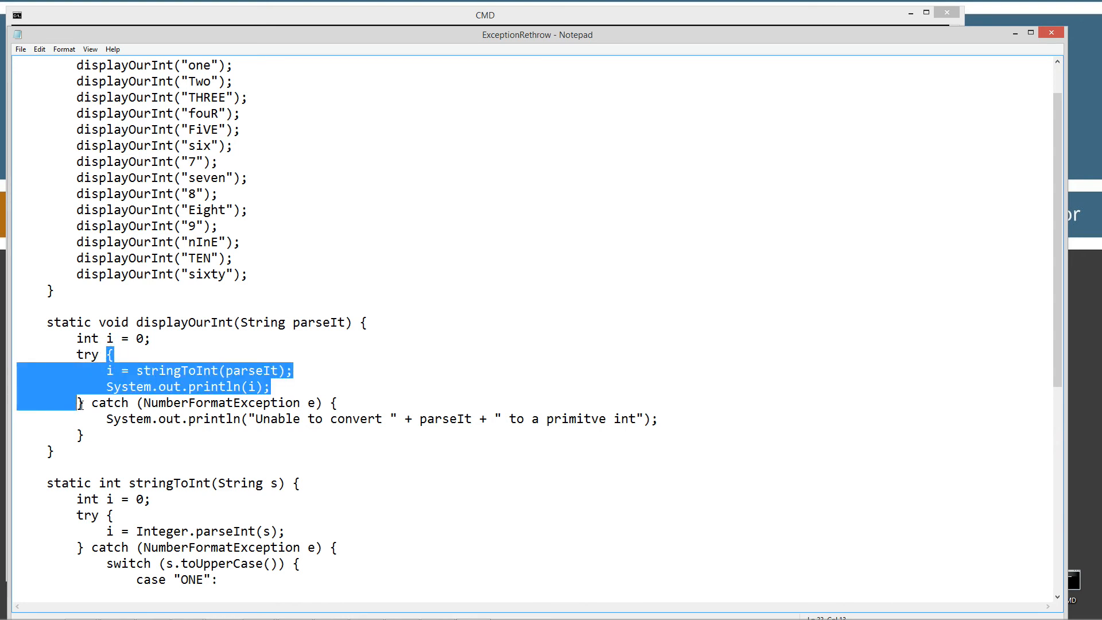
{"action": "left_click", "coordinate": [160, 370]}
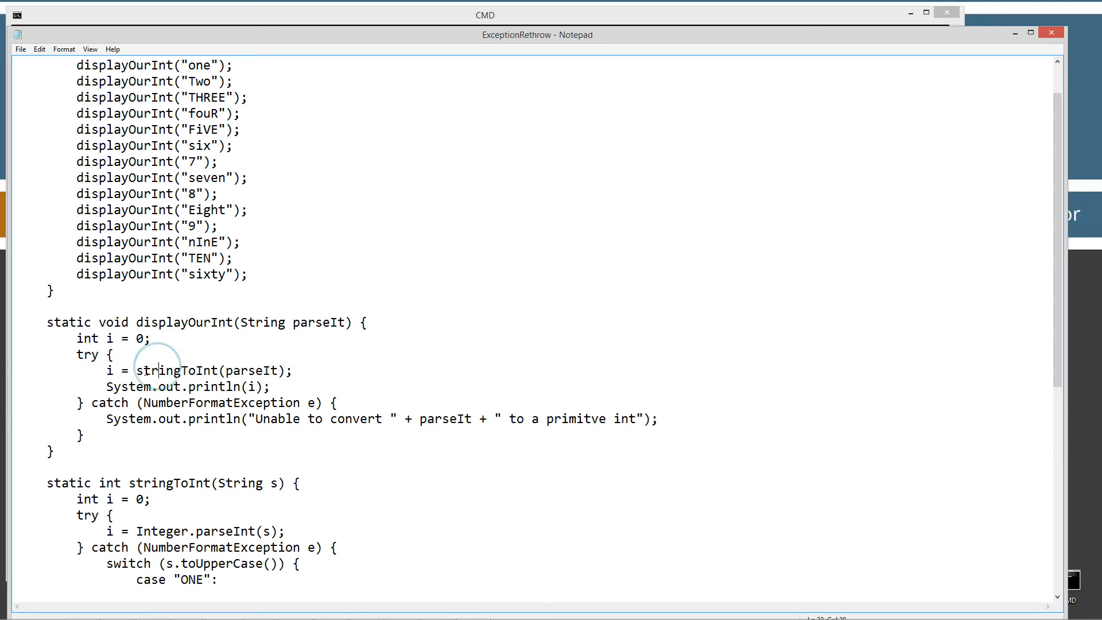
{"action": "double_click", "coordinate": [177, 371]}
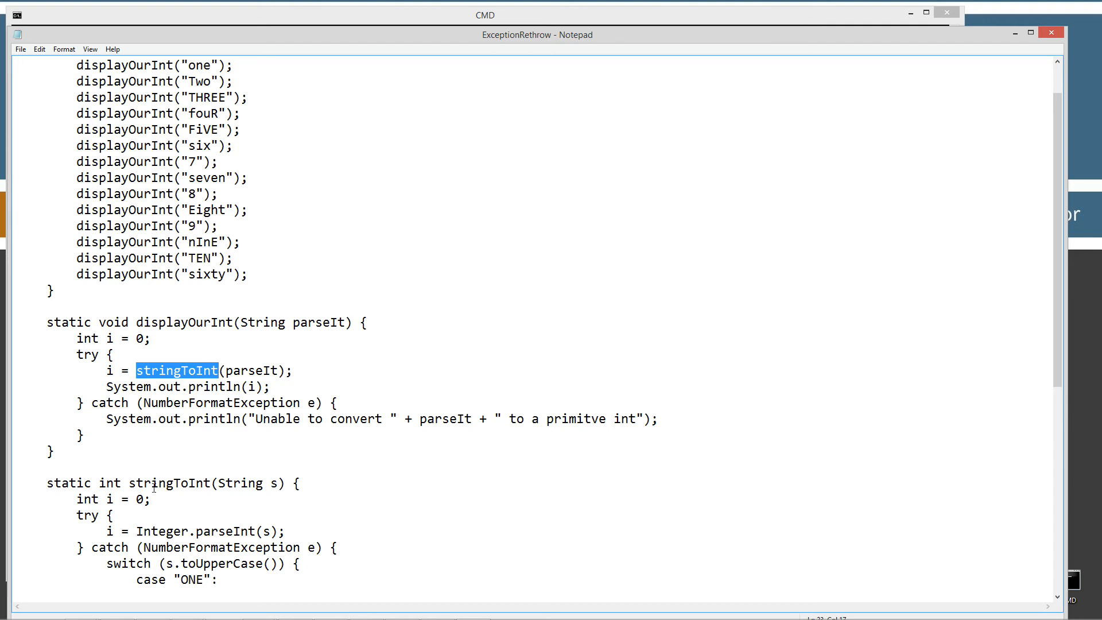
{"action": "double_click", "coordinate": [251, 370]}
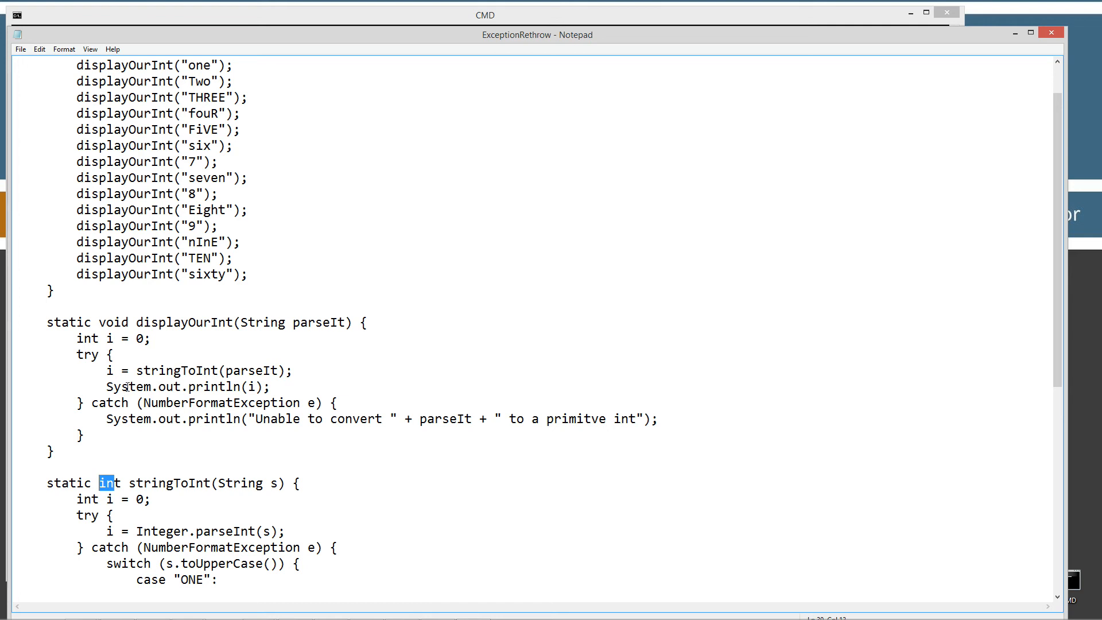
{"action": "double_click", "coordinate": [213, 386]}
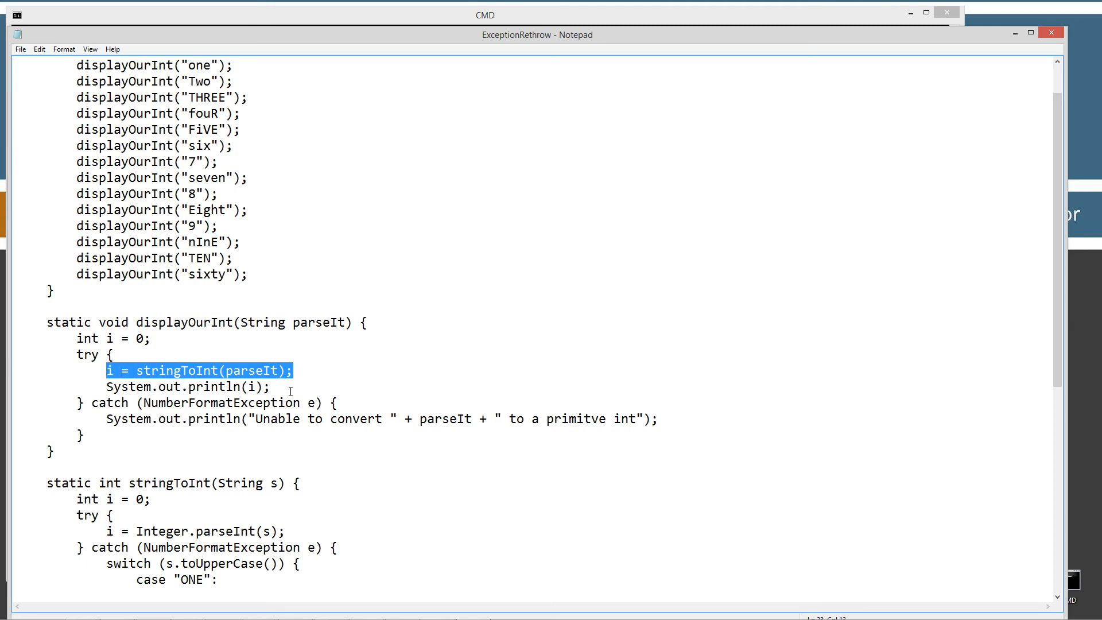
{"action": "scroll", "scroll_direction": "down", "scroll_amount": 3}
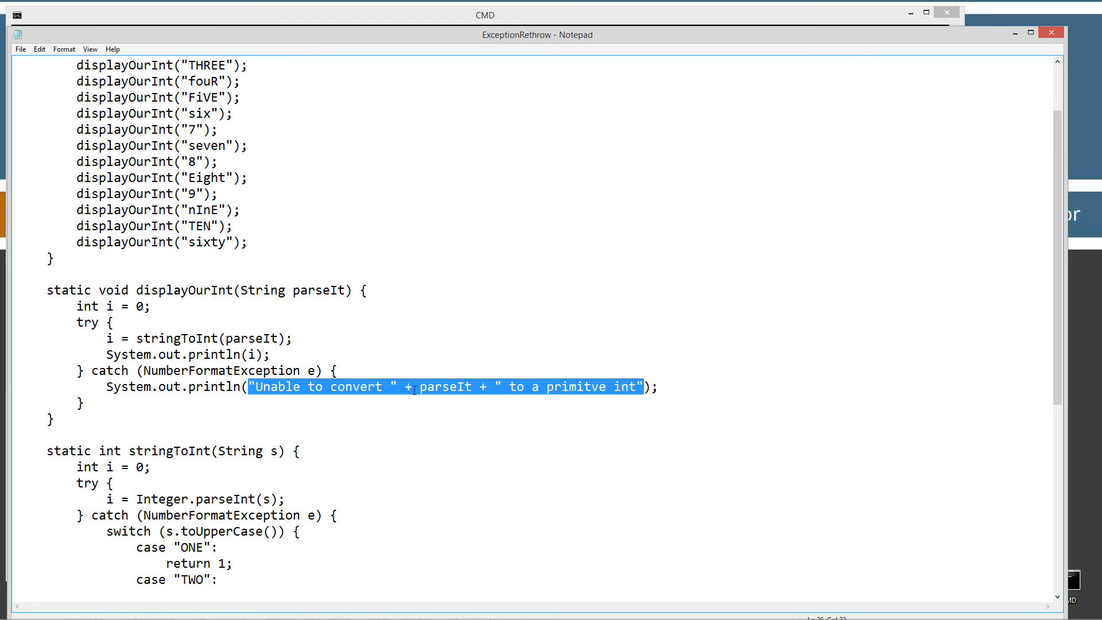
{"action": "double_click", "coordinate": [444, 387]}
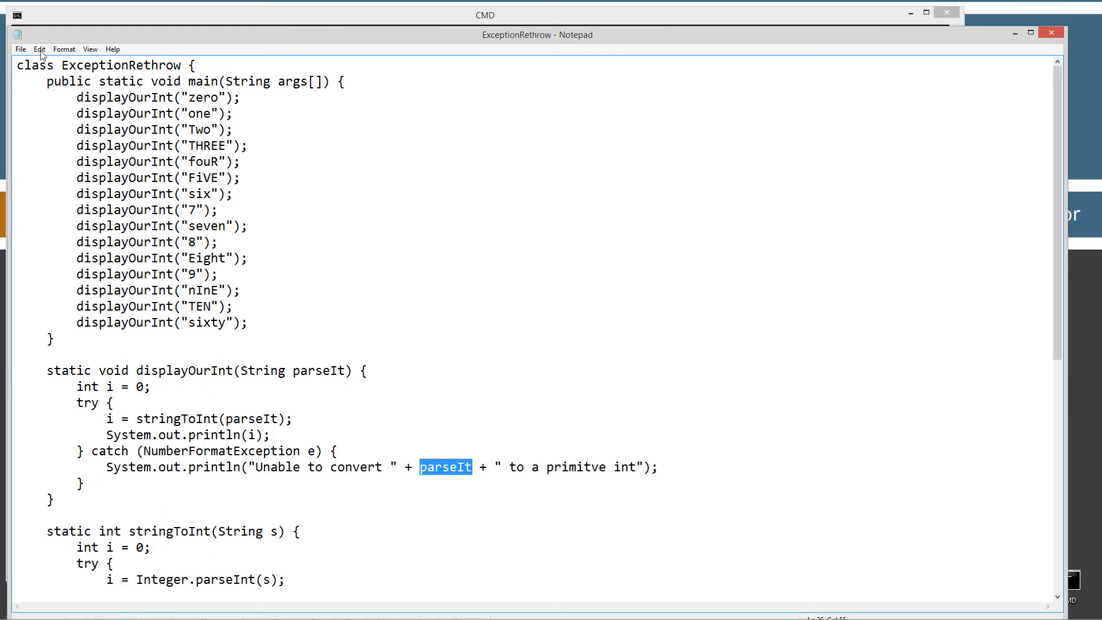
In Command Prompt, compile with javac ExceptionRethrow.java and run java ExceptionRethrow
{"action": "left_click", "coordinate": [484, 15]}
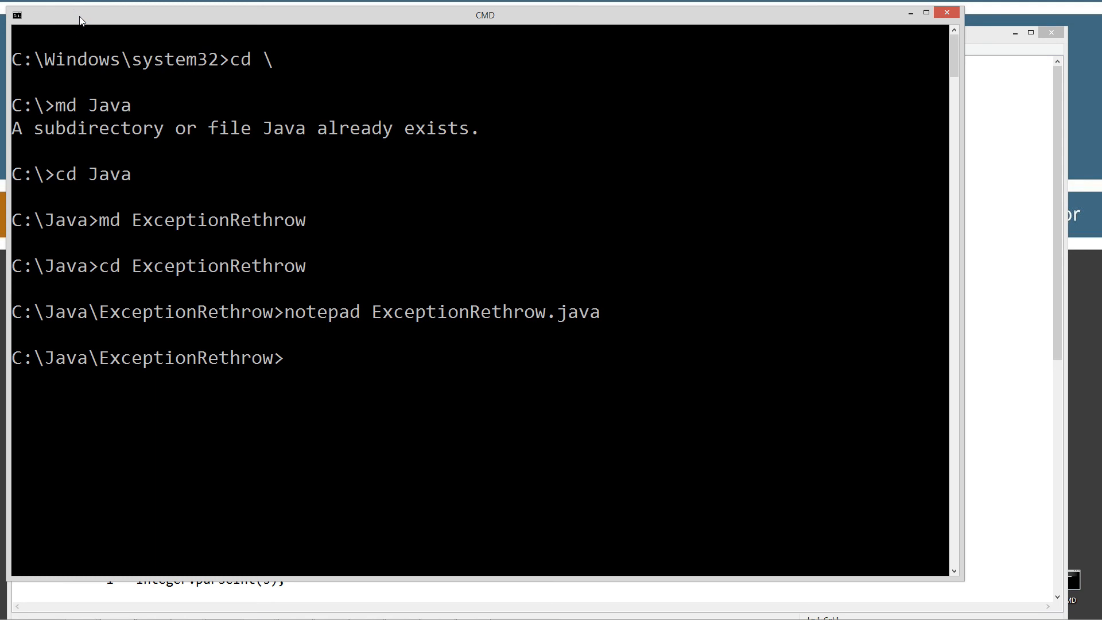
{"action": "type", "text": "javac"}
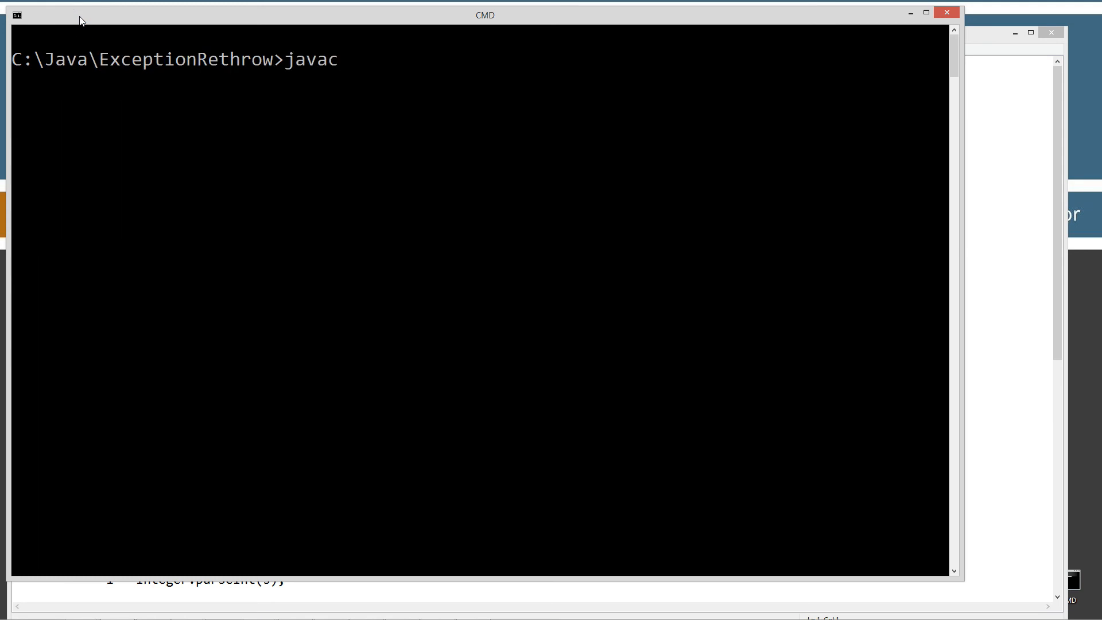
{"action": "type", "text": "ExceptionRethrow.java"}
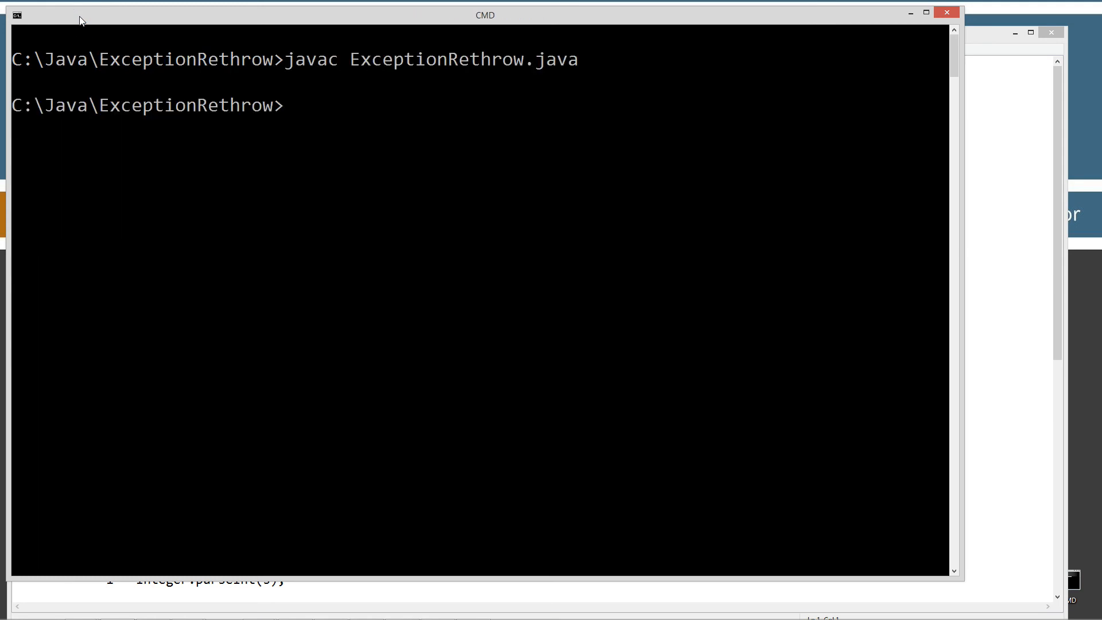
{"action": "type", "text": "java ExceptionRethrow.cl"}
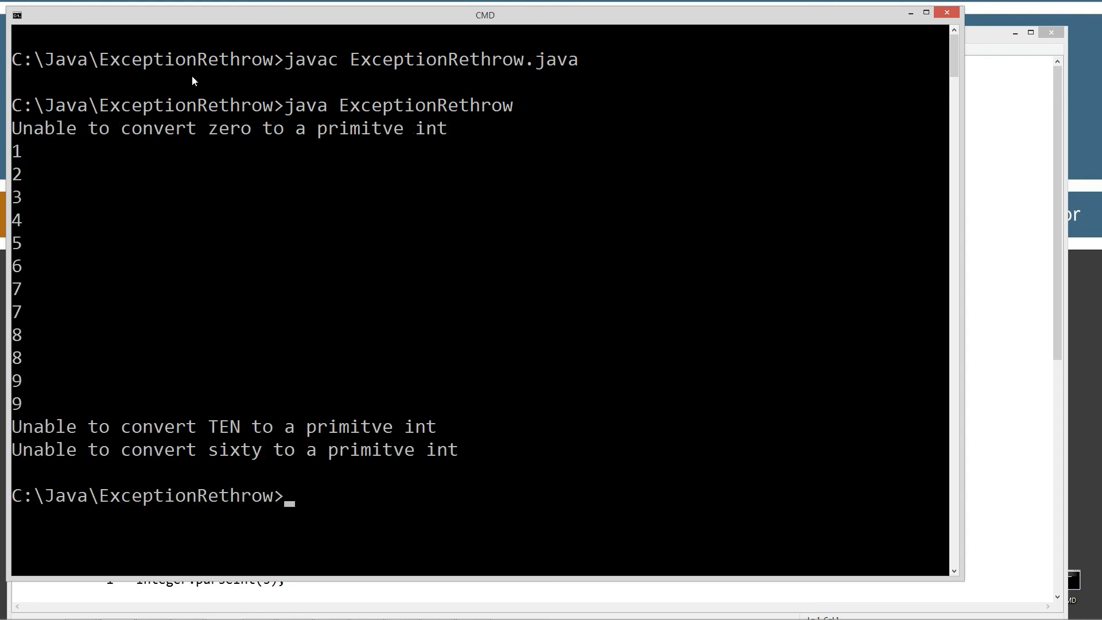
{"action": "mouse_move", "coordinate": [231, 132]}
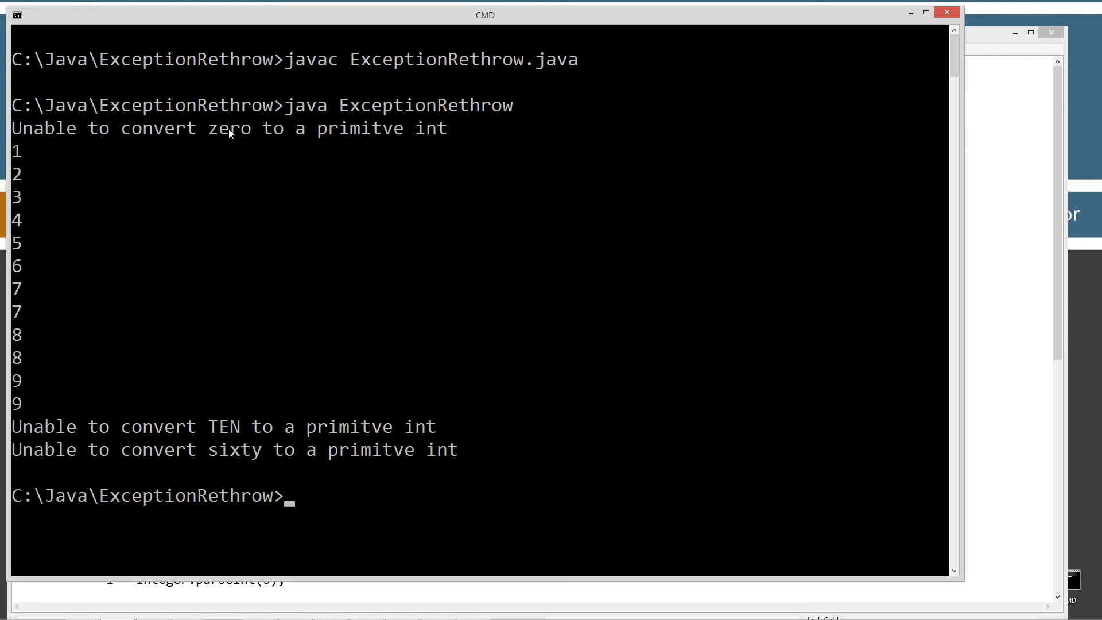
{"action": "mouse_move", "coordinate": [1093, 199]}
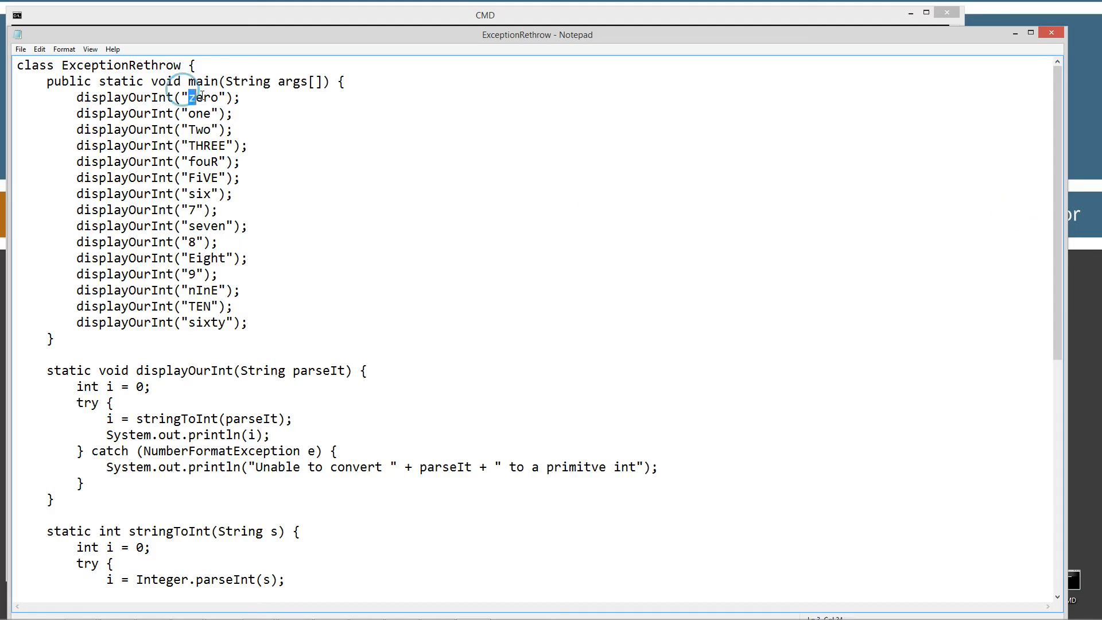
{"action": "scroll", "scroll_direction": "down", "scroll_amount": 3}
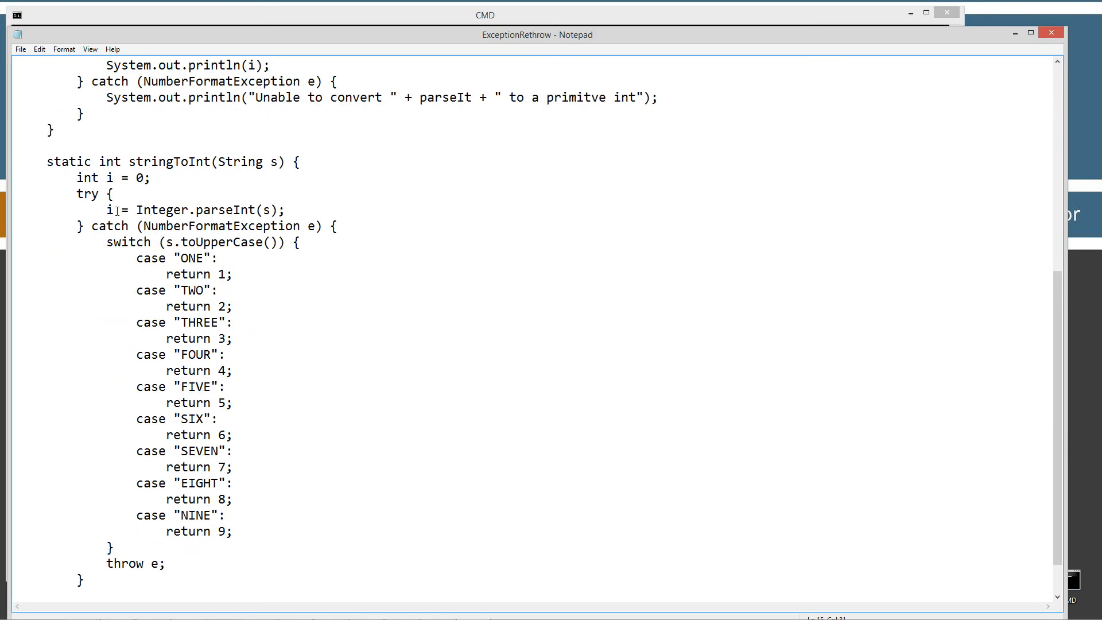
{"action": "left_click_drag", "start_coordinate": [137, 209], "coordinate": [285, 210]}
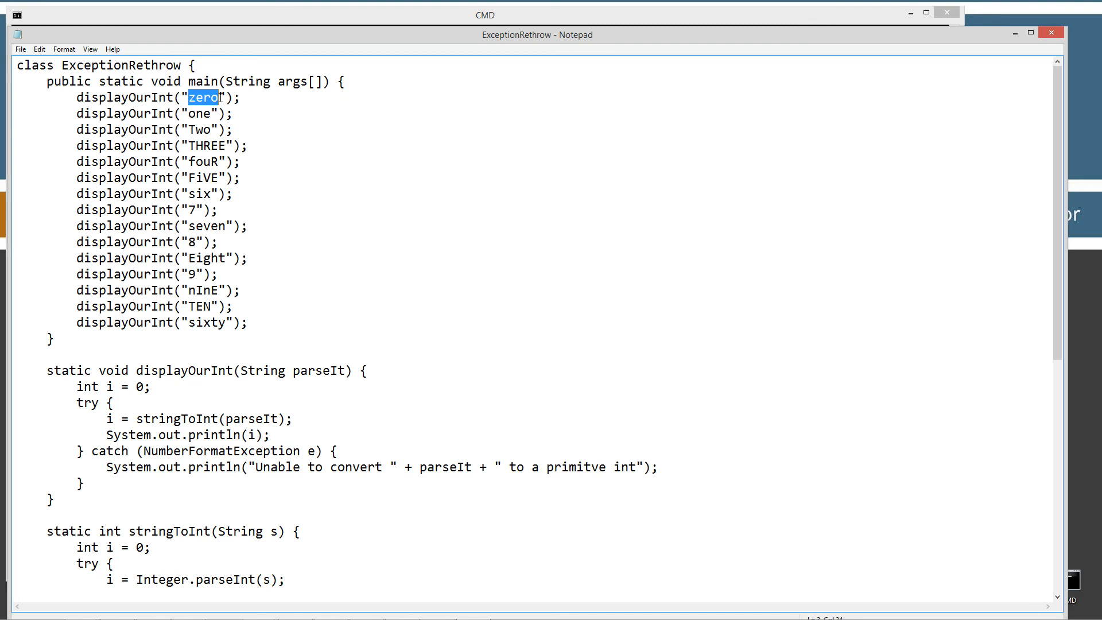
{"action": "scroll", "scroll_direction": "down", "scroll_amount": 3}
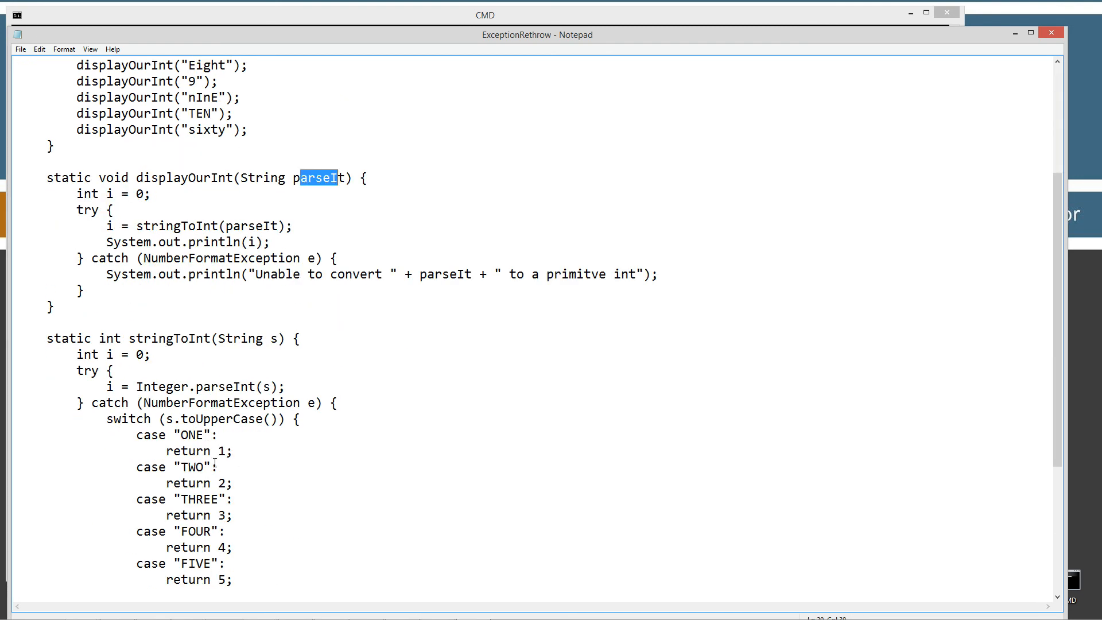
{"action": "scroll", "scroll_direction": "down", "scroll_amount": 3}
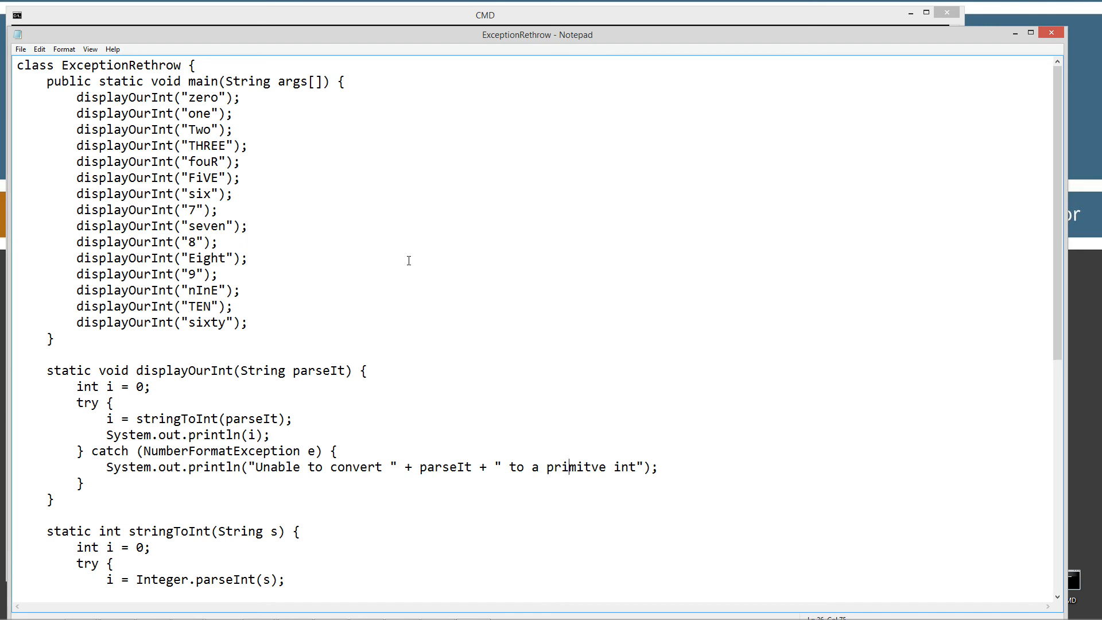
{"action": "left_click", "coordinate": [484, 15]}
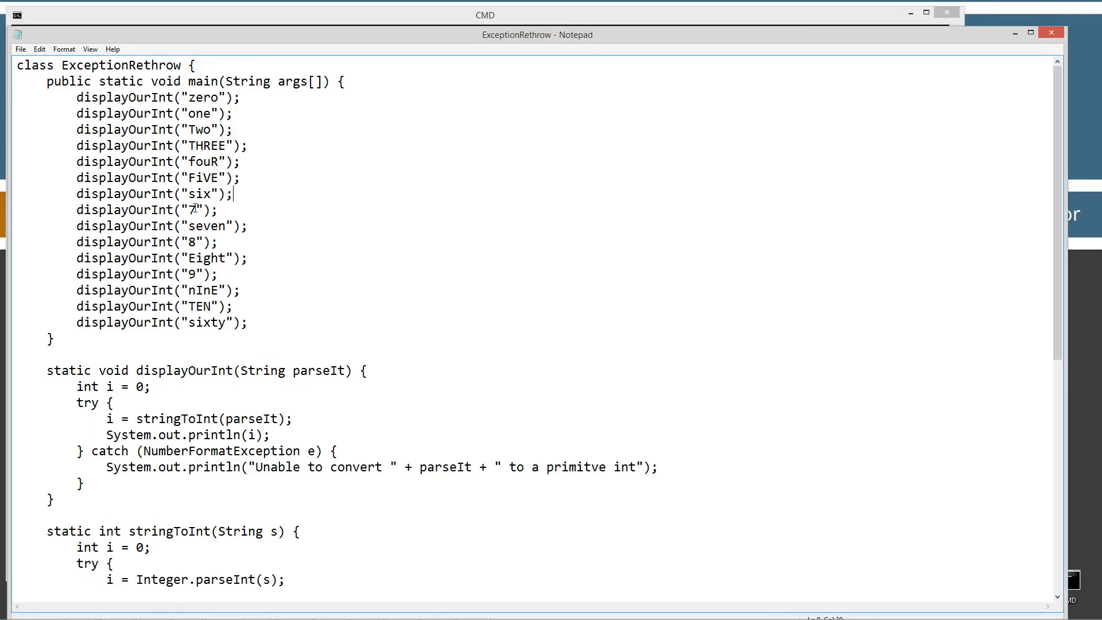
{"action": "double_click", "coordinate": [189, 209]}
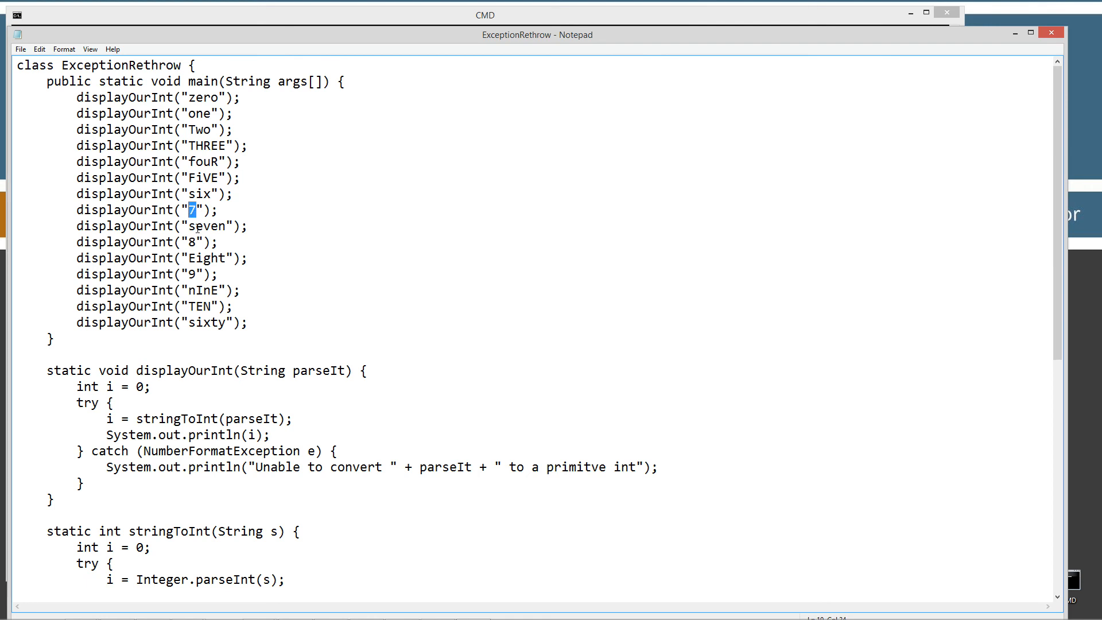
{"action": "double_click", "coordinate": [207, 226]}
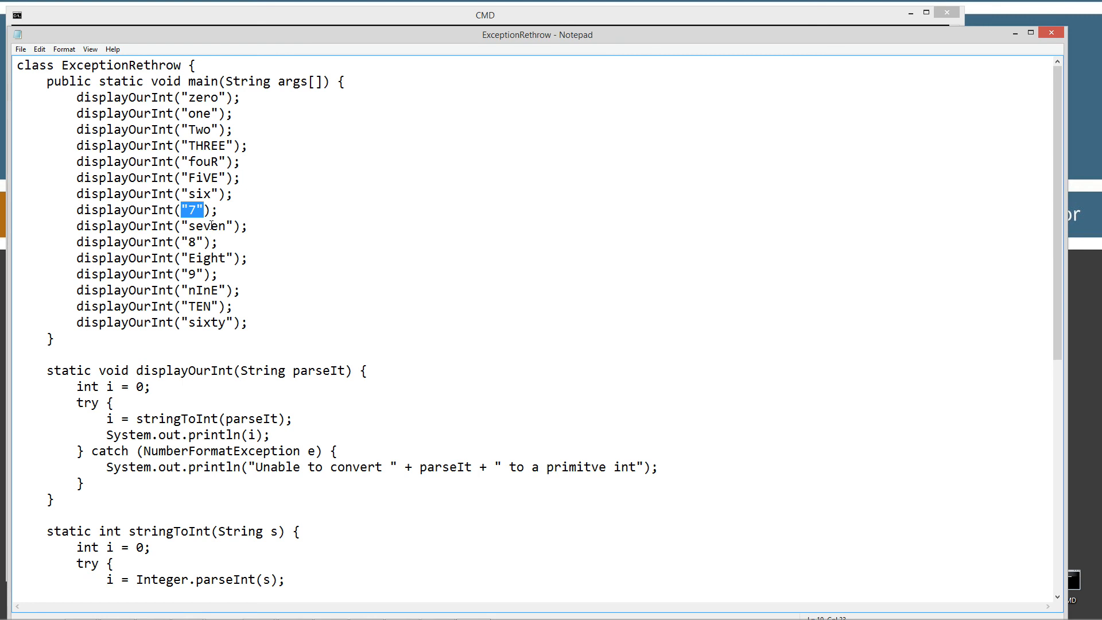
{"action": "scroll", "scroll_direction": "down", "scroll_amount": 3}
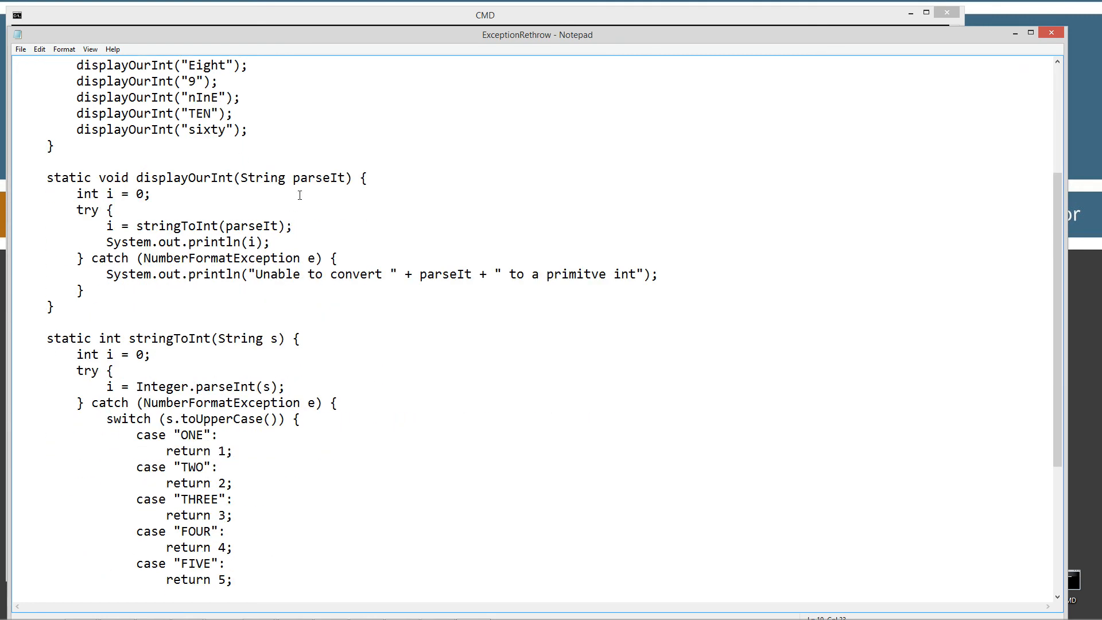
{"action": "double_click", "coordinate": [318, 177]}
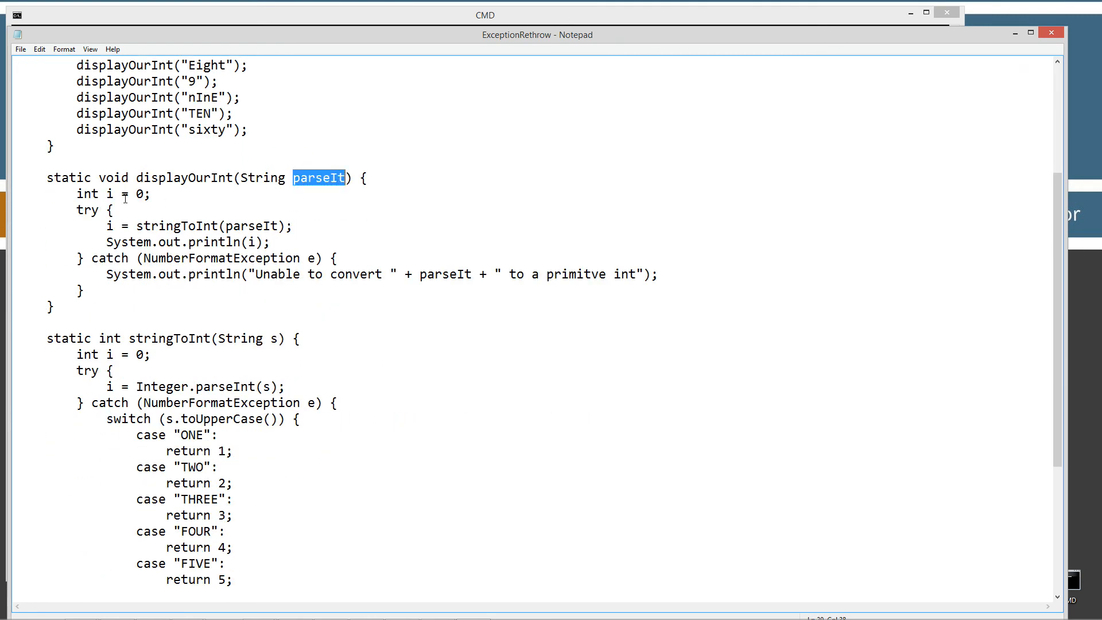
{"action": "double_click", "coordinate": [176, 226]}
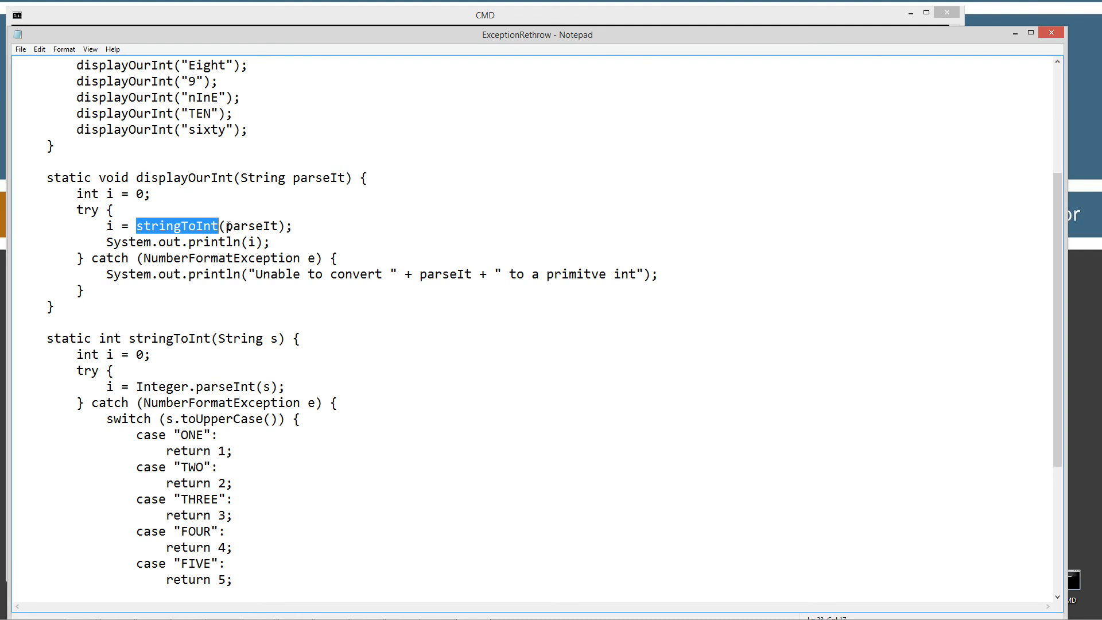
{"action": "double_click", "coordinate": [251, 225]}
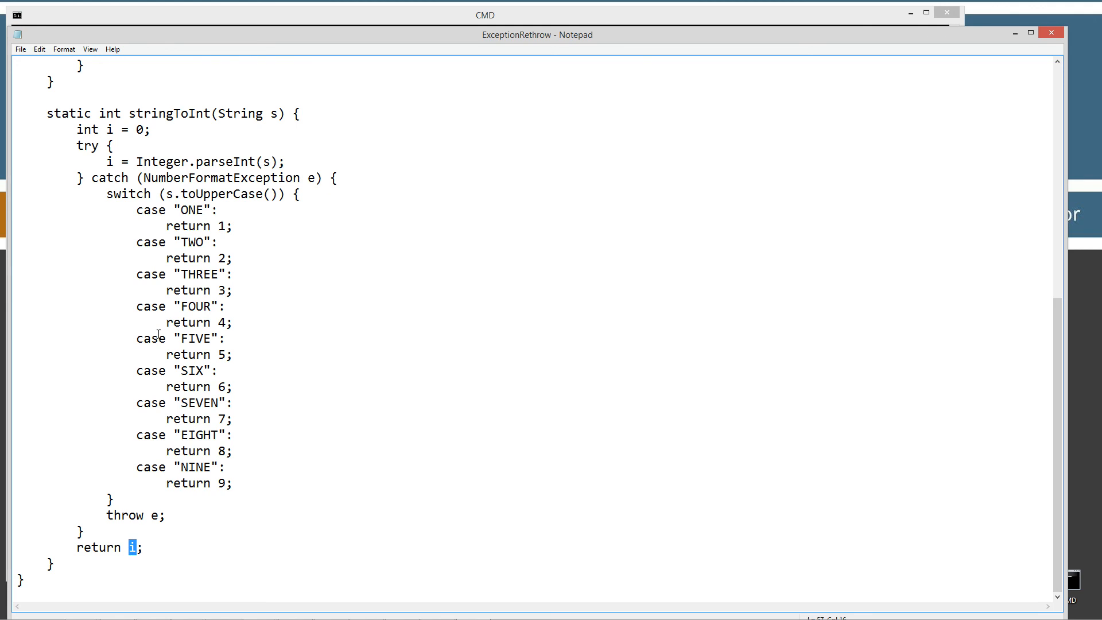
{"action": "mouse_move", "coordinate": [125, 497]}
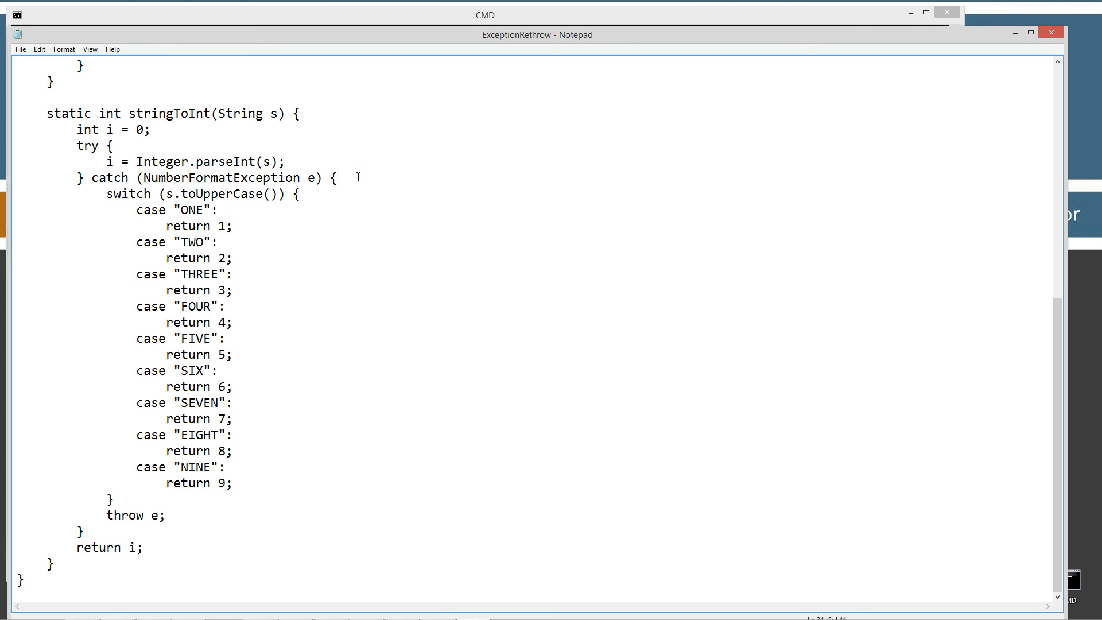
Type System.out.print("*"); as the first line of the stringToInt catch block
{"action": "type", "text": "Sy"}
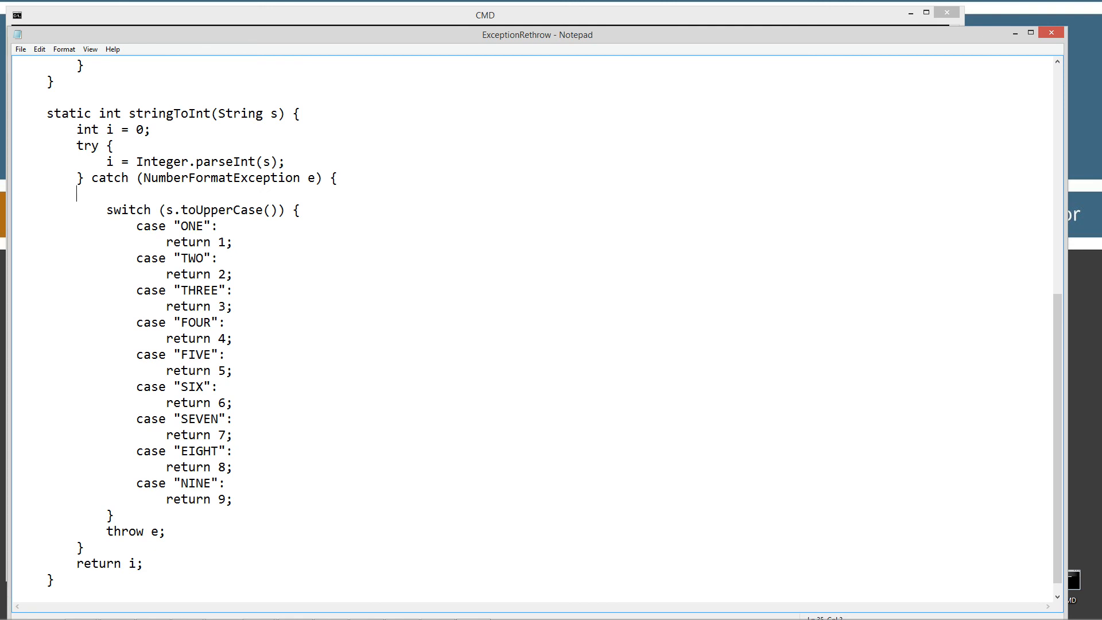
{"action": "type", "text": "S"}
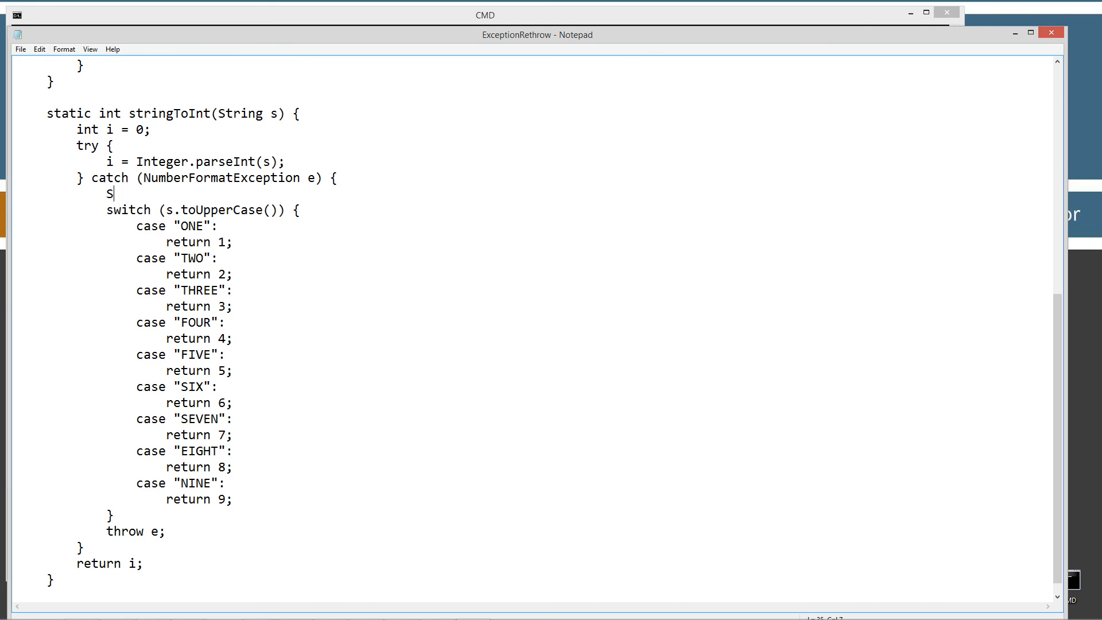
{"action": "type", "text": "ystem.out.print"}
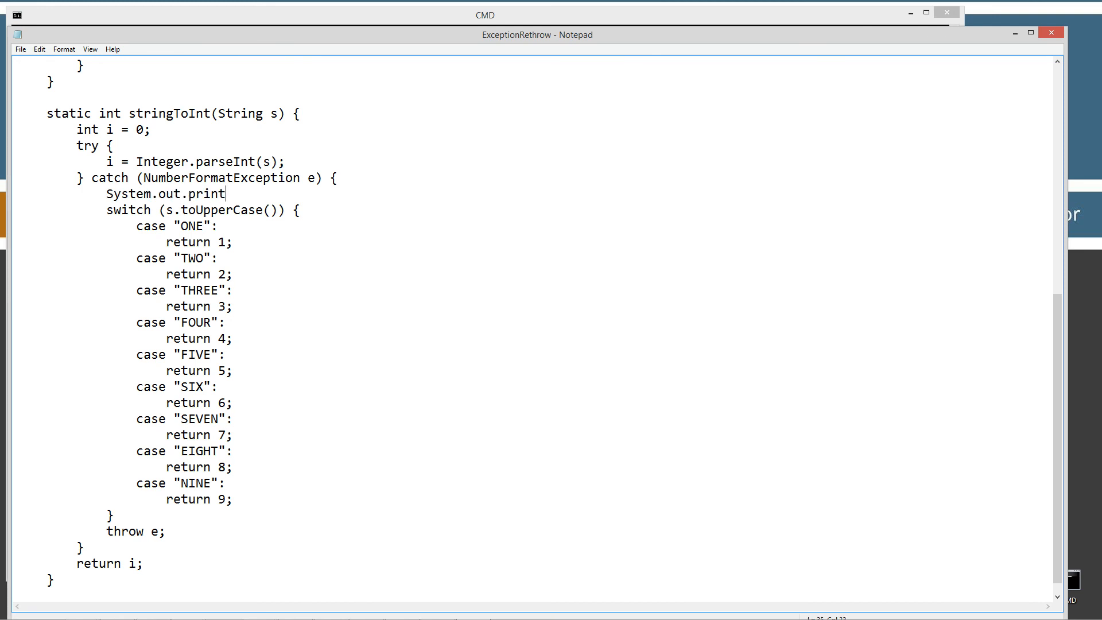
{"action": "type", "text": "ln("}
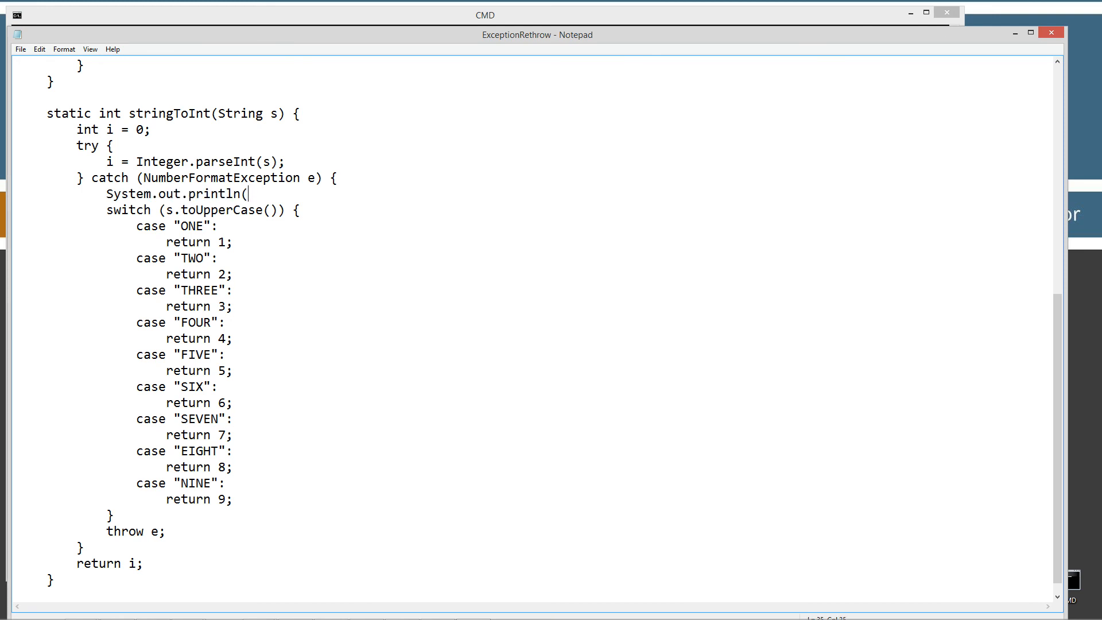
{"action": "type", "text": "\""}
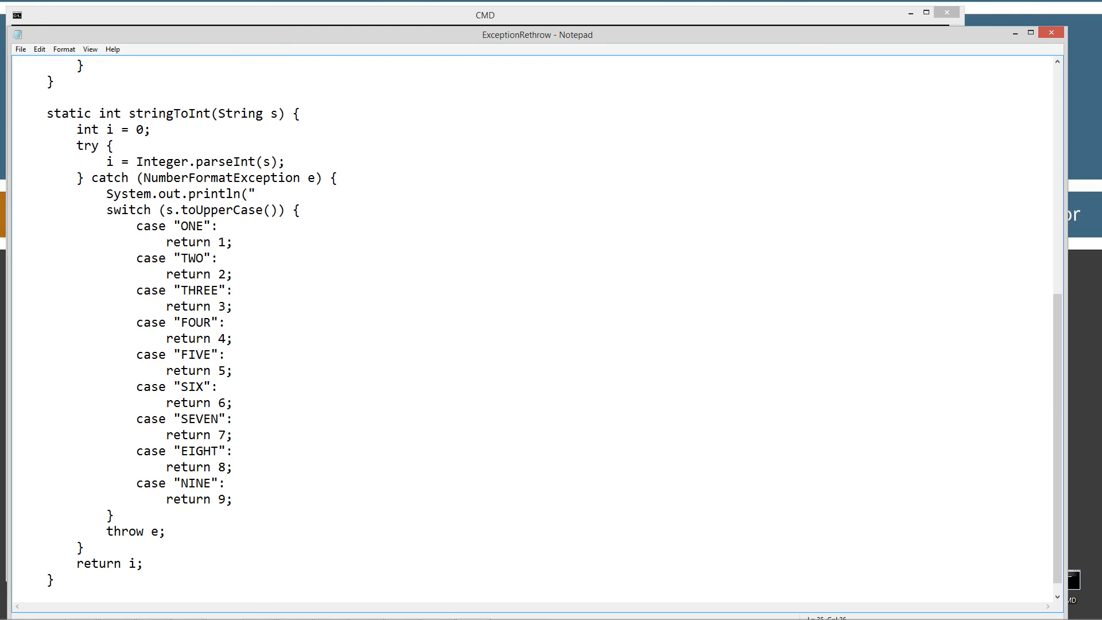
{"action": "type", "text": "*\""}
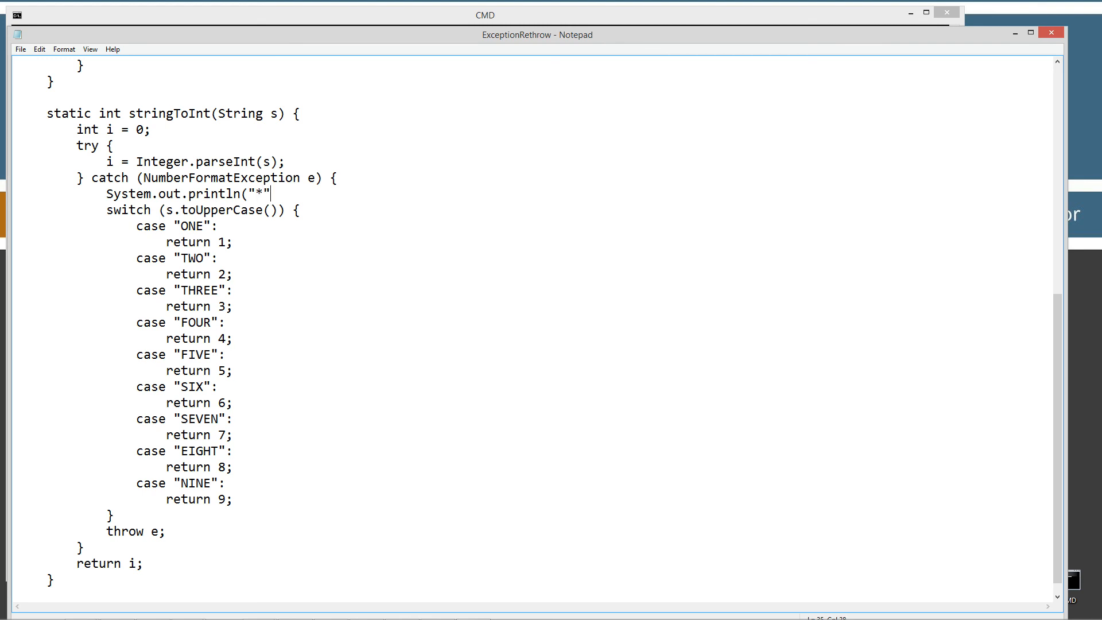
{"action": "type", "text": ");"}
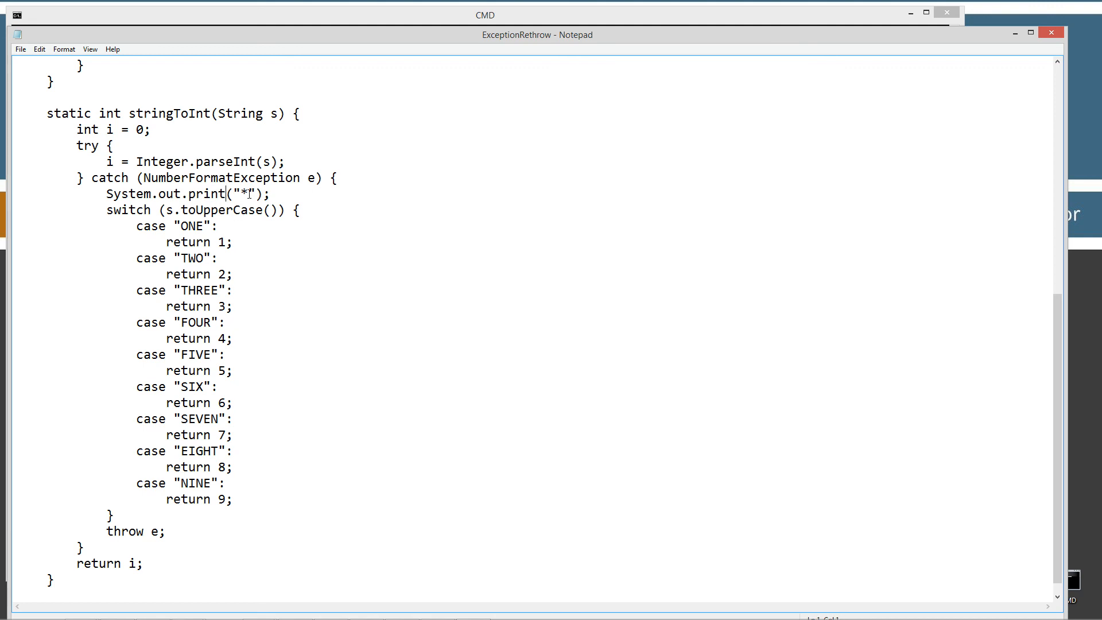
{"action": "triple_click", "coordinate": [187, 194]}
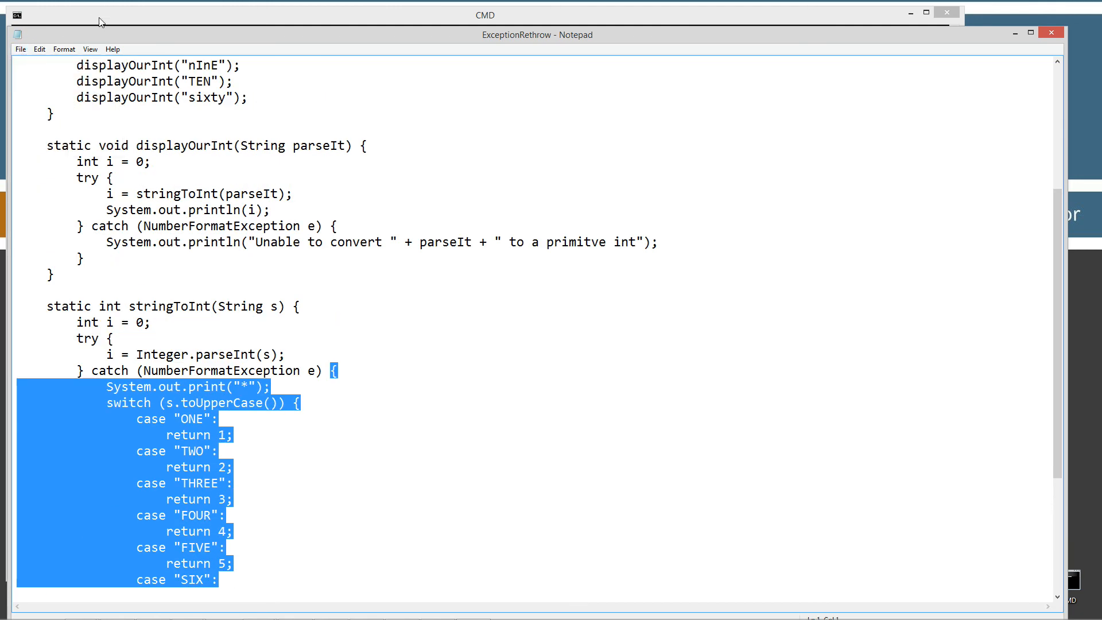
In Command Prompt, run javac ExceptionRethrow.java, then clear the screen with cls
{"action": "left_click", "coordinate": [483, 15]}
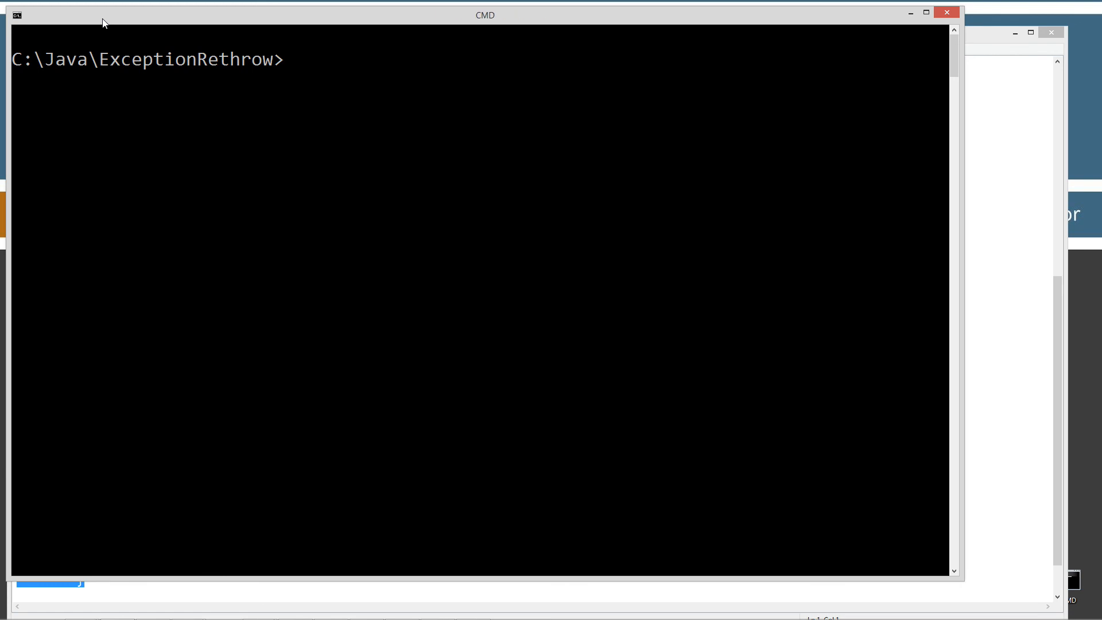
{"action": "type", "text": "javac ExceptionRethrow.java"}
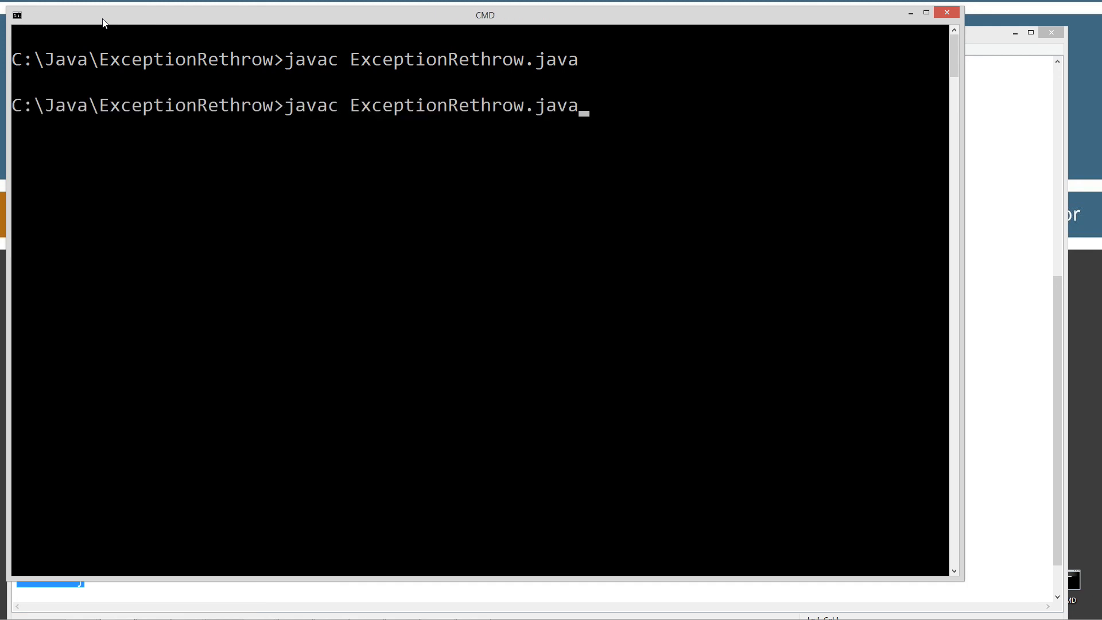
{"action": "type", "text": "cls"}
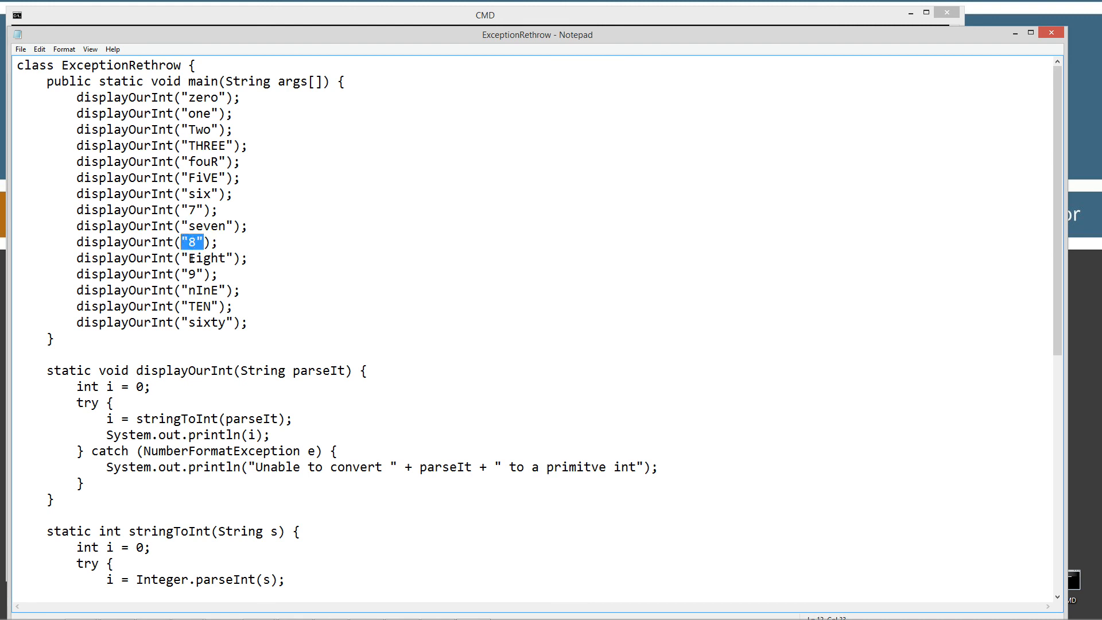
{"action": "scroll", "scroll_direction": "down", "scroll_amount": 3}
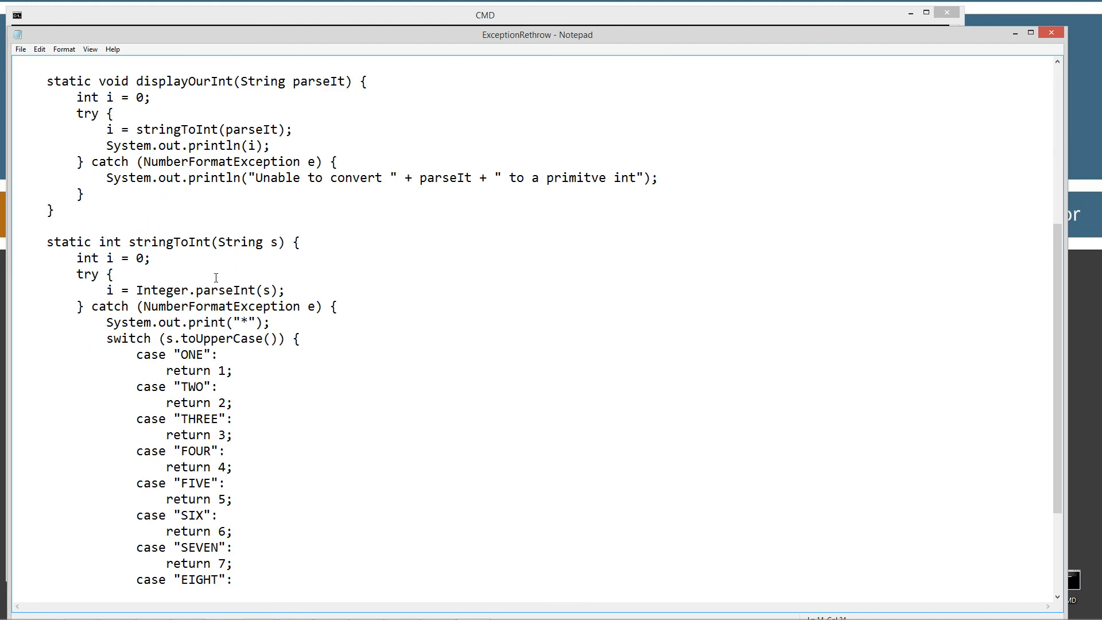
{"action": "double_click", "coordinate": [237, 289]}
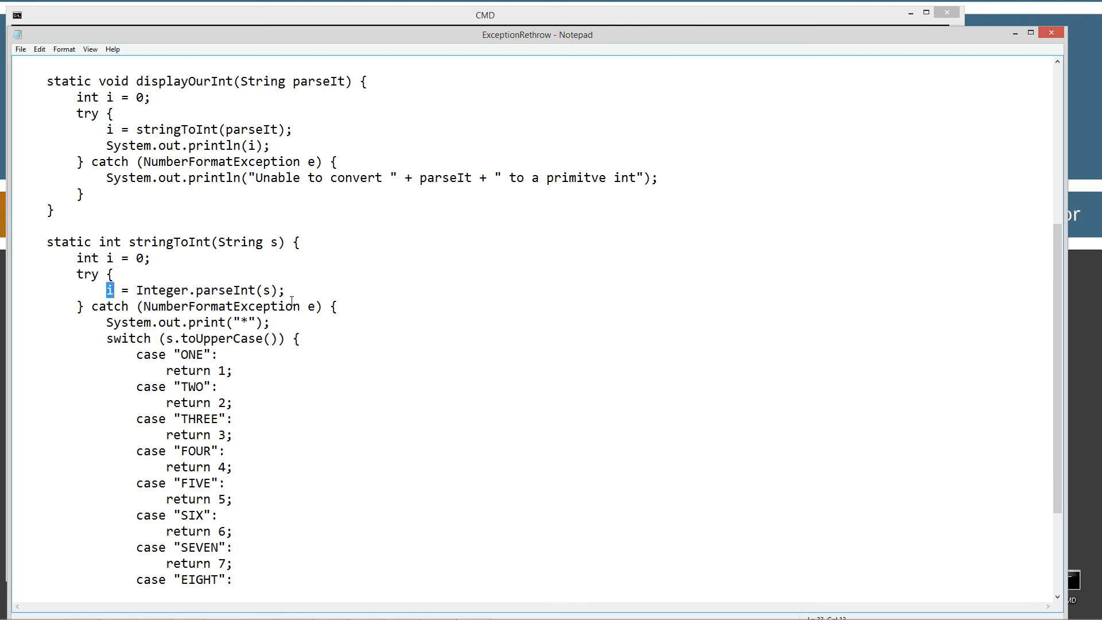
{"action": "scroll", "scroll_direction": "down", "scroll_amount": 3}
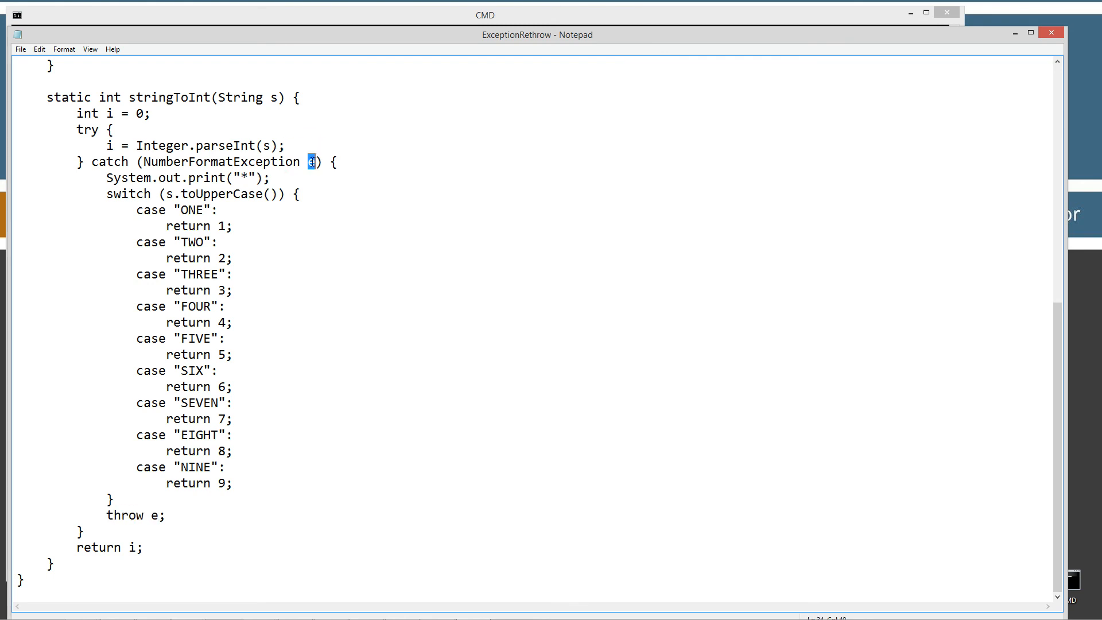
{"action": "type", "text": "e"}
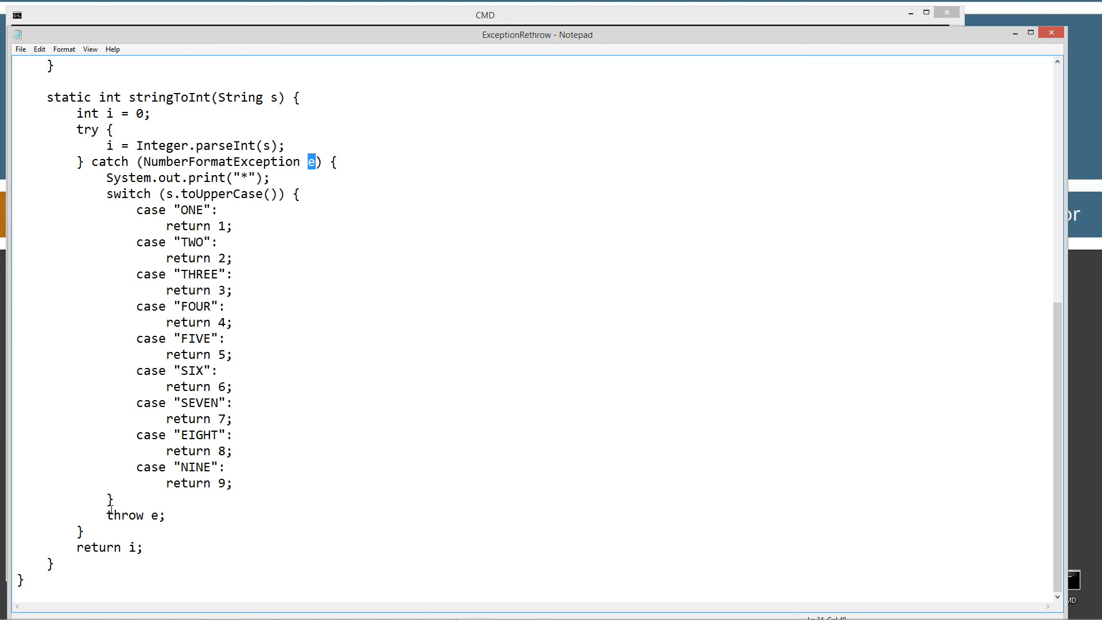
{"action": "double_click", "coordinate": [129, 515]}
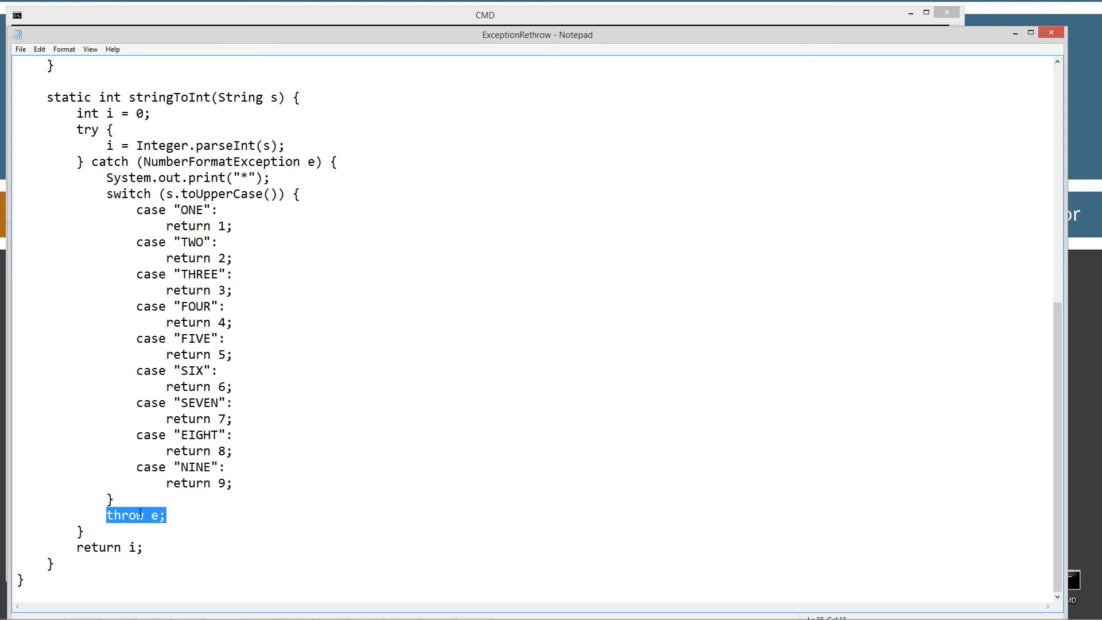
{"action": "mouse_move", "coordinate": [151, 97]}
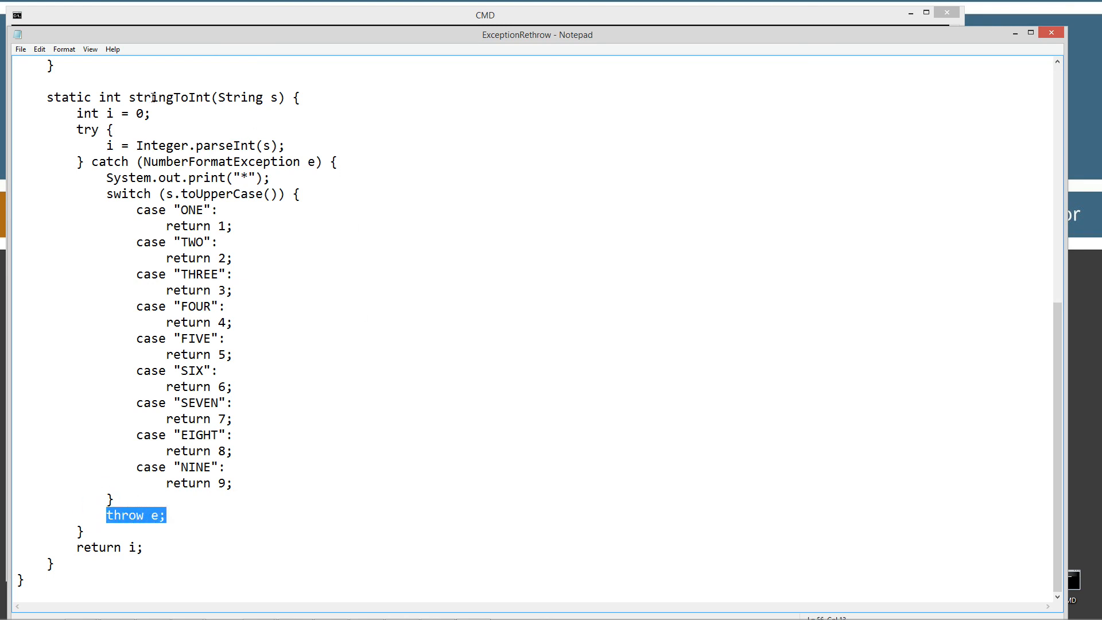